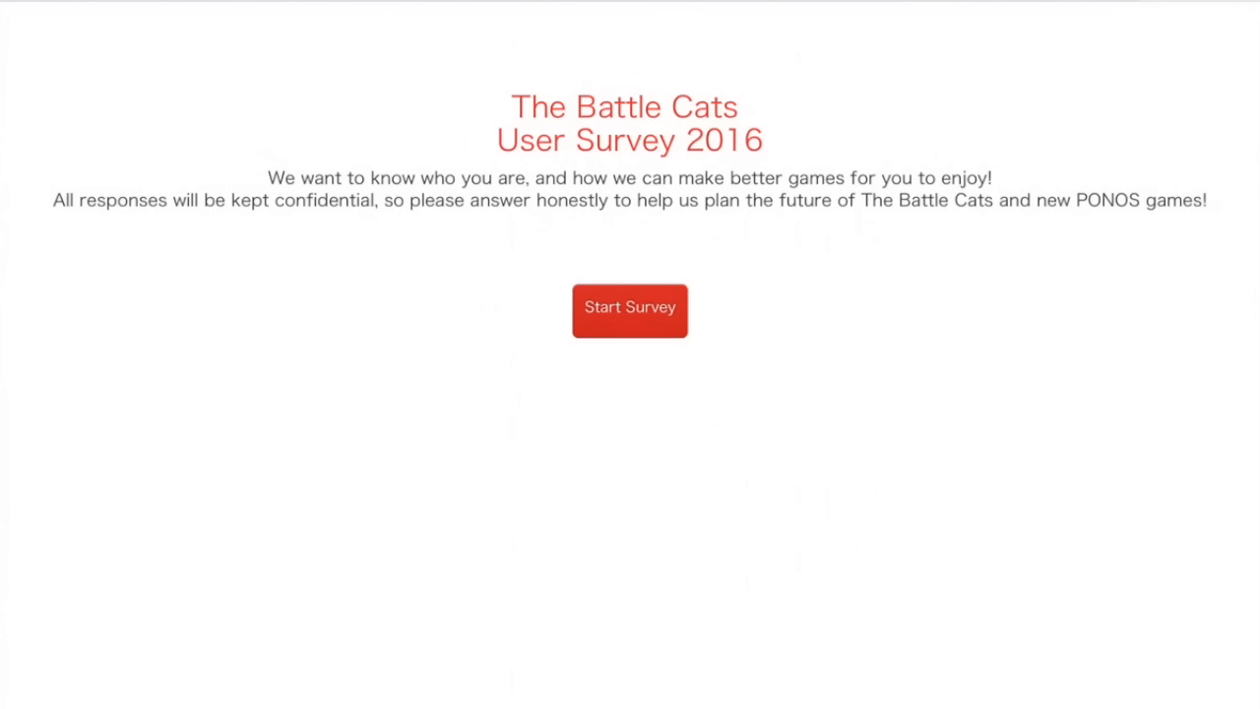
Start the survey, selecting English as a spoken language and U.K./Ireland as region.
{"action": "left_click", "coordinate": [629, 311]}
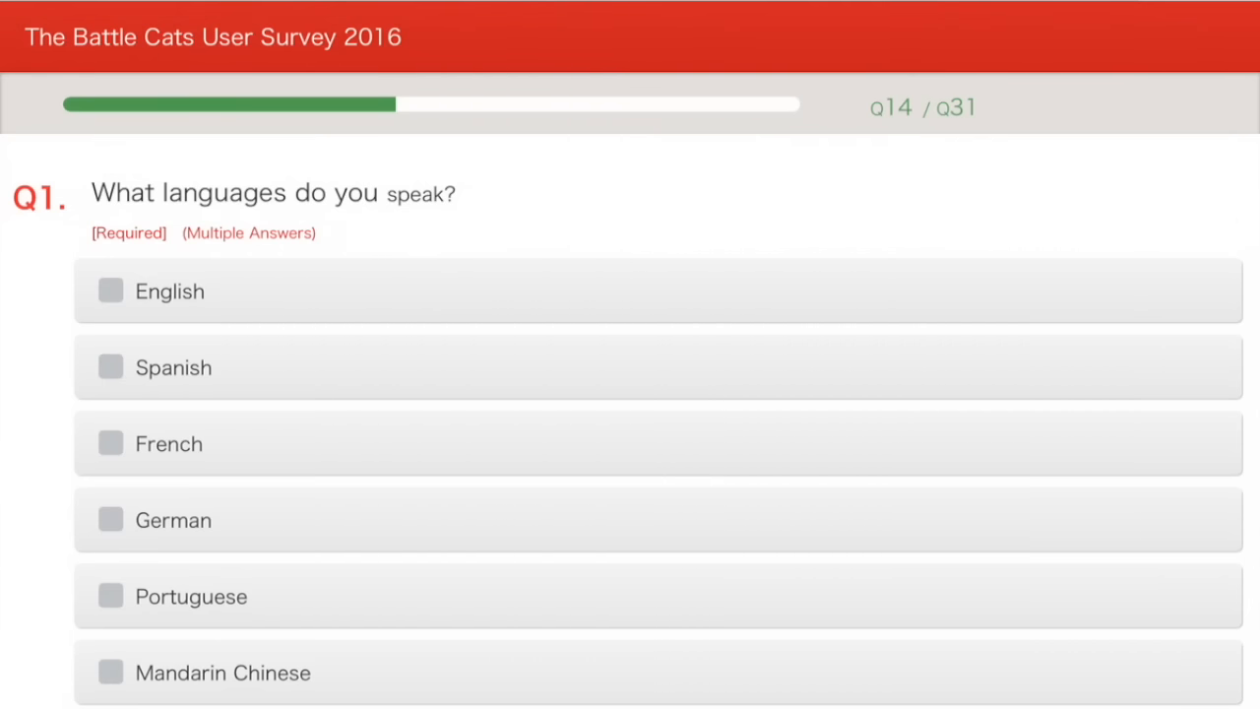
{"action": "left_click", "coordinate": [109, 291]}
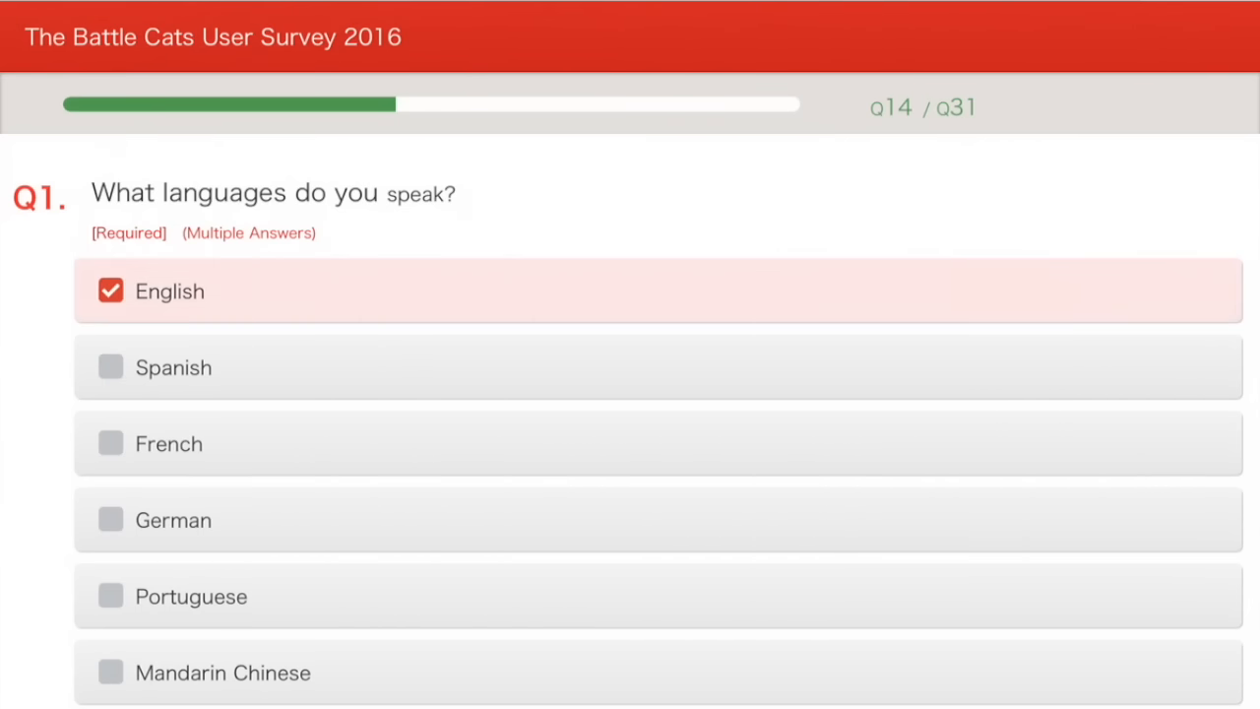
{"action": "scroll", "scroll_direction": "down", "scroll_amount": 3}
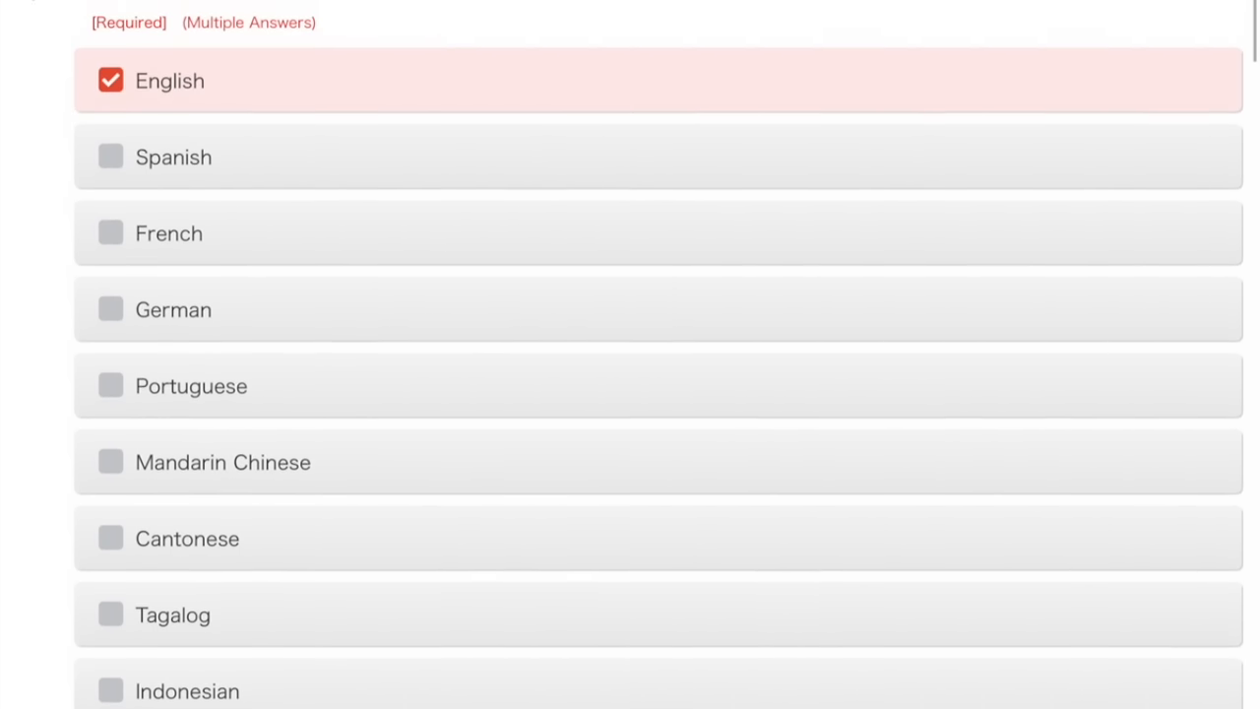
{"action": "scroll", "scroll_direction": "down", "scroll_amount": 3}
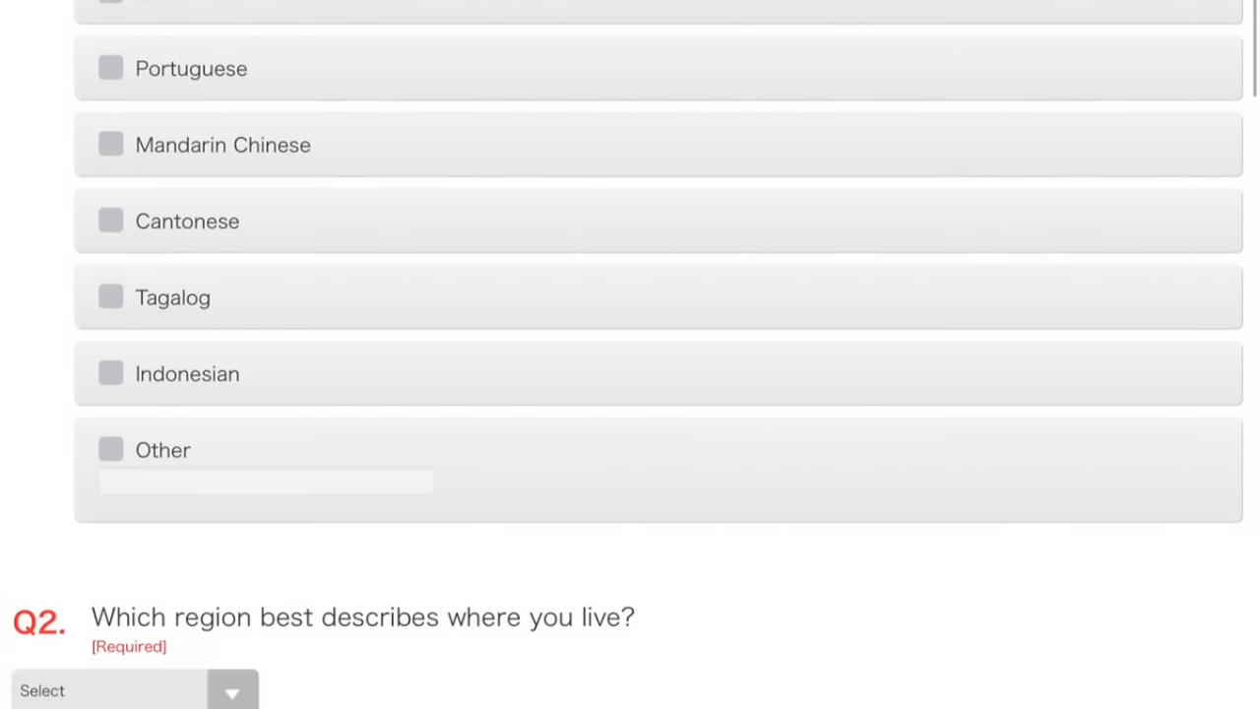
{"action": "scroll", "scroll_direction": "down", "scroll_amount": 3}
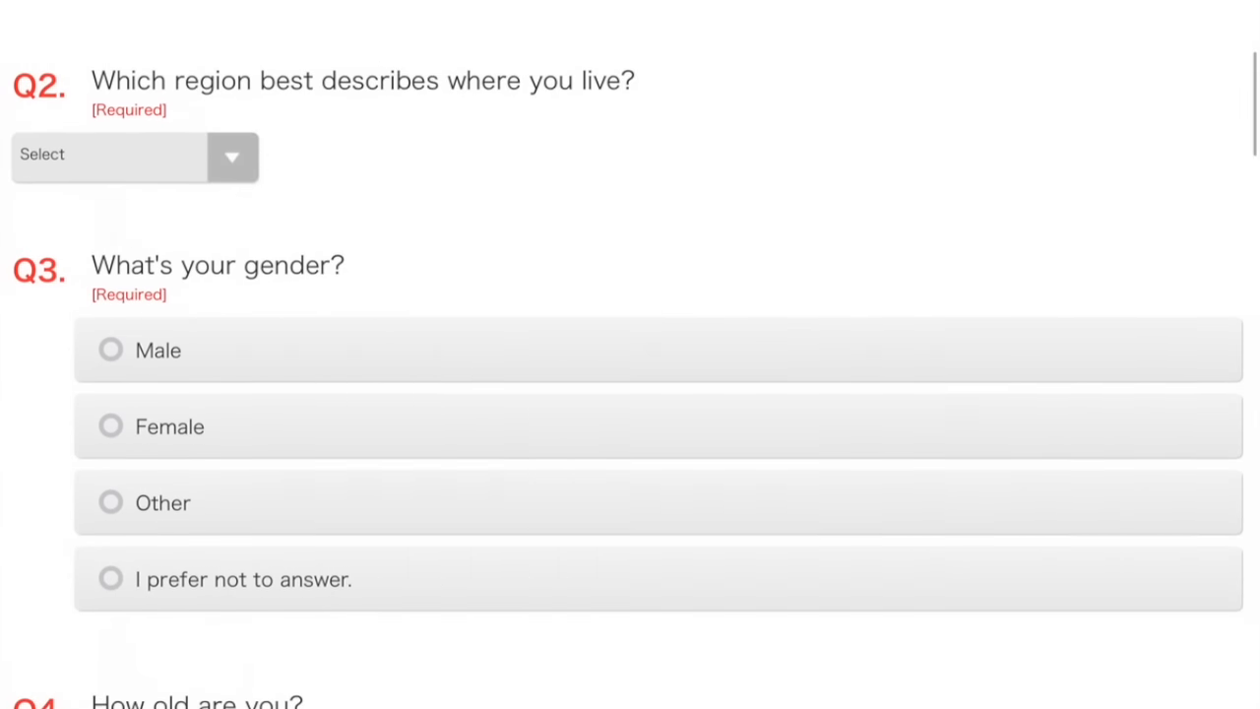
{"action": "left_click", "coordinate": [134, 155]}
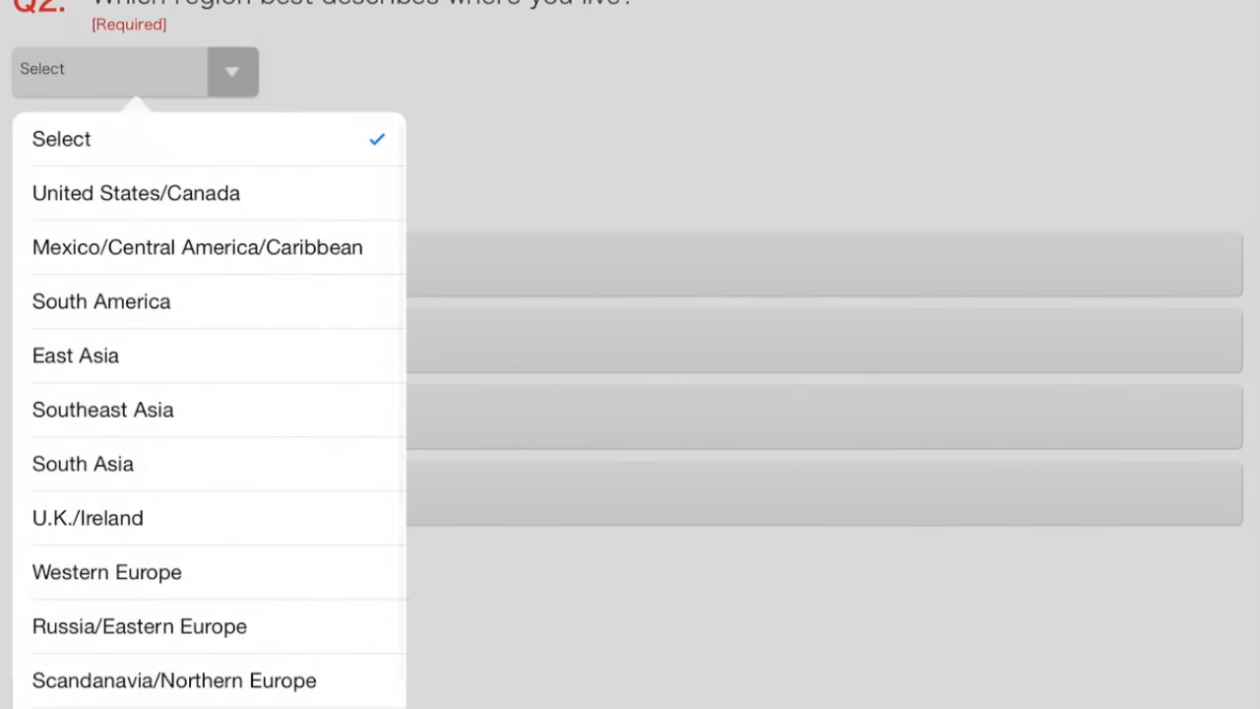
{"action": "left_click", "coordinate": [86, 518]}
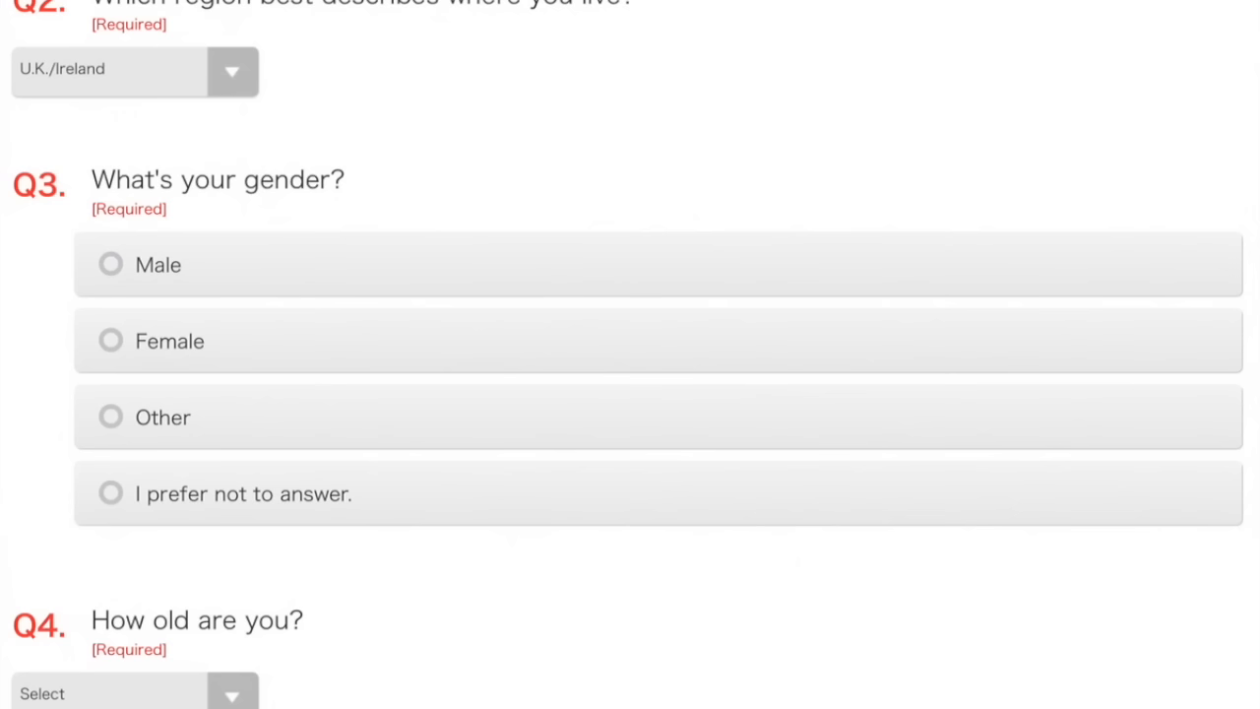
{"action": "scroll", "scroll_direction": "down", "scroll_amount": 3}
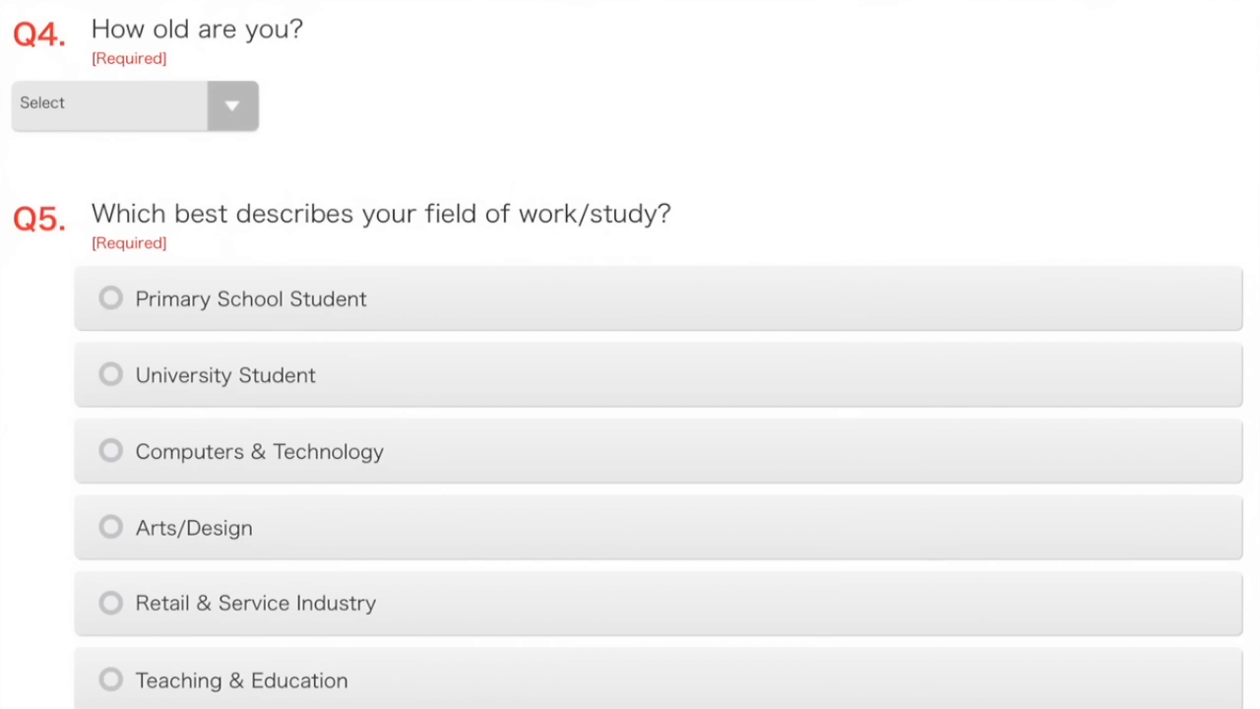
{"action": "scroll", "scroll_direction": "down", "scroll_amount": 3}
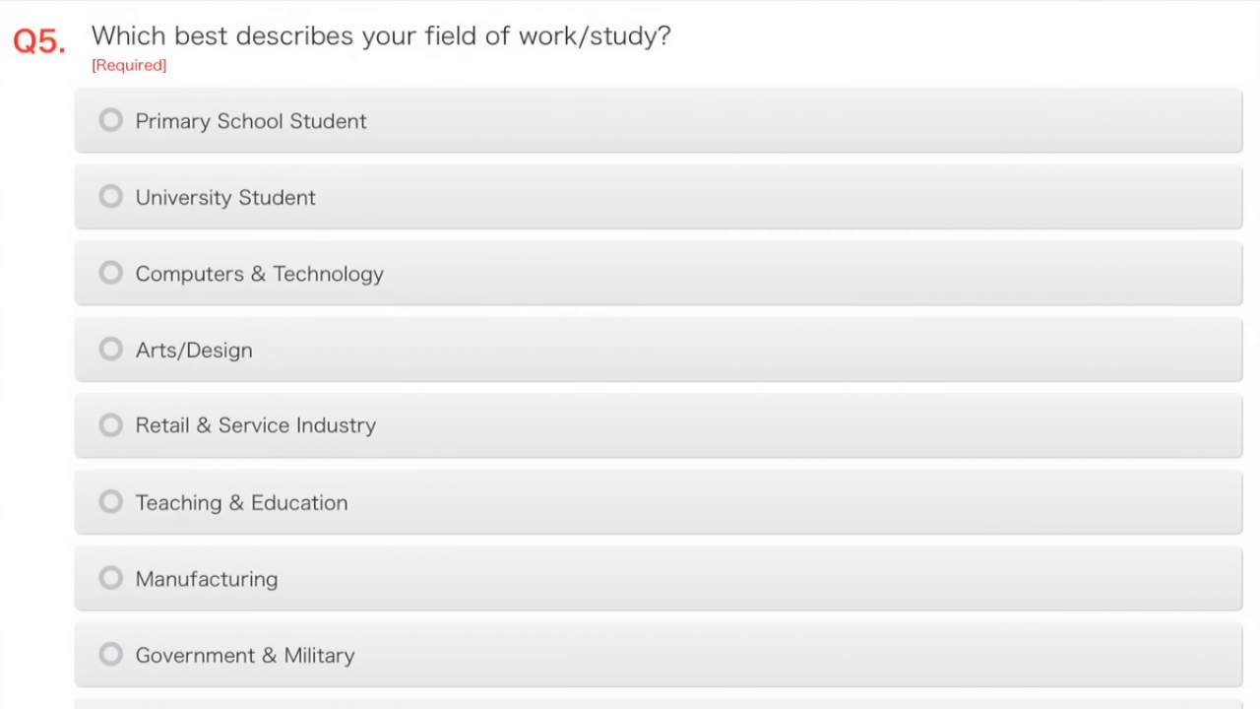
{"action": "scroll", "scroll_direction": "down", "scroll_amount": 3}
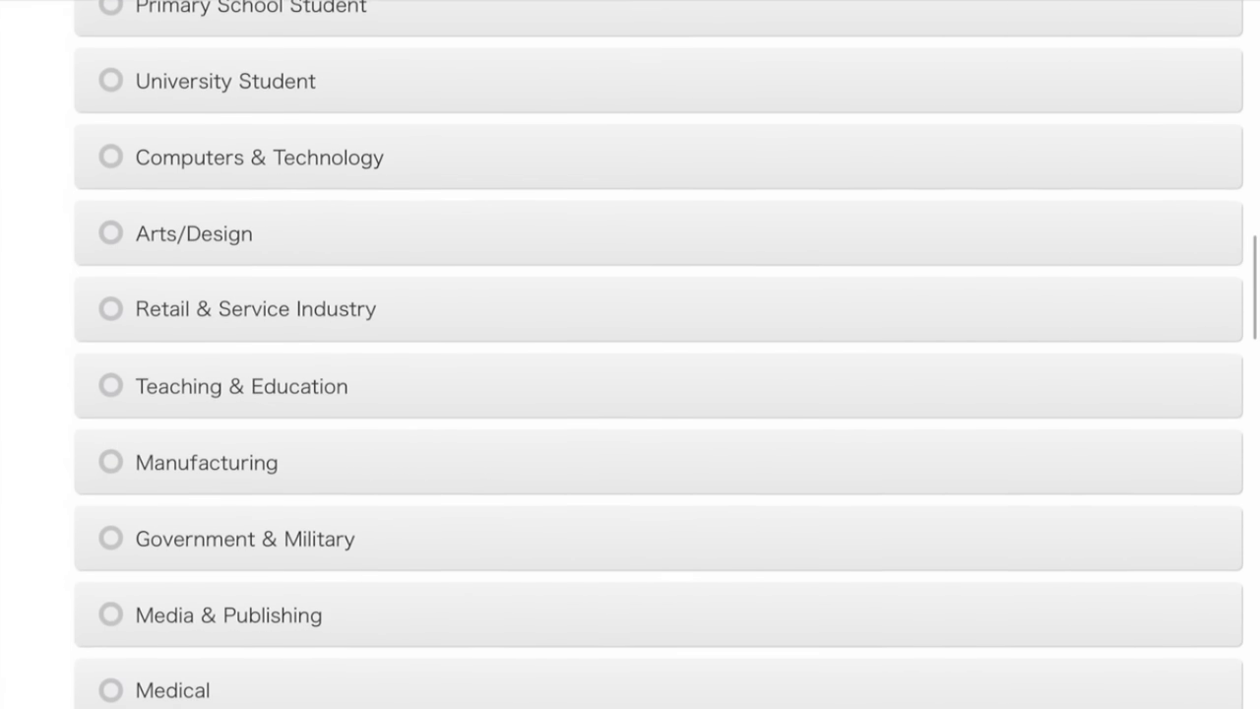
{"action": "scroll", "scroll_direction": "down", "scroll_amount": 3}
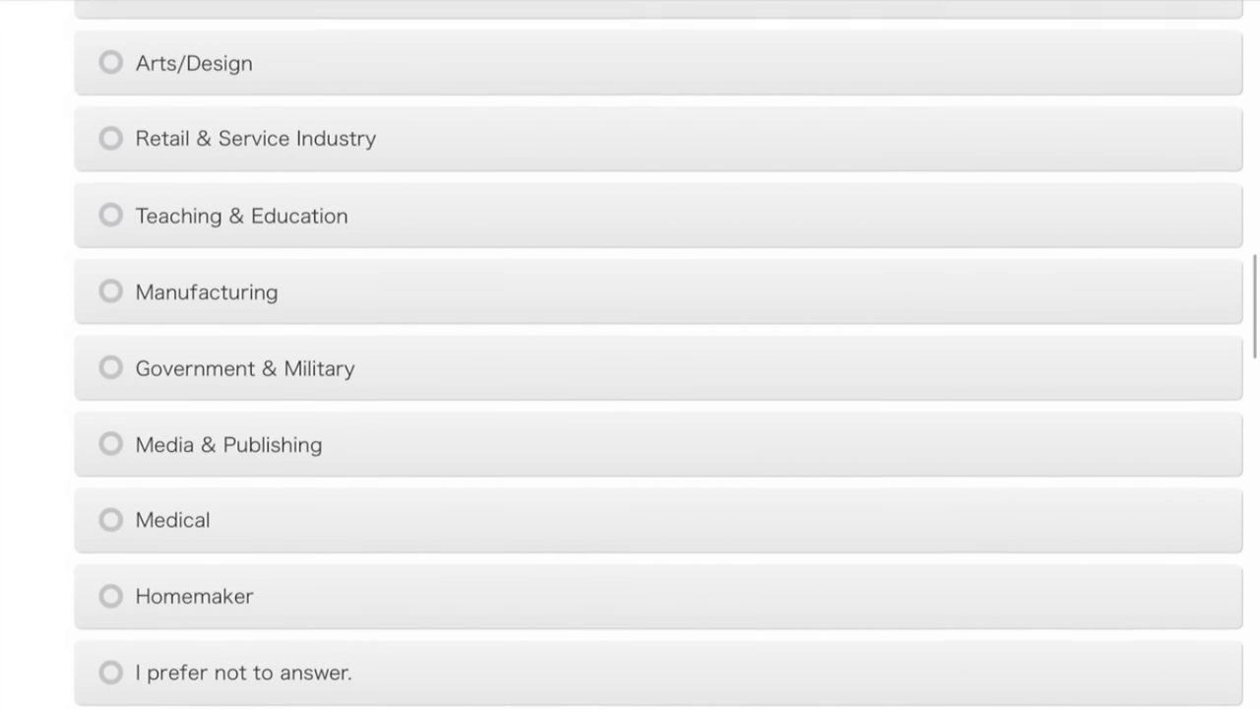
{"action": "scroll", "scroll_direction": "down", "scroll_amount": 3}
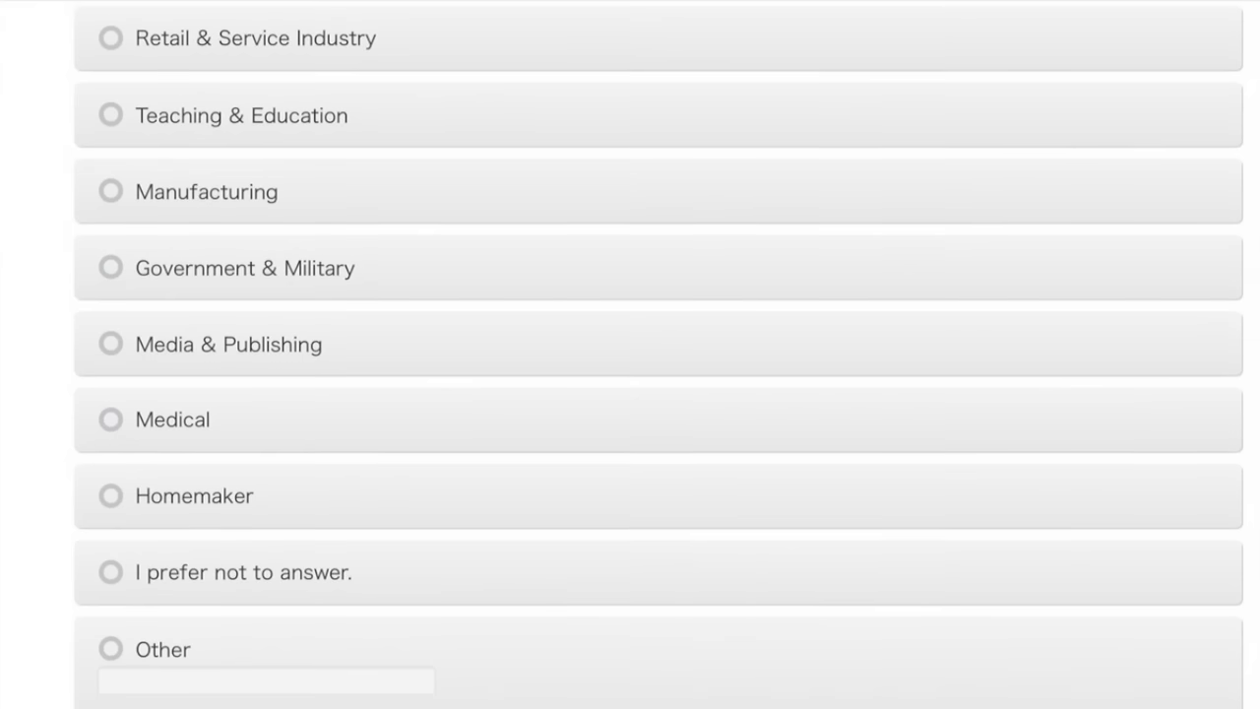
{"action": "scroll", "scroll_direction": "down", "scroll_amount": 3}
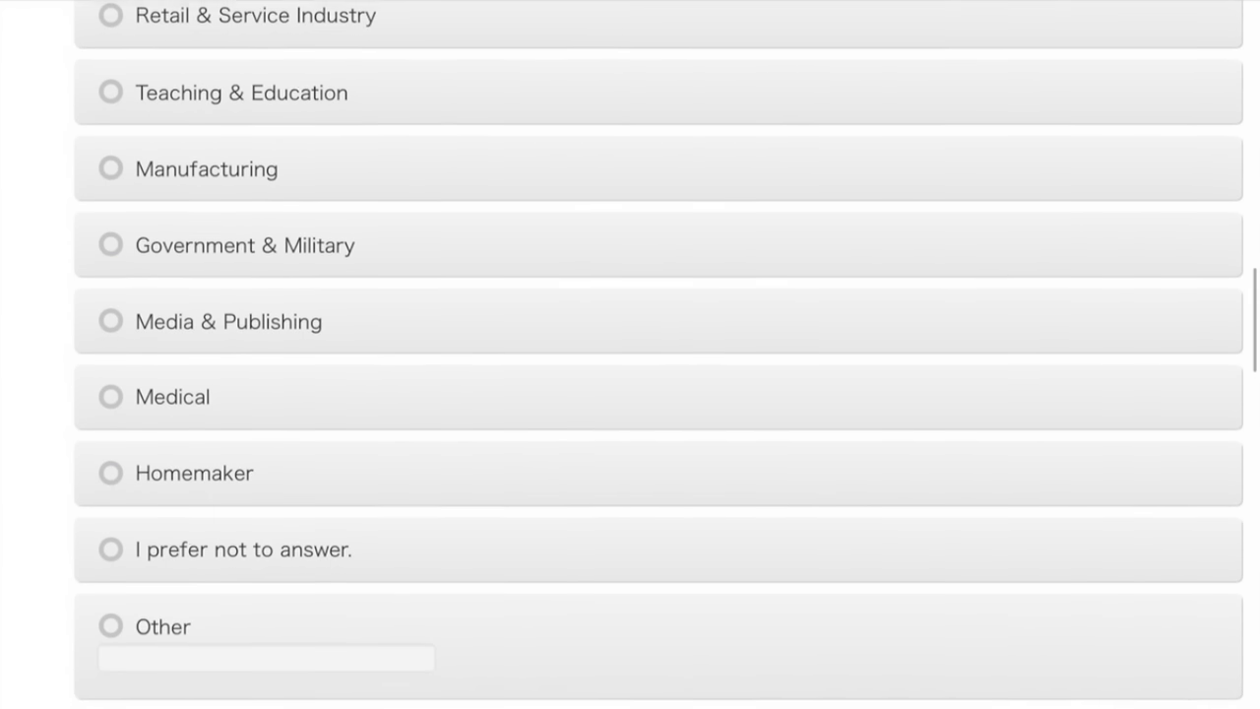
{"action": "scroll", "scroll_direction": "down", "scroll_amount": 3}
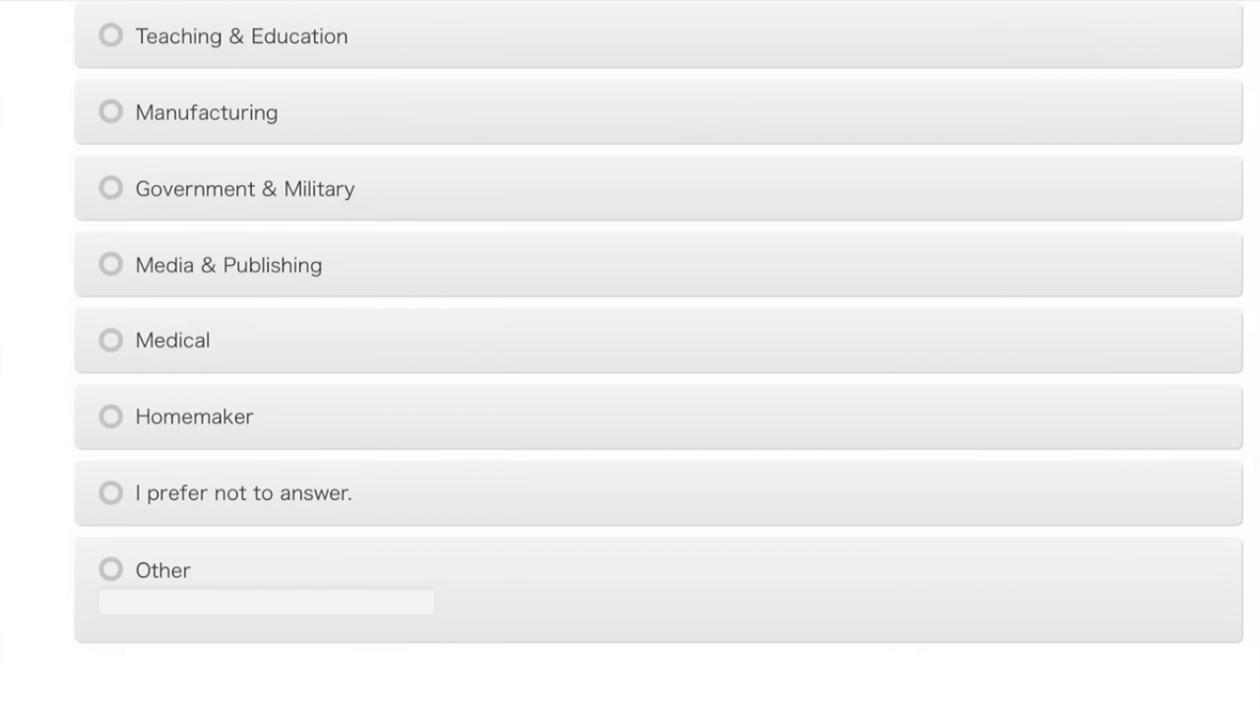
{"action": "left_click", "coordinate": [108, 265]}
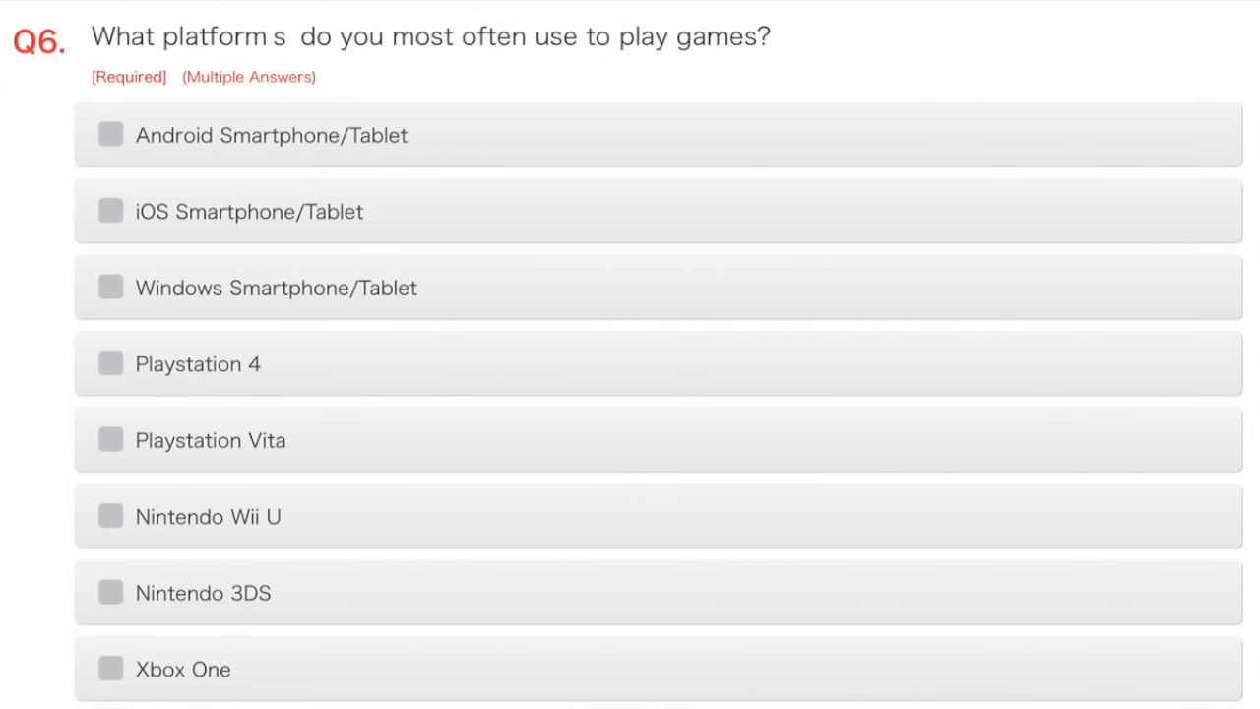
Tick iOS Smartphone/Tablet and PC/Mac as gaming platforms in Q6.
{"action": "scroll", "scroll_direction": "down", "scroll_amount": 3}
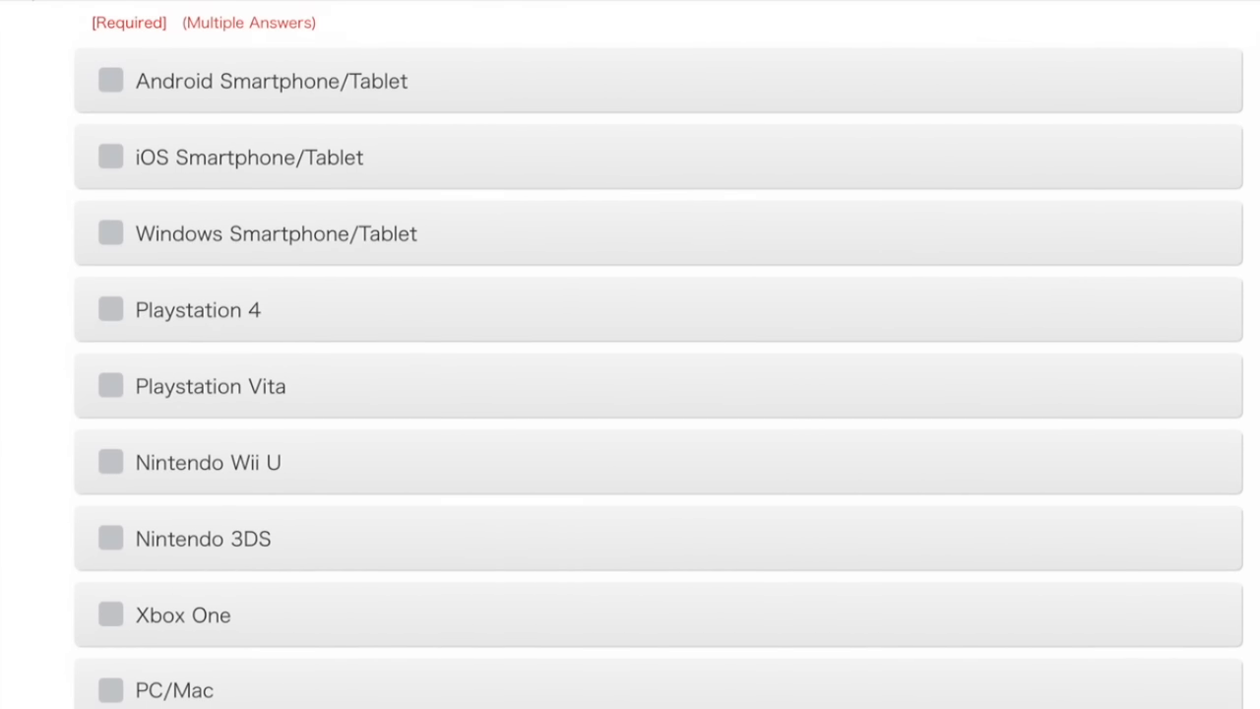
{"action": "left_click", "coordinate": [106, 157]}
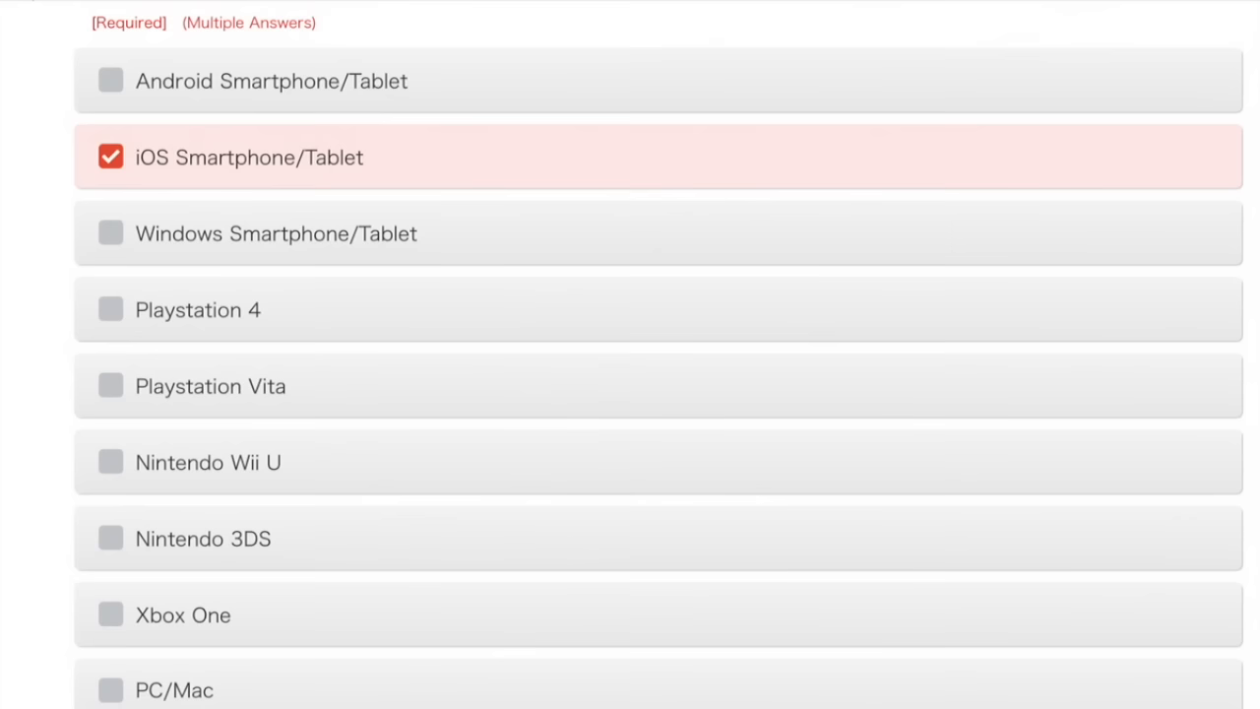
{"action": "scroll", "scroll_direction": "down", "scroll_amount": 3}
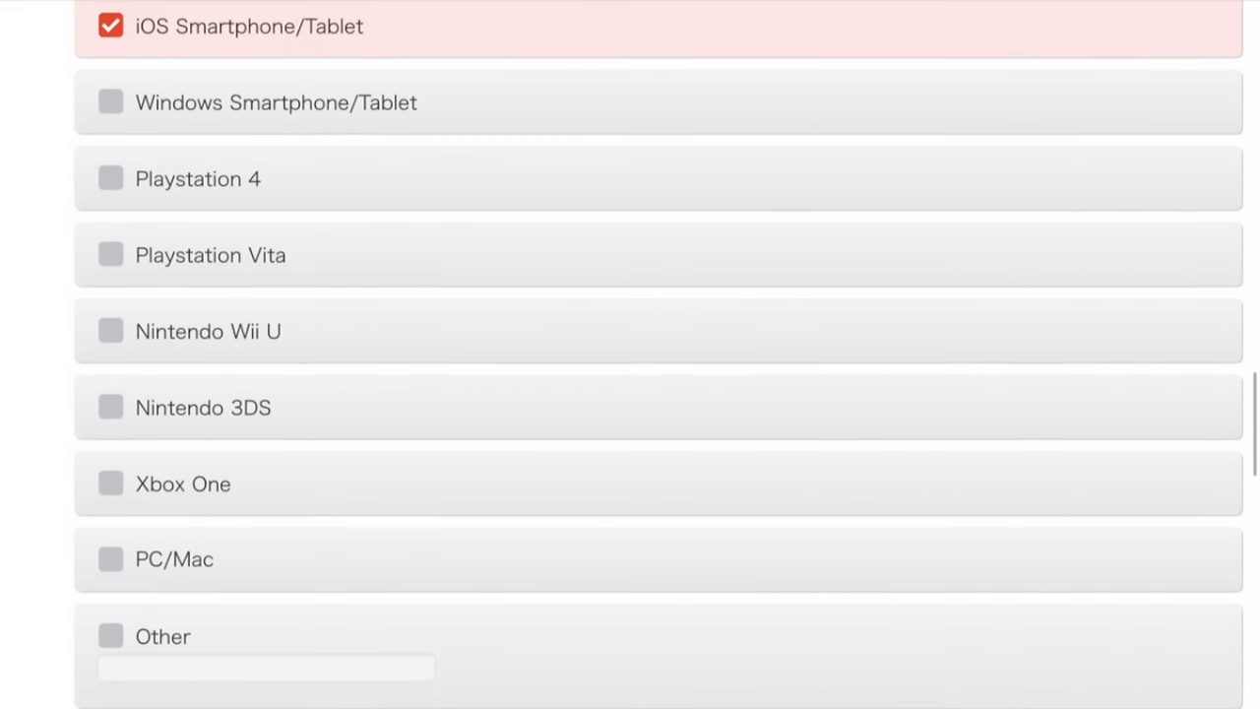
{"action": "scroll", "scroll_direction": "down", "scroll_amount": 3}
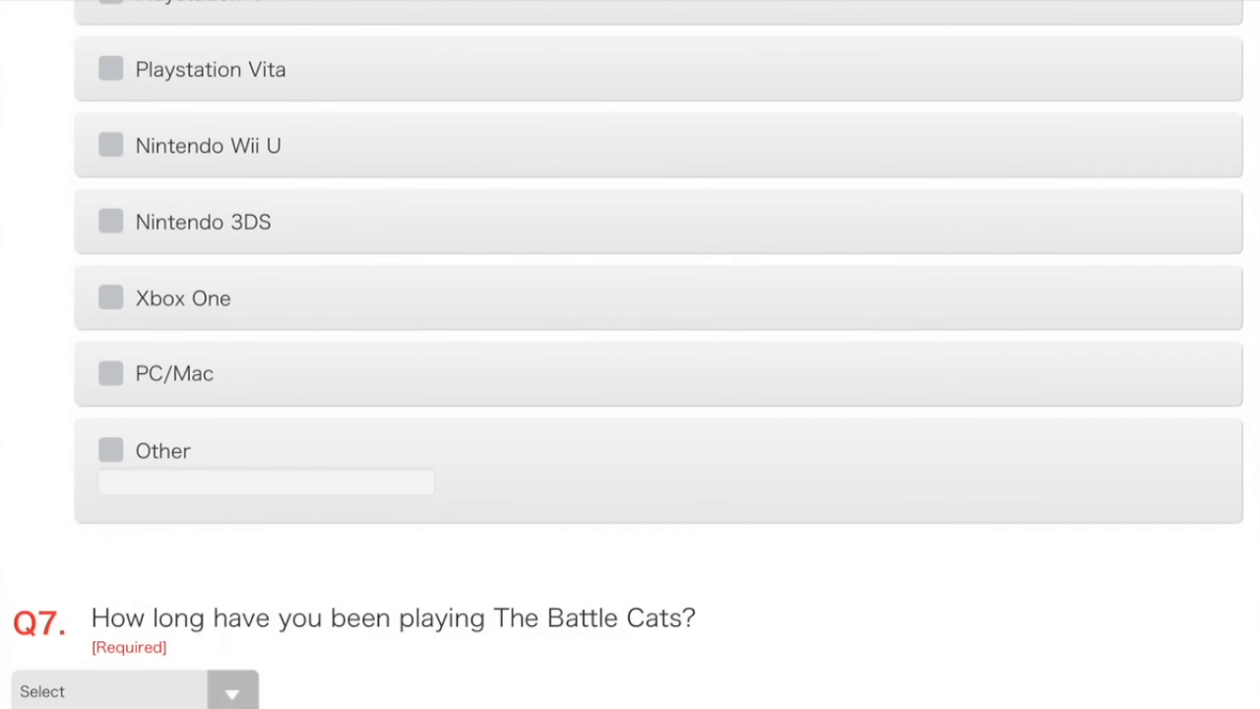
{"action": "left_click", "coordinate": [103, 373]}
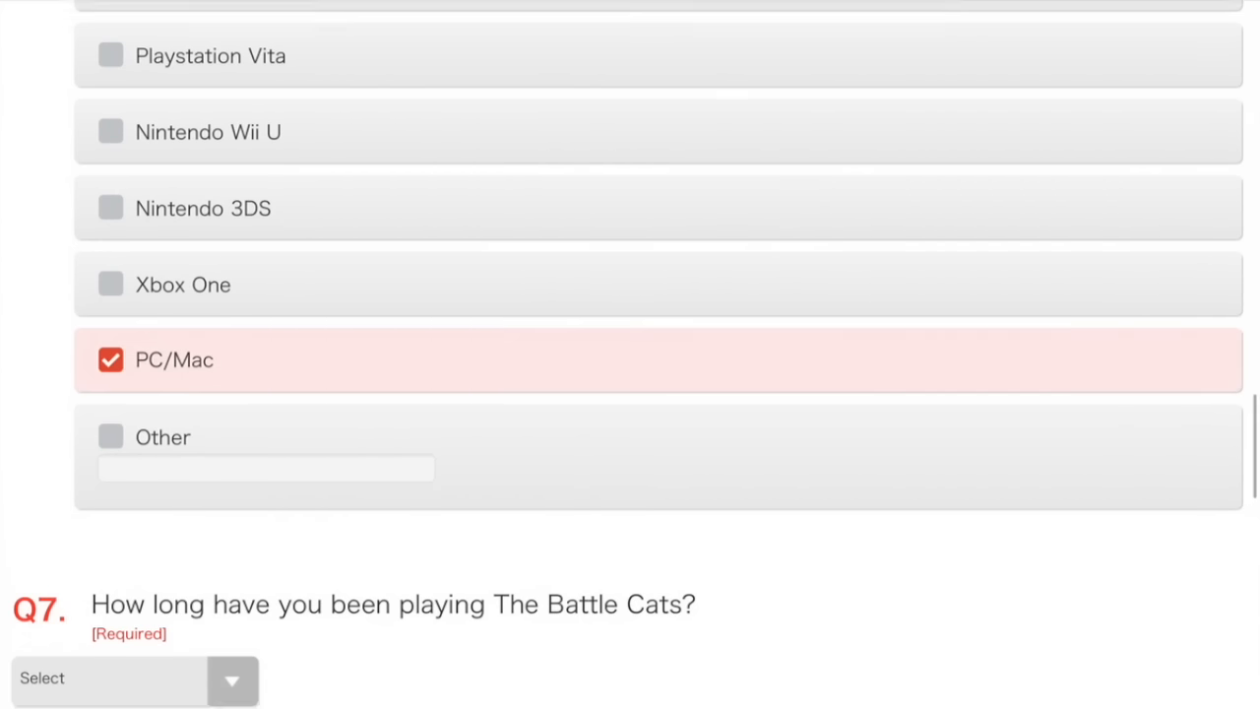
Set Q7 playing time to More than 1 year.
{"action": "scroll", "scroll_direction": "down", "scroll_amount": 3}
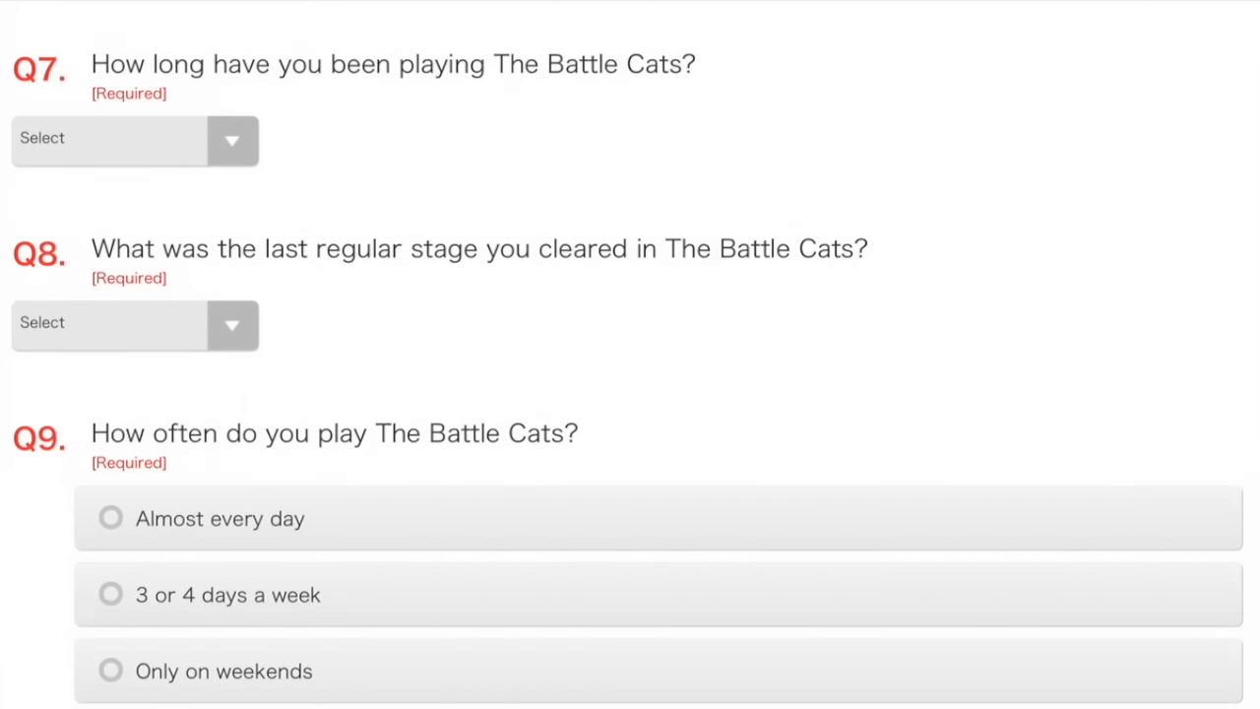
{"action": "left_click", "coordinate": [132, 139]}
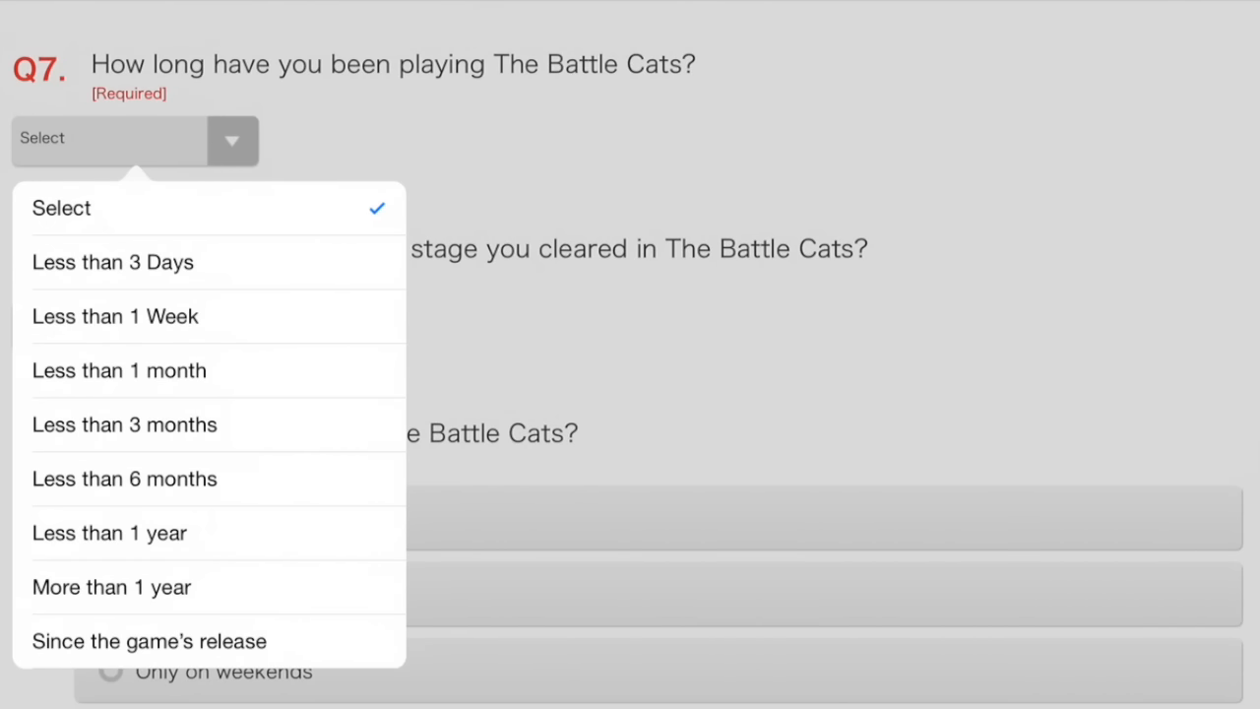
{"action": "left_click", "coordinate": [101, 586]}
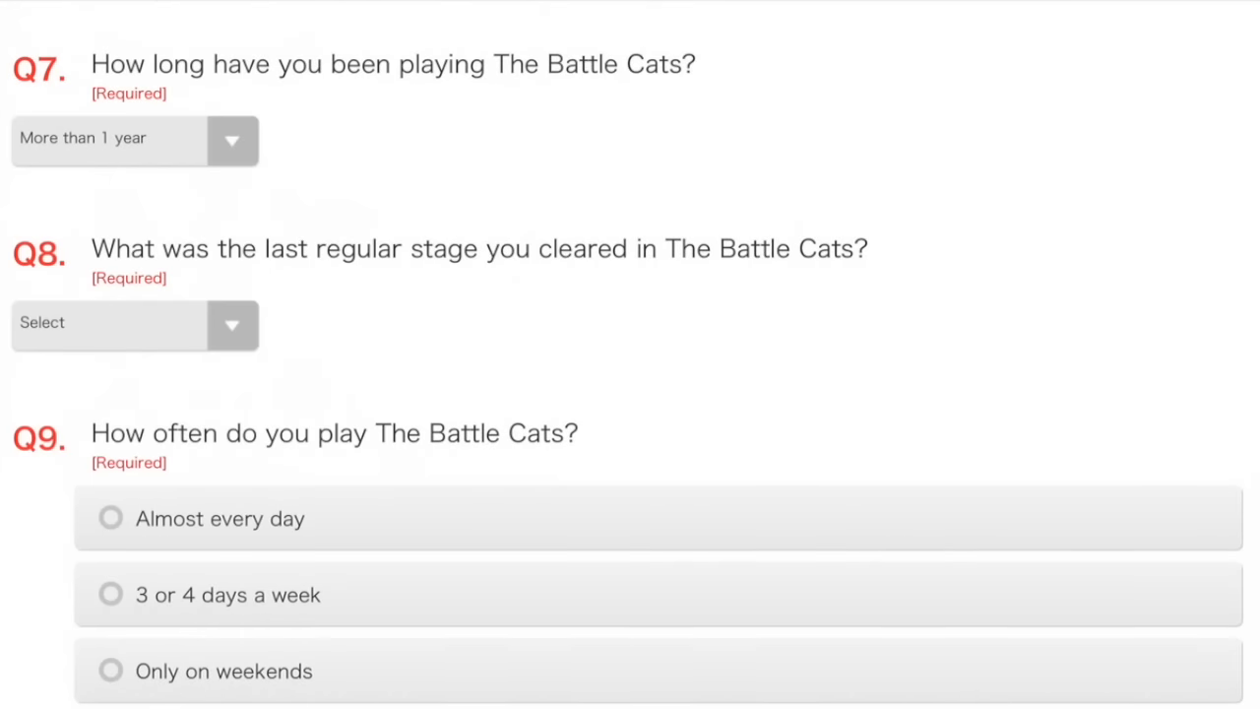
Answer Almost every day for play frequency and 15 to 30 minutes per session.
{"action": "scroll", "scroll_direction": "down", "scroll_amount": 3}
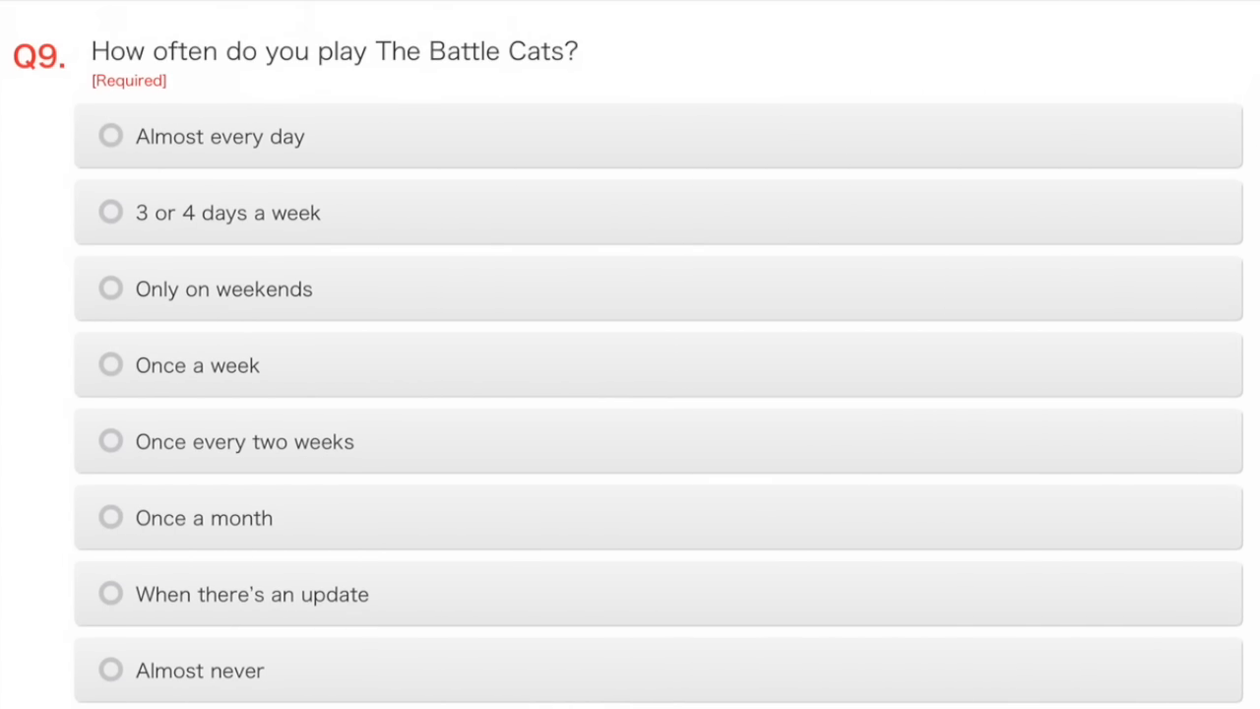
{"action": "left_click", "coordinate": [108, 136]}
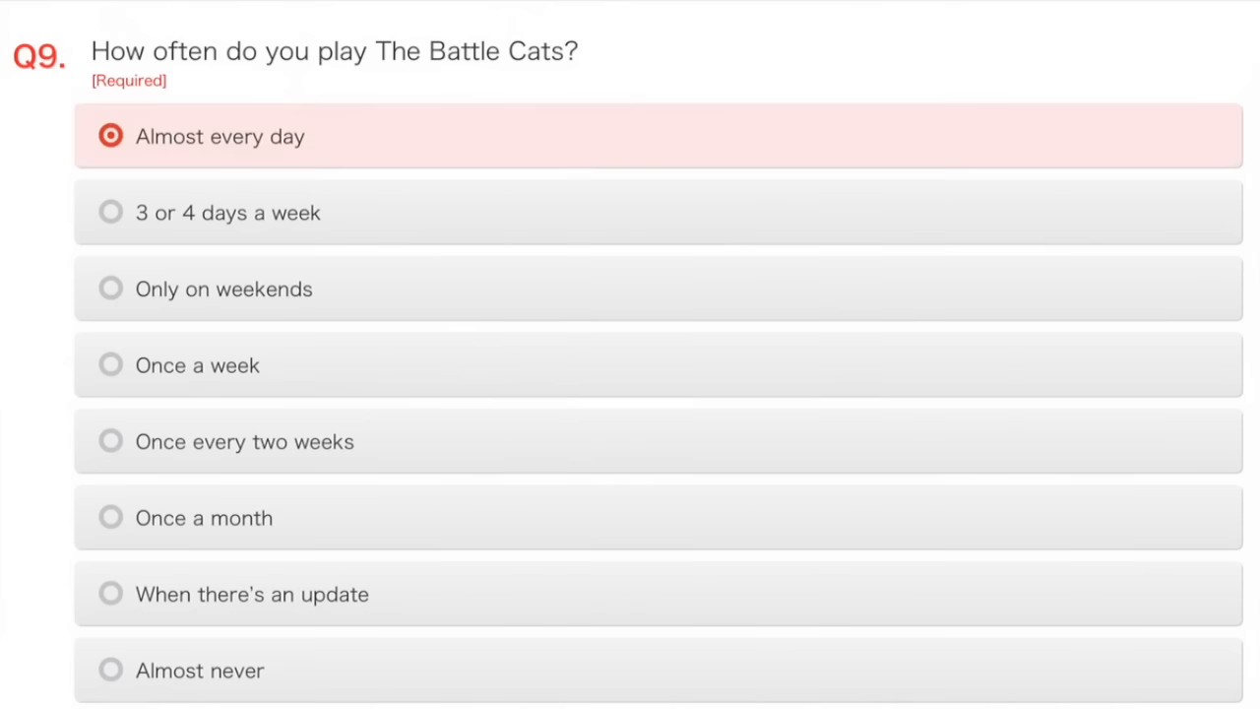
{"action": "scroll", "scroll_direction": "down", "scroll_amount": 3}
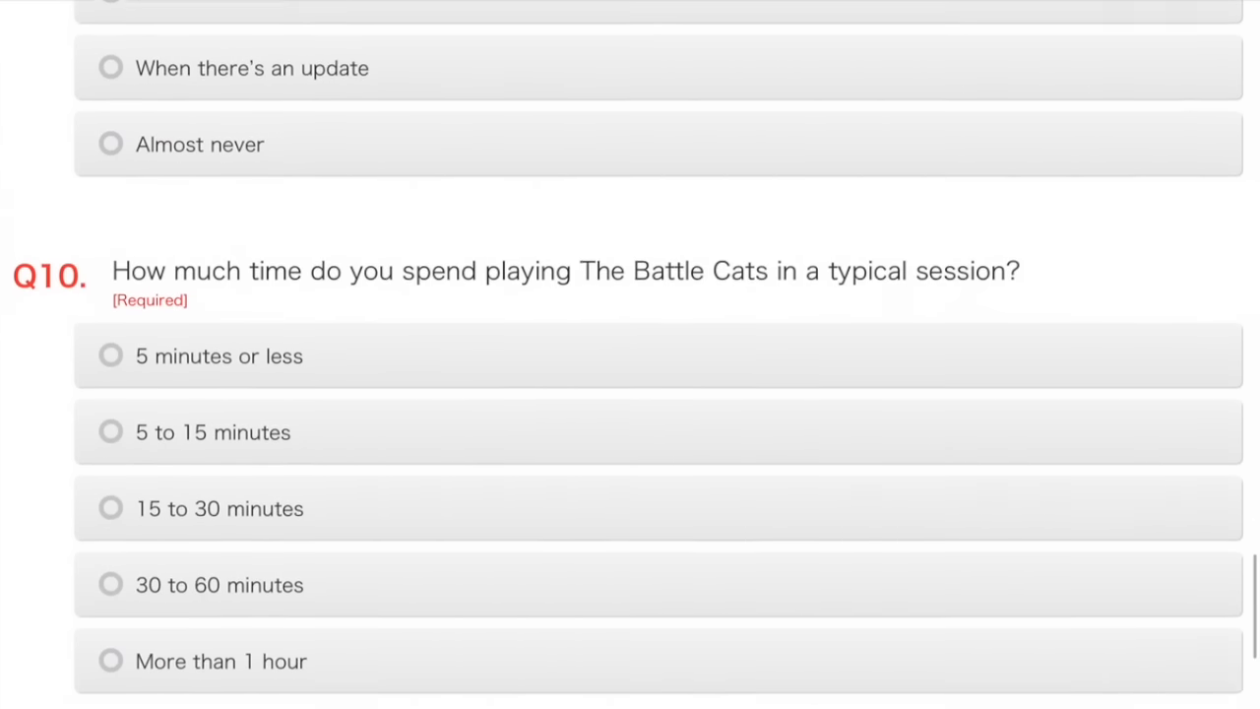
{"action": "scroll", "scroll_direction": "down", "scroll_amount": 3}
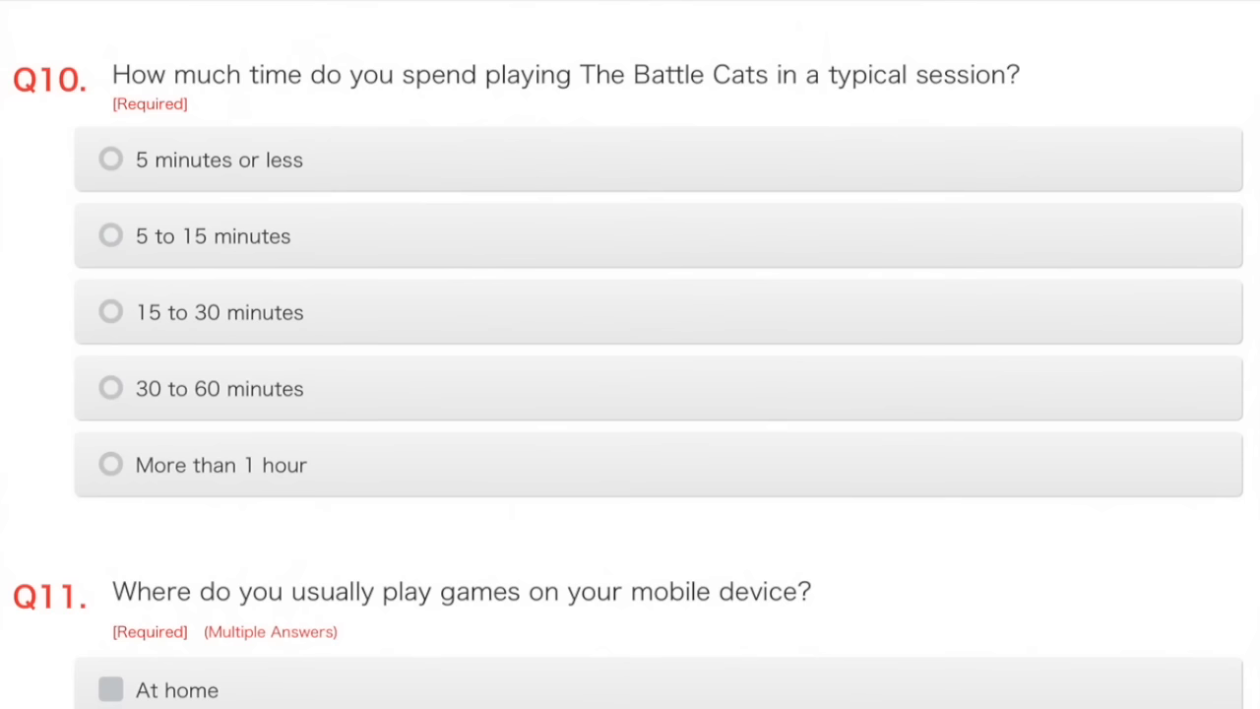
{"action": "left_click", "coordinate": [110, 312]}
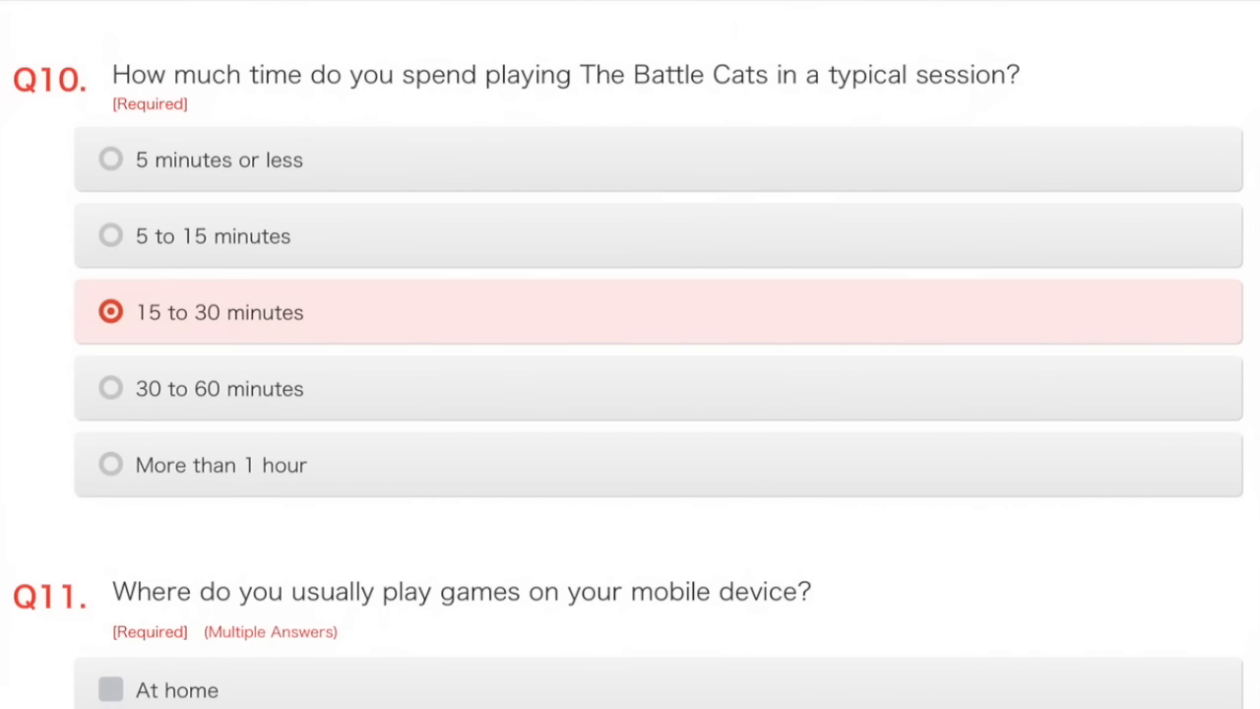
Tick 'At home' and 'Riding the Bus/Train' as Q11 play locations.
{"action": "scroll", "scroll_direction": "down", "scroll_amount": 3}
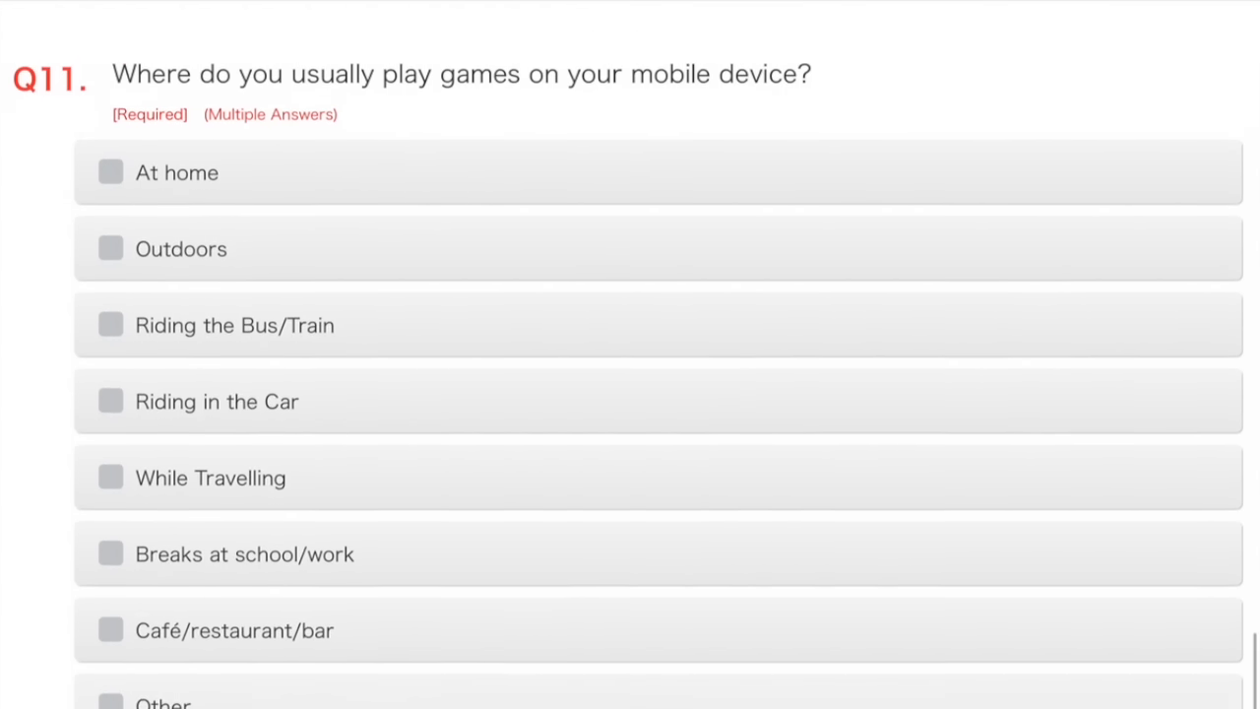
{"action": "scroll", "scroll_direction": "down", "scroll_amount": 3}
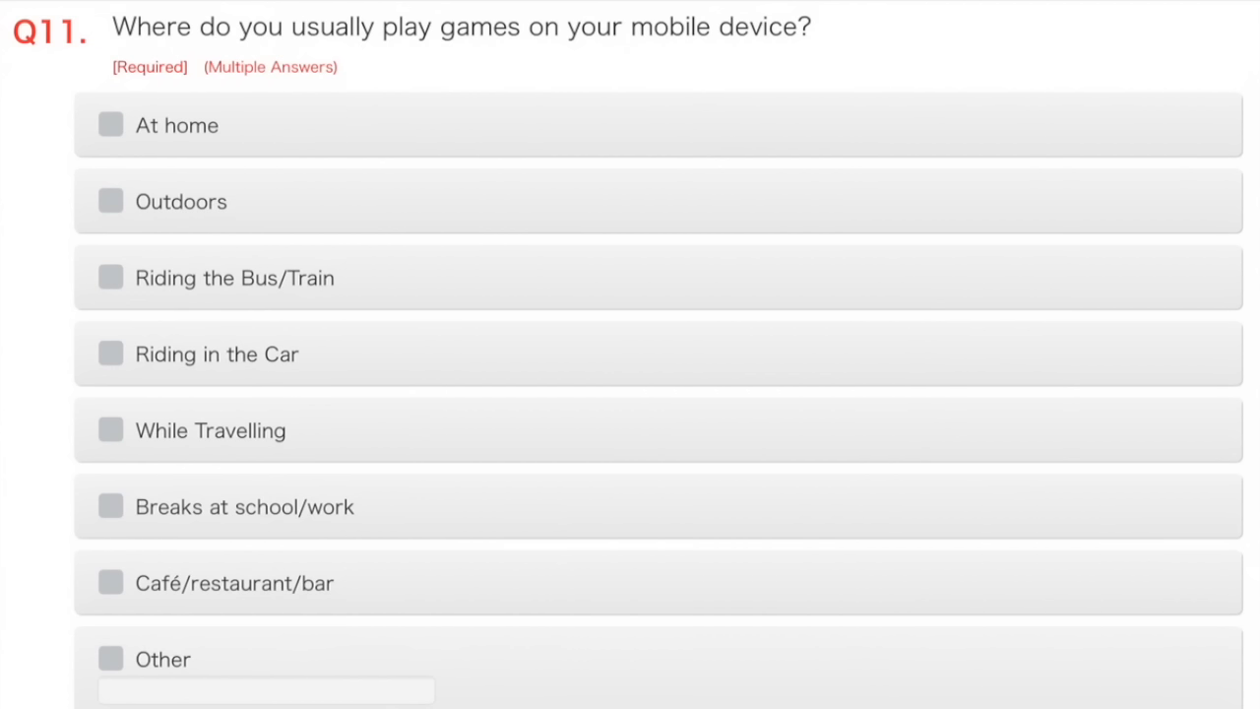
{"action": "left_click", "coordinate": [108, 125]}
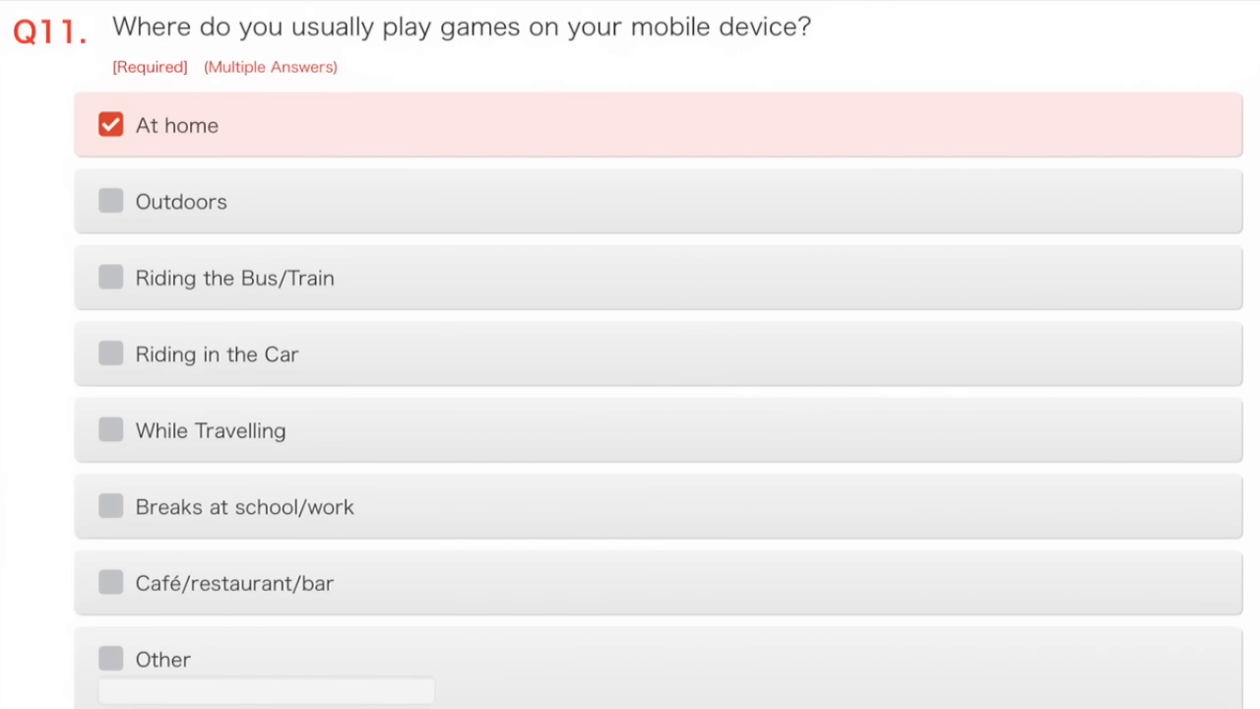
{"action": "left_click", "coordinate": [108, 278]}
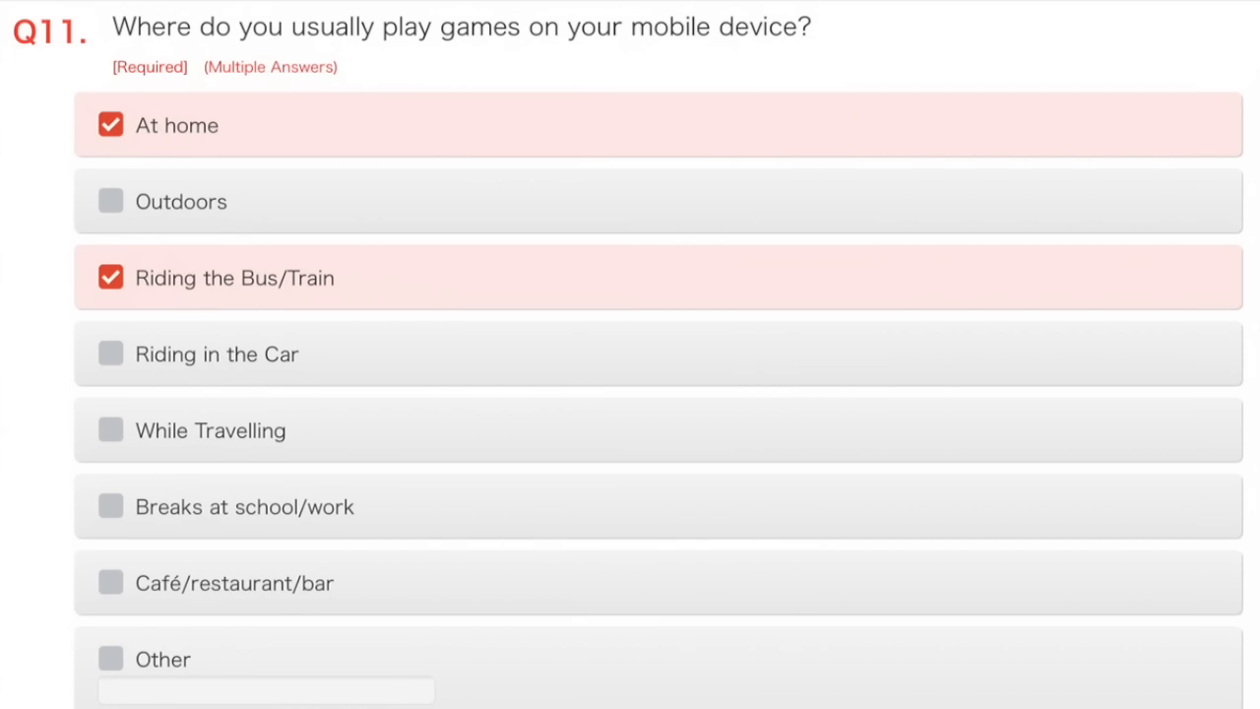
Tick Evening and Morning as usual play times in Q12.
{"action": "scroll", "scroll_direction": "down", "scroll_amount": 3}
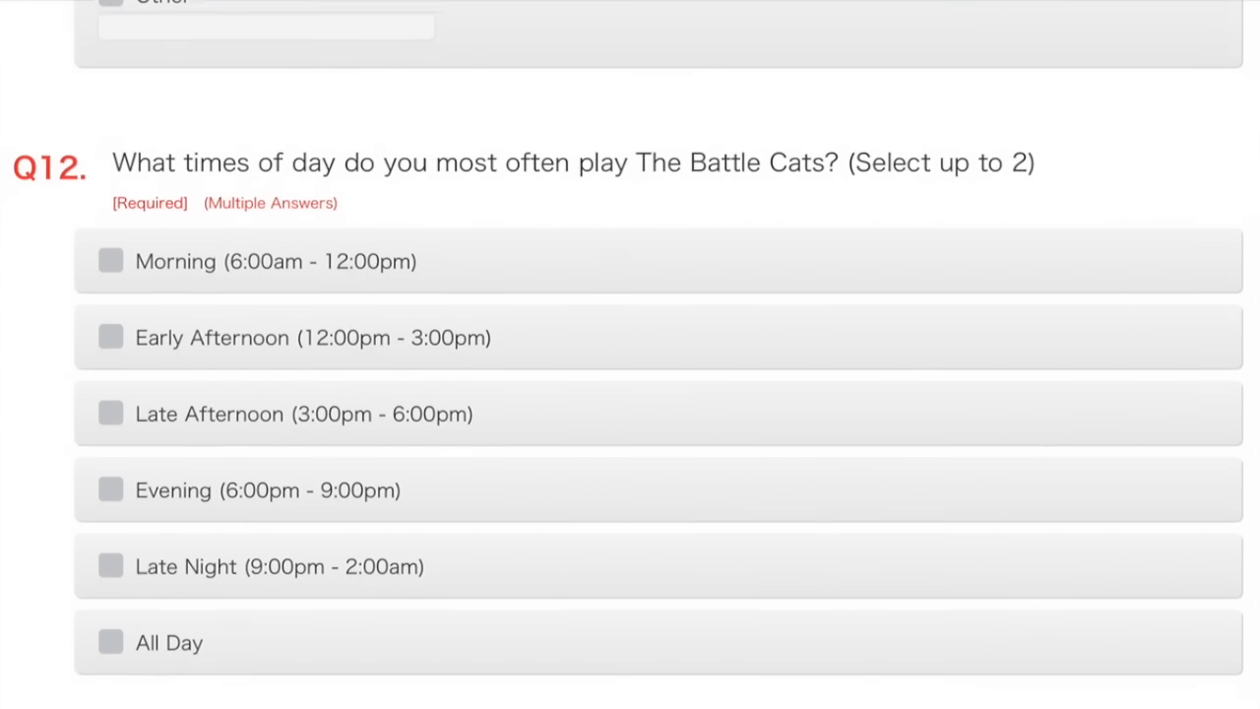
{"action": "scroll", "scroll_direction": "down", "scroll_amount": 3}
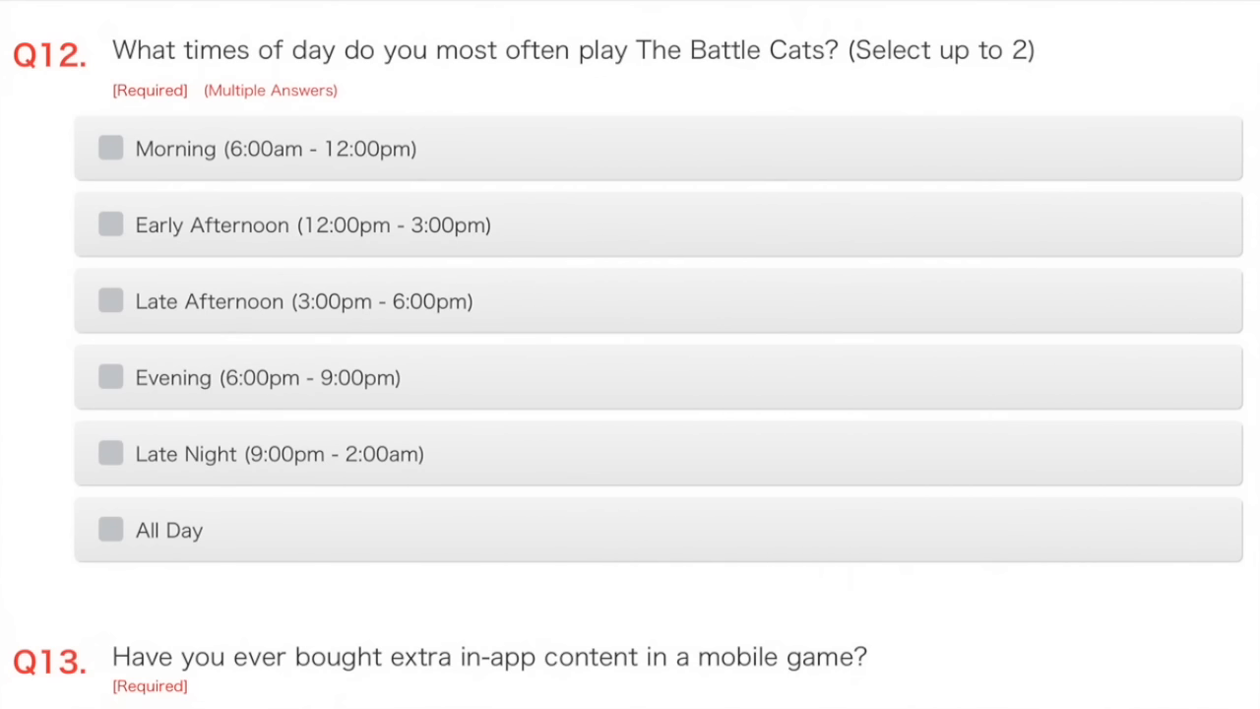
{"action": "left_click", "coordinate": [109, 377]}
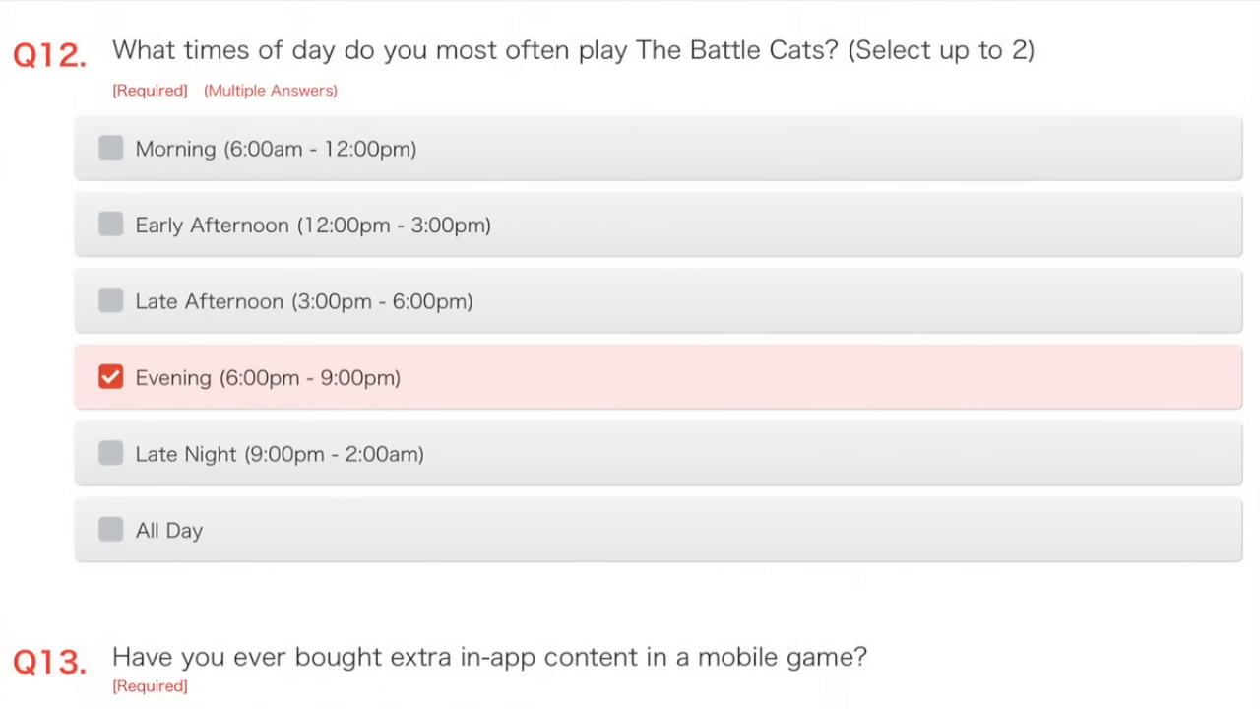
{"action": "left_click", "coordinate": [108, 149]}
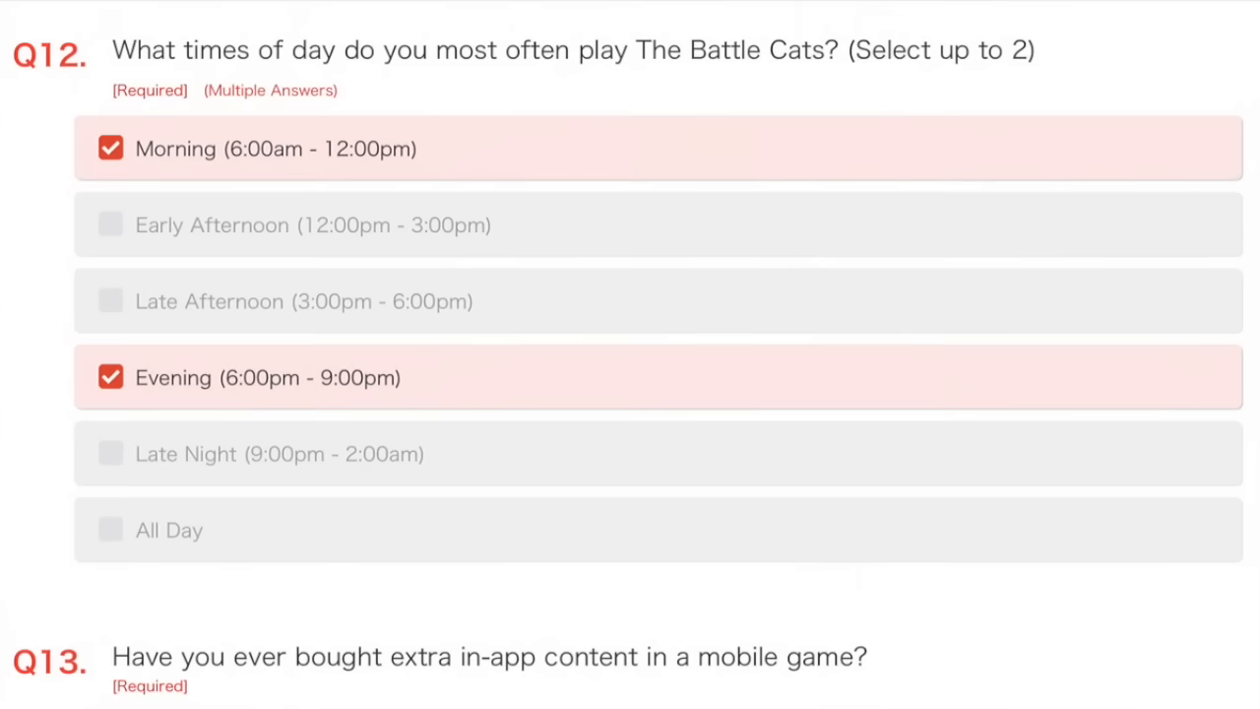
Answer 'Yes, once or twice.' for in-app purchases, then go back to Q8.
{"action": "scroll", "scroll_direction": "down", "scroll_amount": 3}
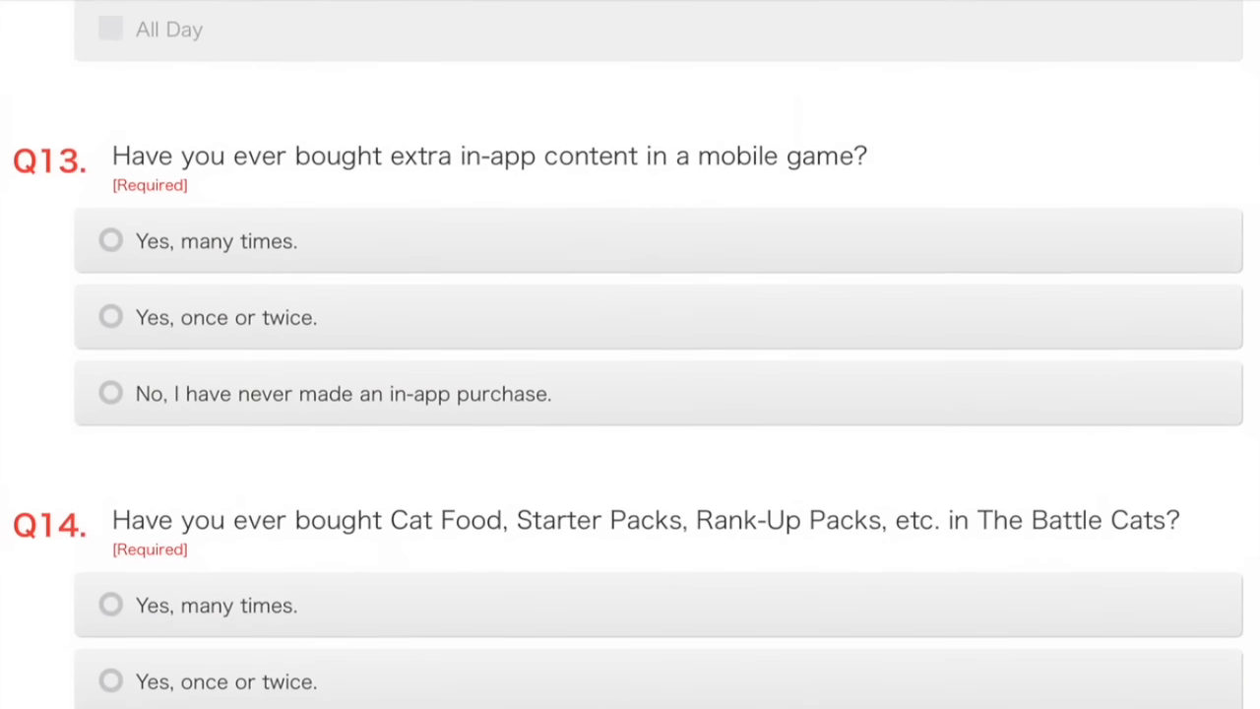
{"action": "scroll", "scroll_direction": "down", "scroll_amount": 3}
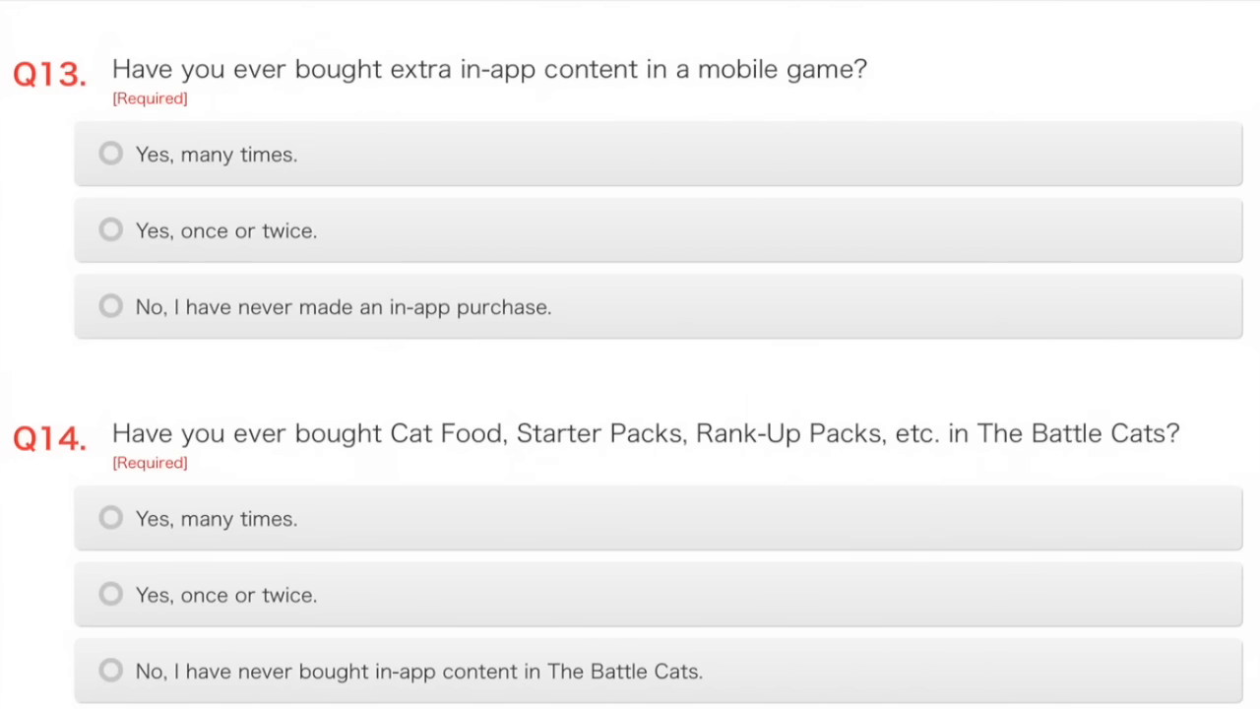
{"action": "left_click", "coordinate": [109, 231]}
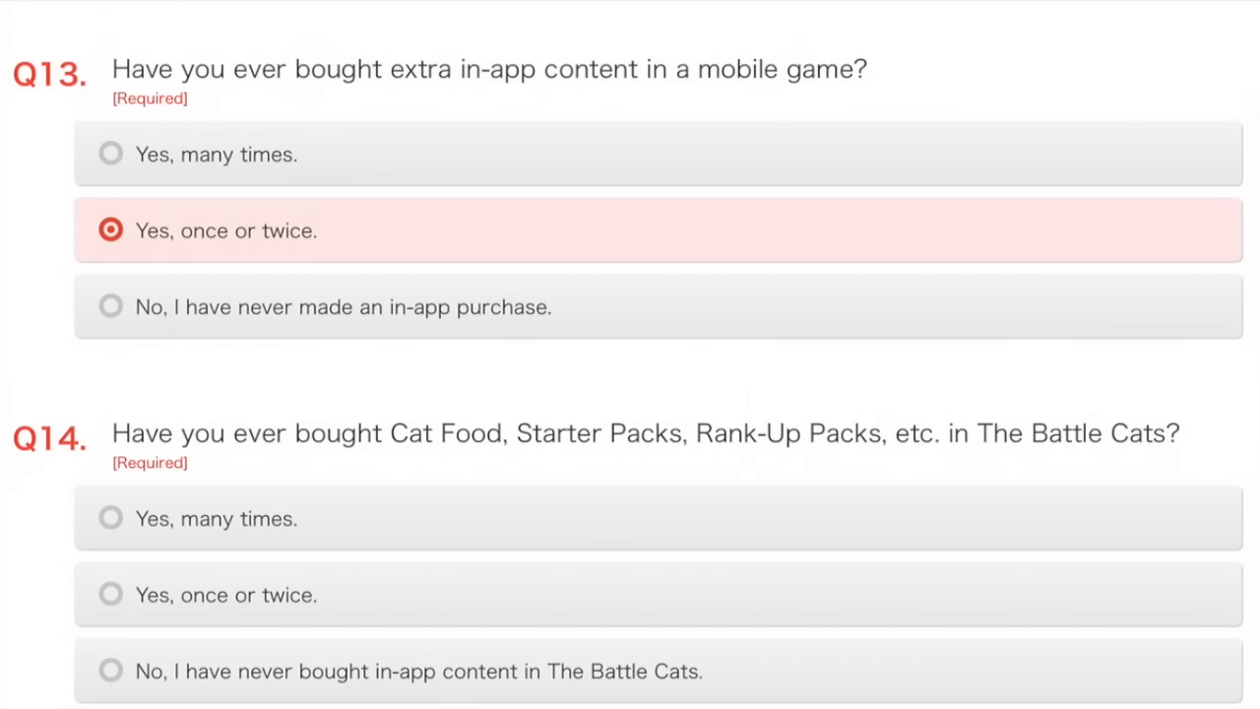
{"action": "left_click", "coordinate": [108, 671]}
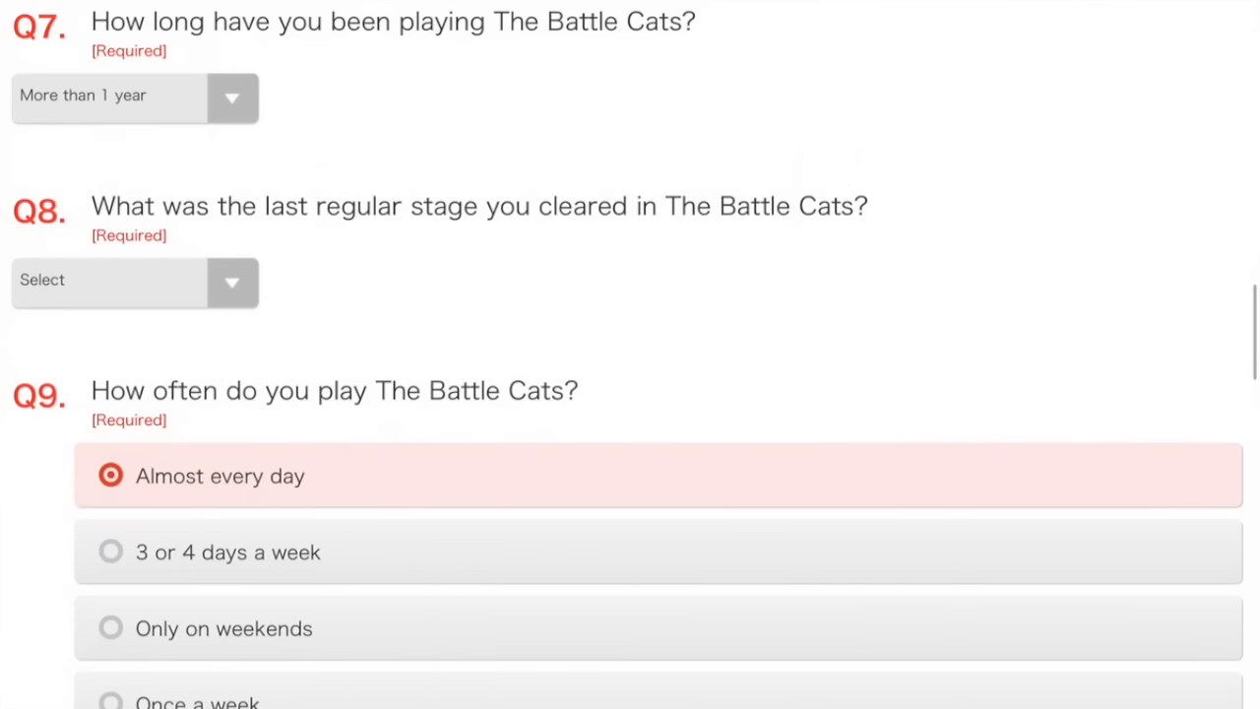
Pick 'Stories of Legend : Silk Road' from the Q8 stage dropdown.
{"action": "scroll", "scroll_direction": "down", "scroll_amount": 3}
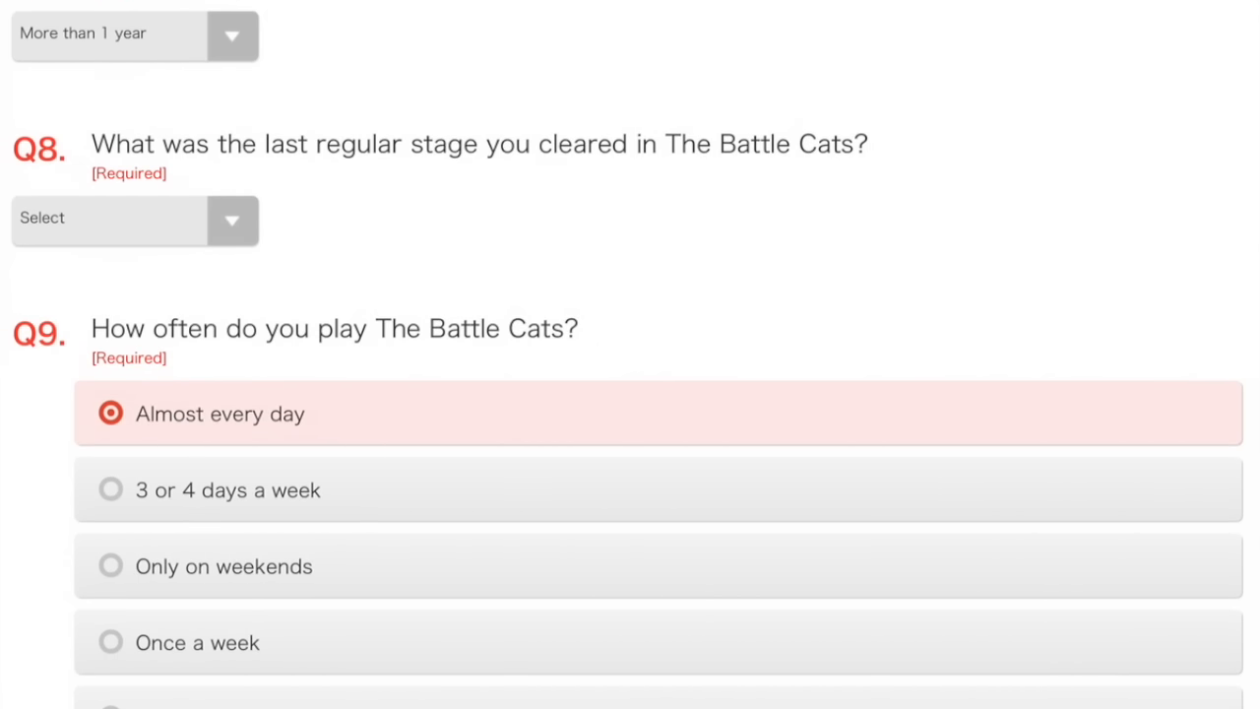
{"action": "left_click", "coordinate": [133, 219]}
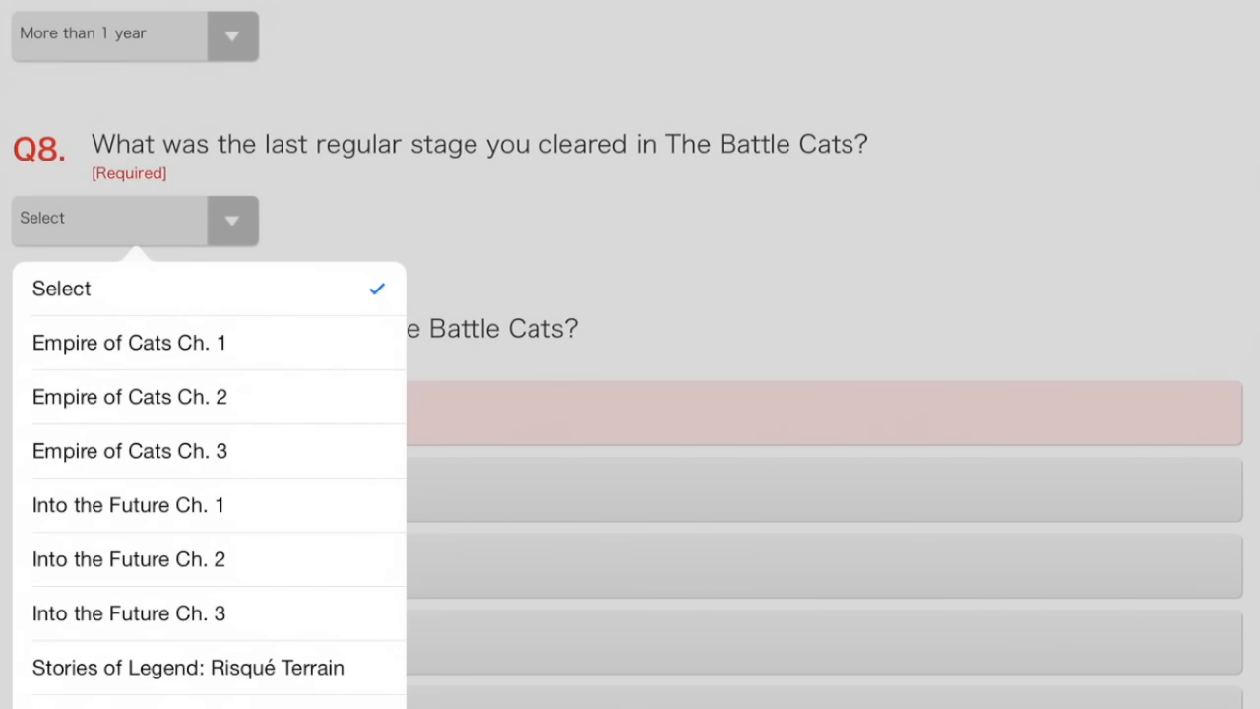
{"action": "scroll", "scroll_direction": "down", "scroll_amount": 3}
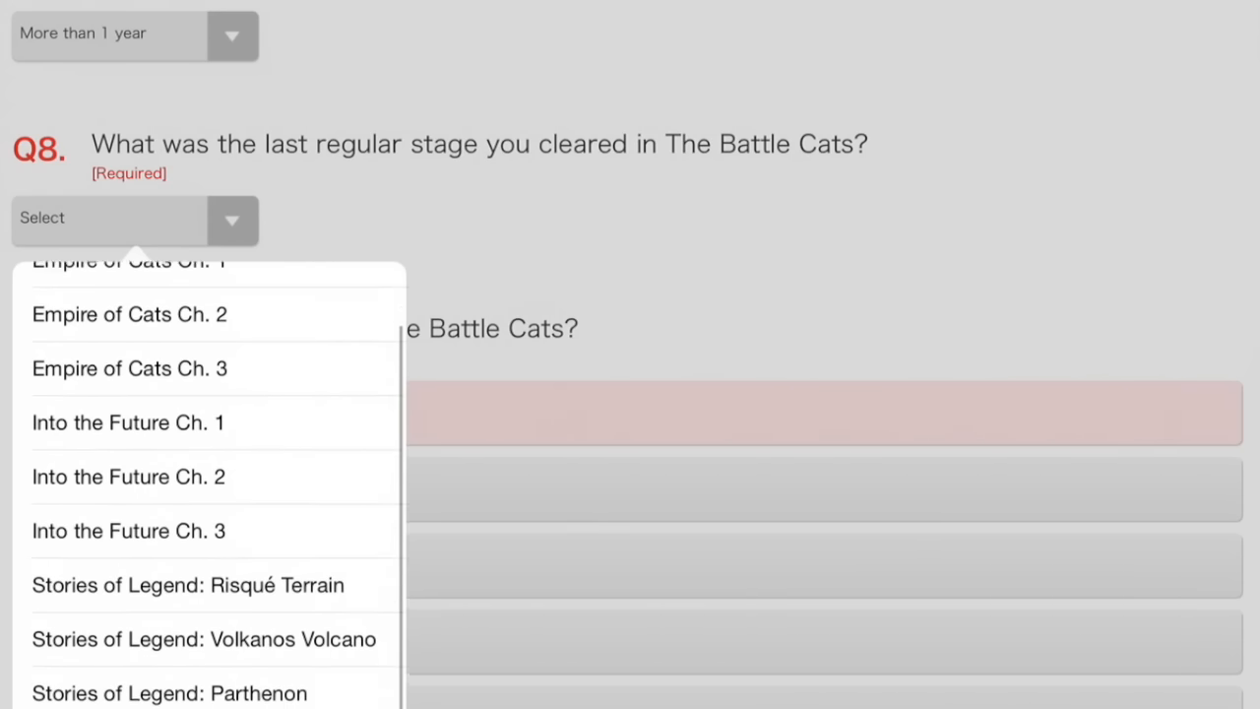
{"action": "scroll", "scroll_direction": "down", "scroll_amount": 3}
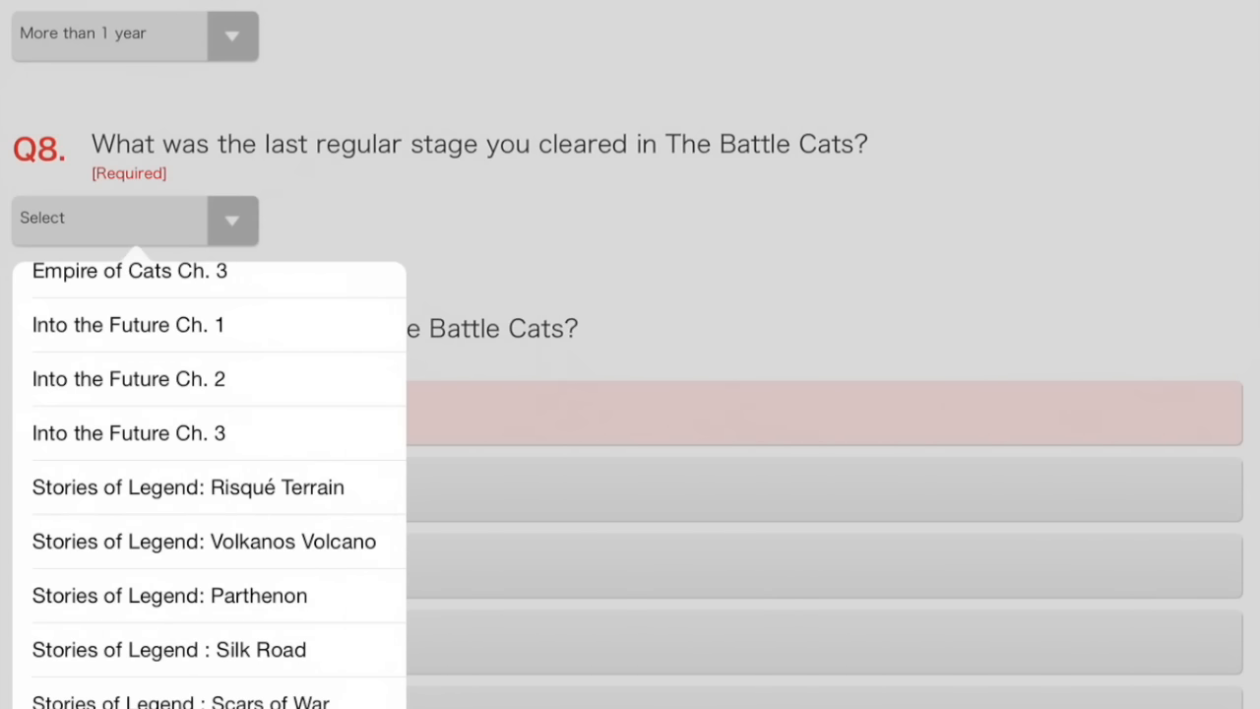
{"action": "left_click", "coordinate": [167, 648]}
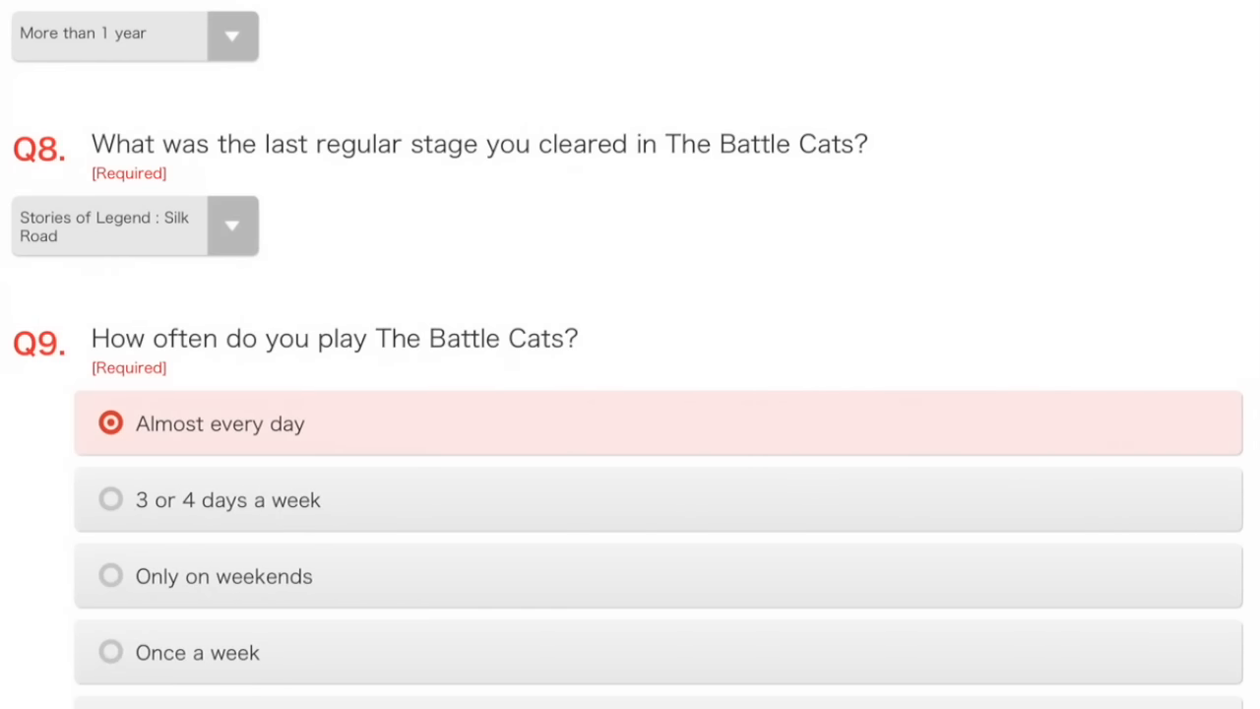
Answer Q16 'No, not yet.' for playing The Battle Cats POP! on 3DS.
{"action": "scroll", "scroll_direction": "down", "scroll_amount": 3}
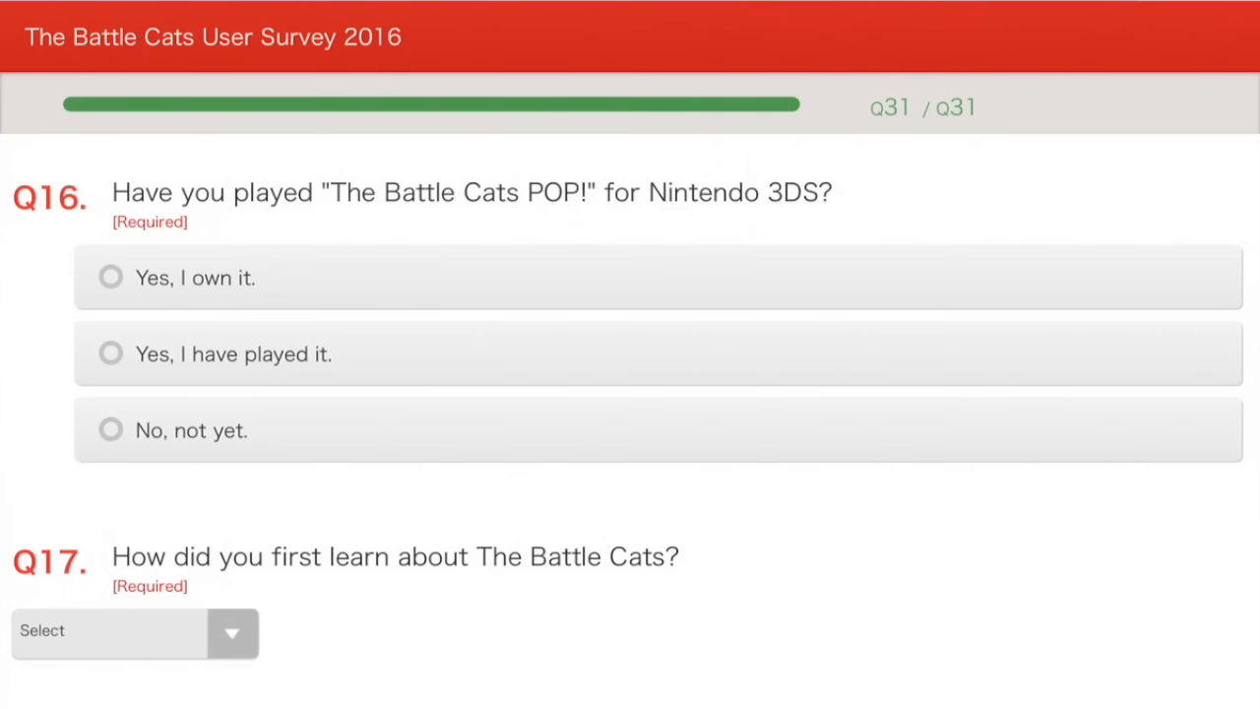
{"action": "left_click", "coordinate": [109, 431]}
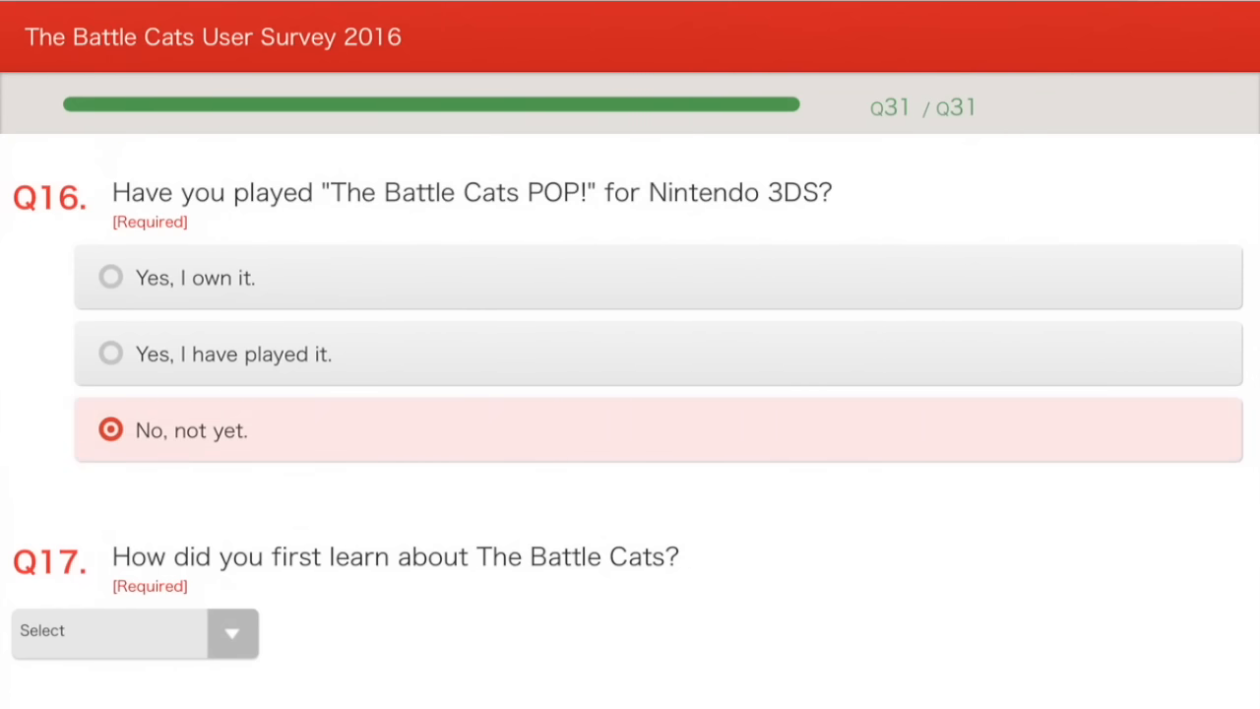
Check YouTube, Reddit and Twitch among the social media services used.
{"action": "scroll", "scroll_direction": "down", "scroll_amount": 3}
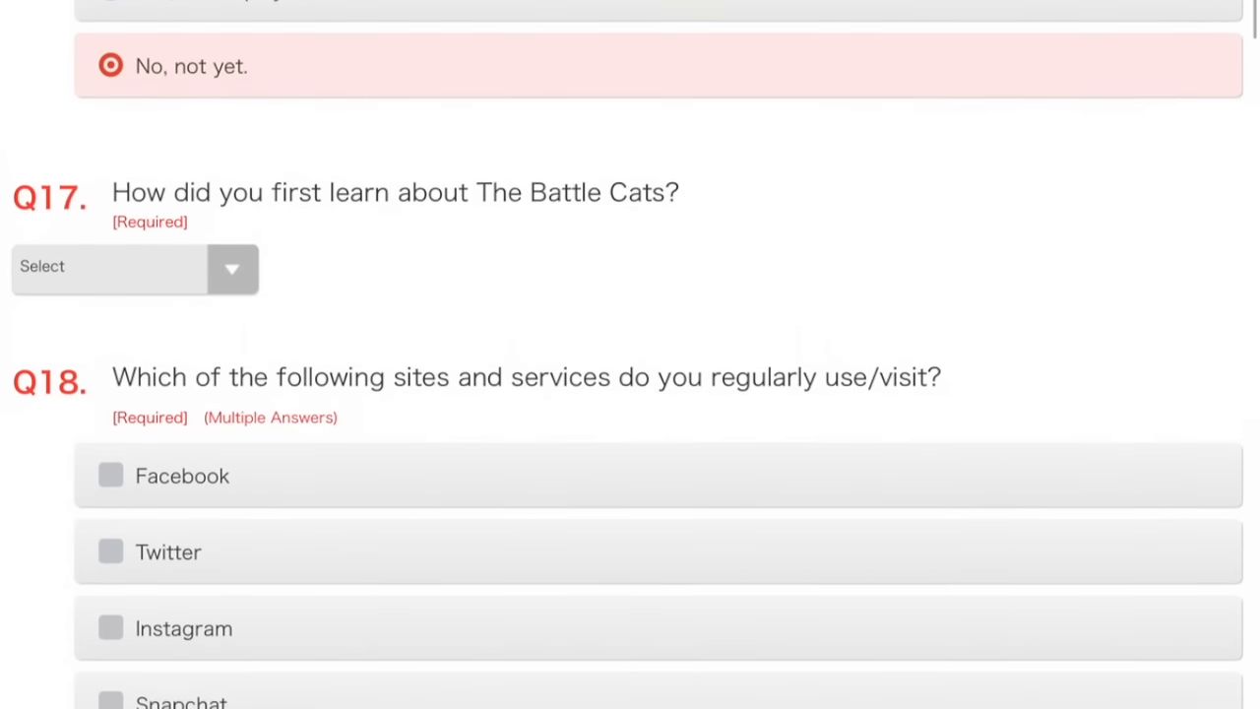
{"action": "scroll", "scroll_direction": "down", "scroll_amount": 3}
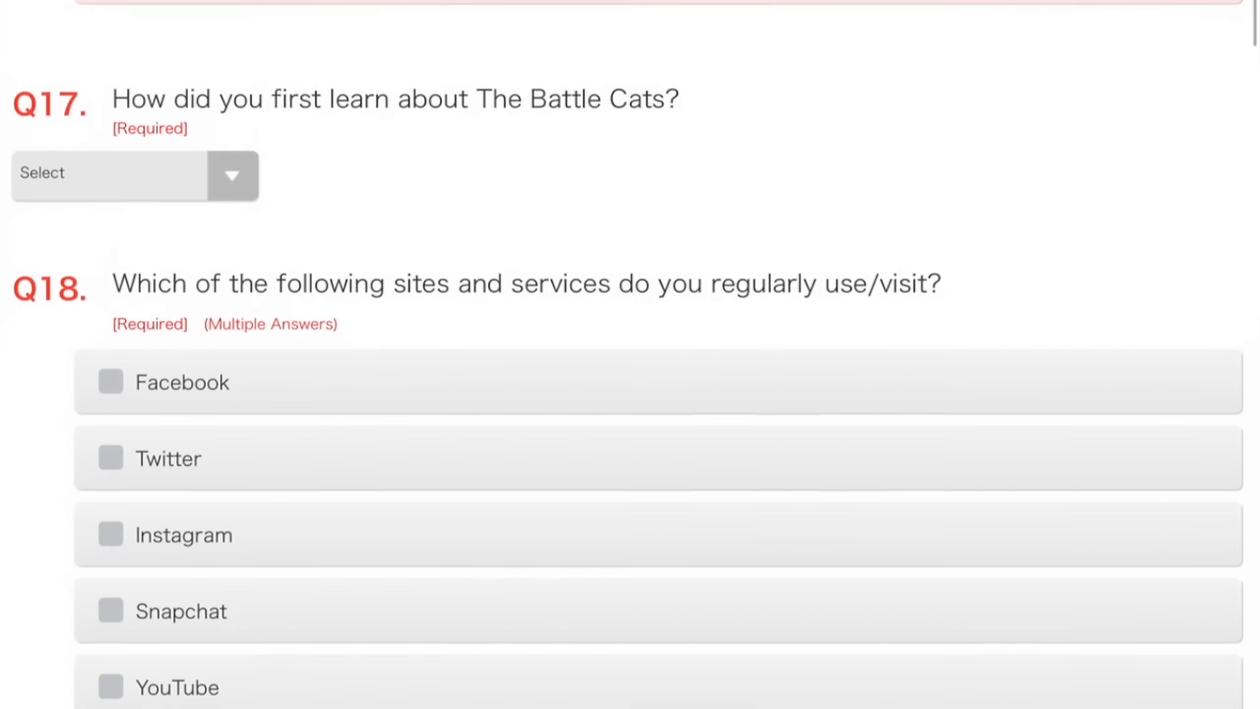
{"action": "scroll", "scroll_direction": "down", "scroll_amount": 3}
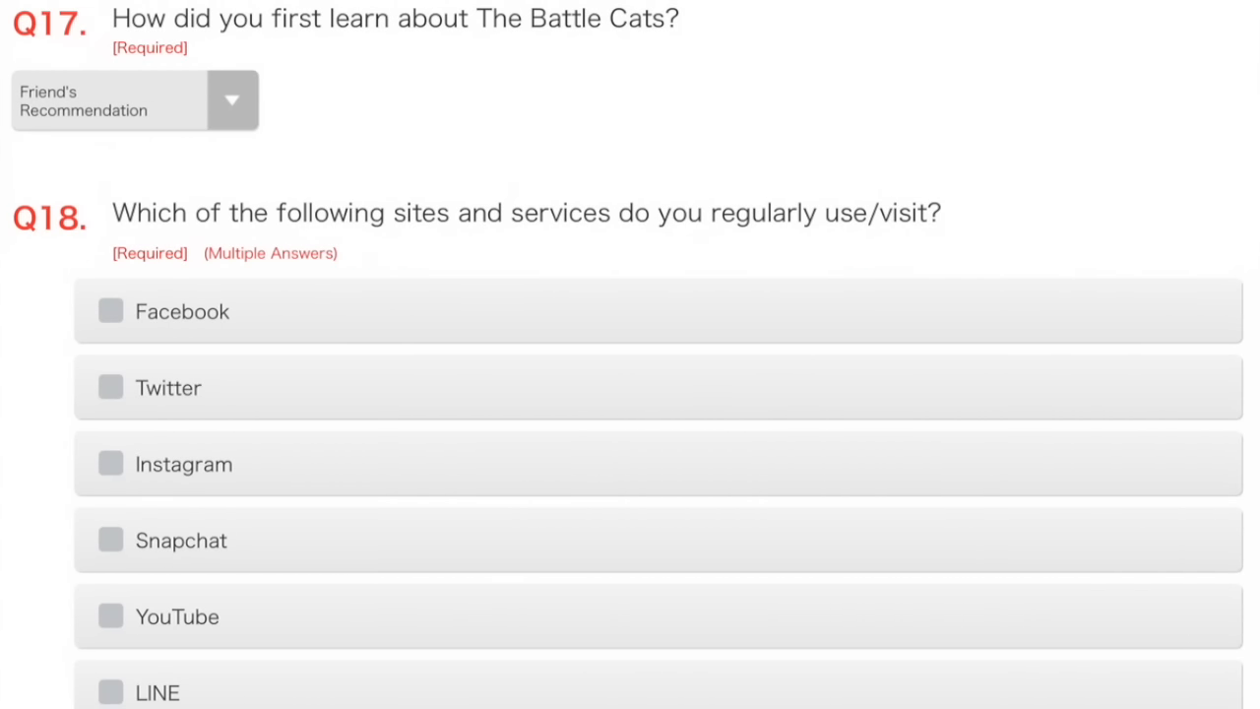
{"action": "scroll", "scroll_direction": "down", "scroll_amount": 3}
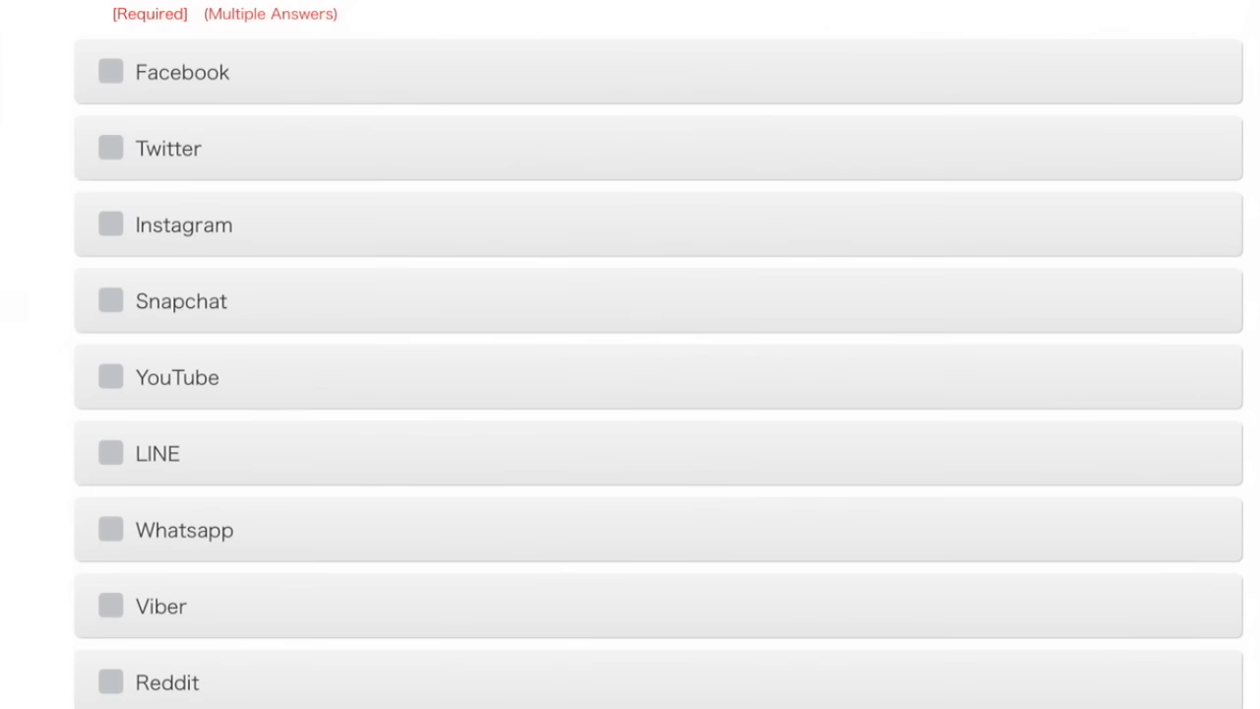
{"action": "scroll", "scroll_direction": "down", "scroll_amount": 3}
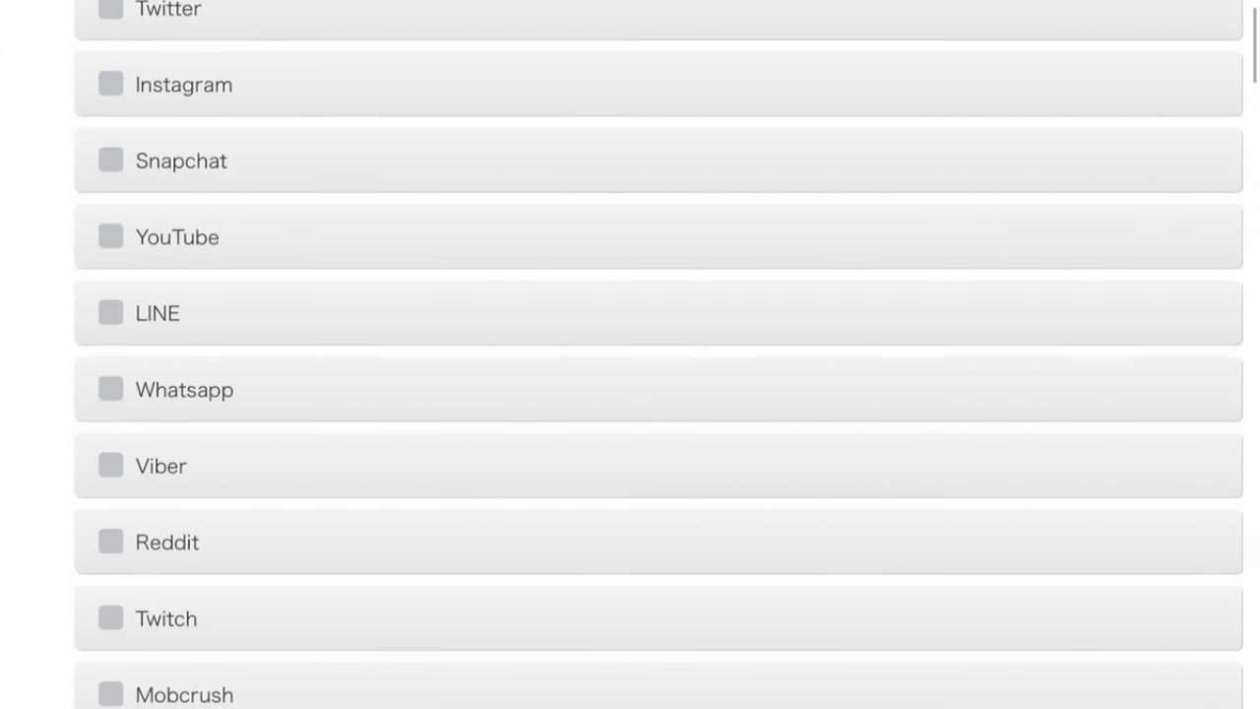
{"action": "scroll", "scroll_direction": "down", "scroll_amount": 3}
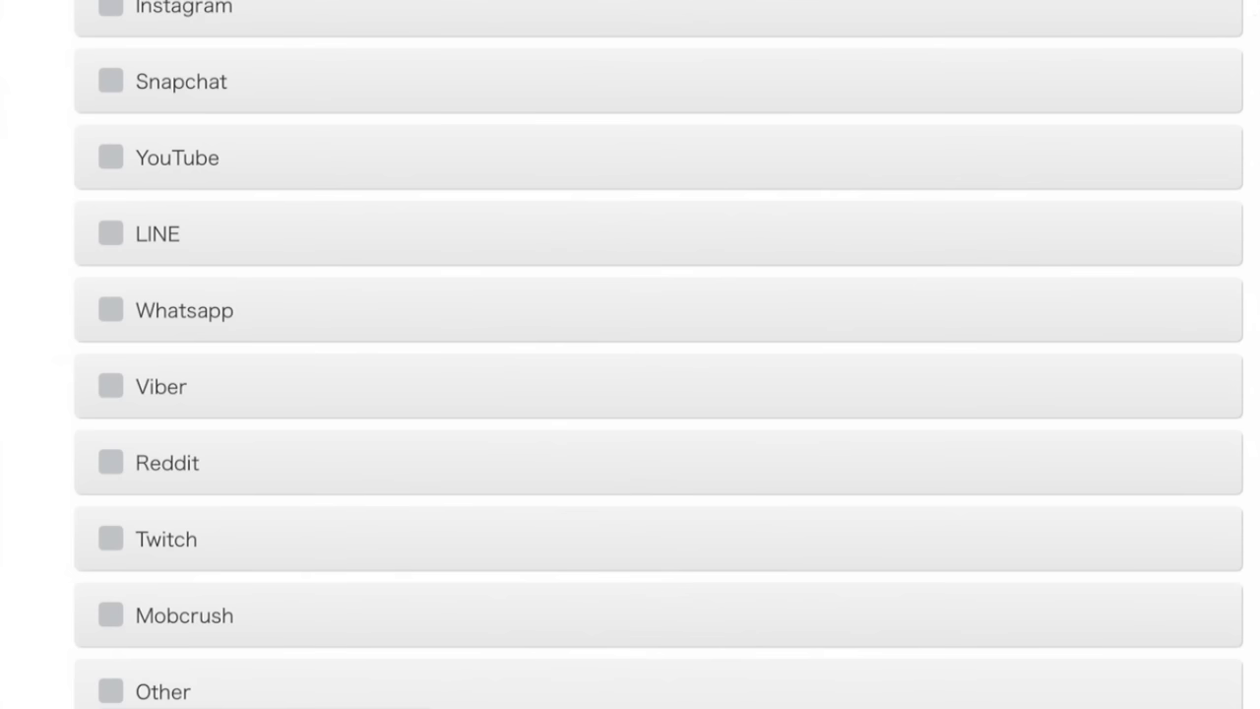
{"action": "left_click", "coordinate": [103, 157]}
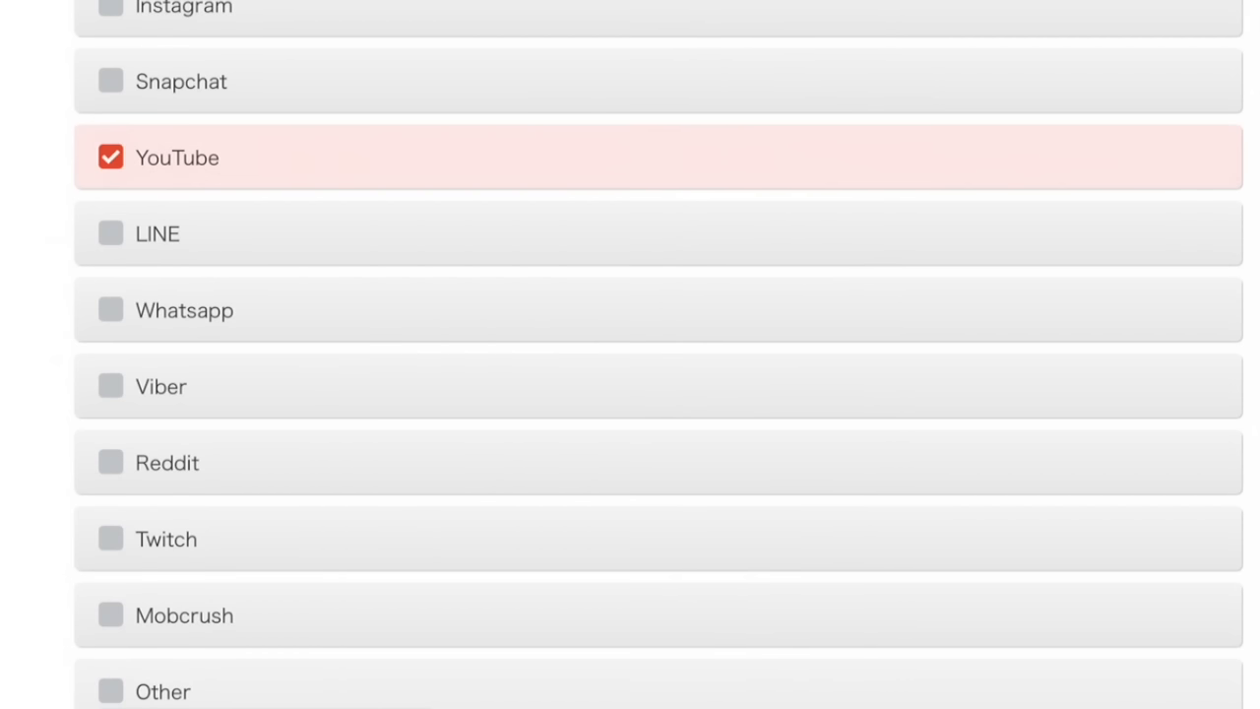
{"action": "scroll", "scroll_direction": "down", "scroll_amount": 3}
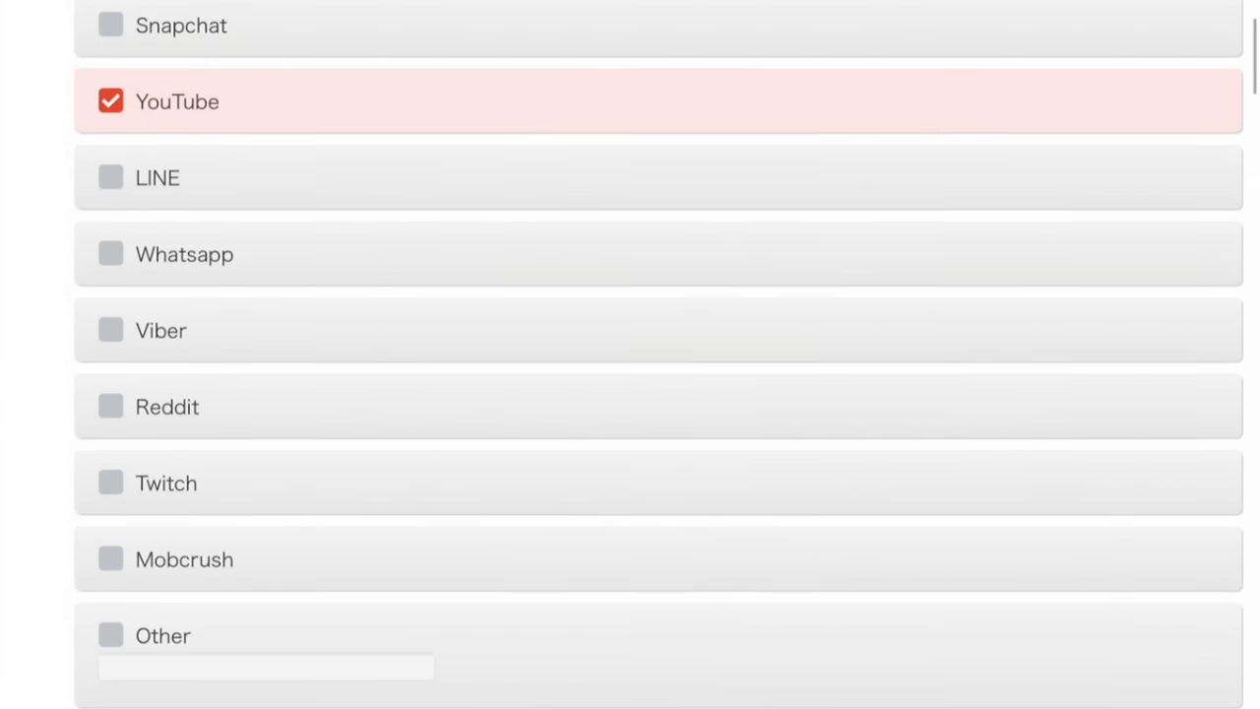
{"action": "scroll", "scroll_direction": "down", "scroll_amount": 3}
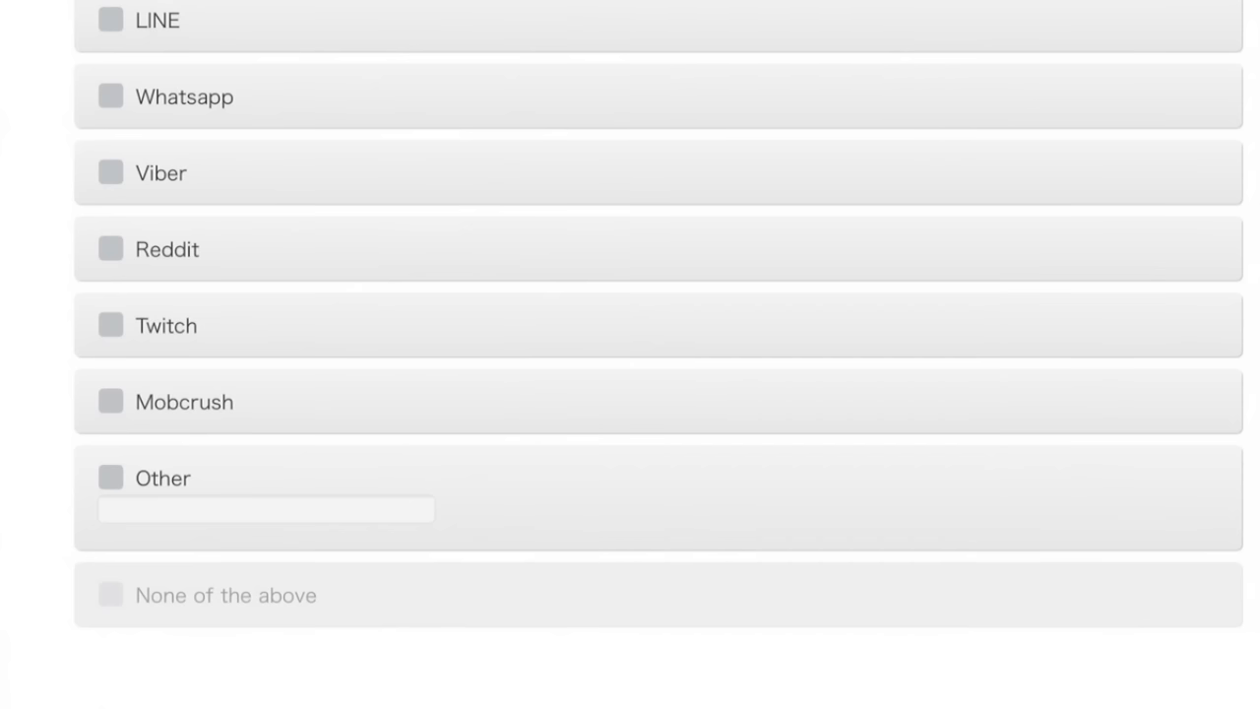
{"action": "left_click", "coordinate": [108, 249]}
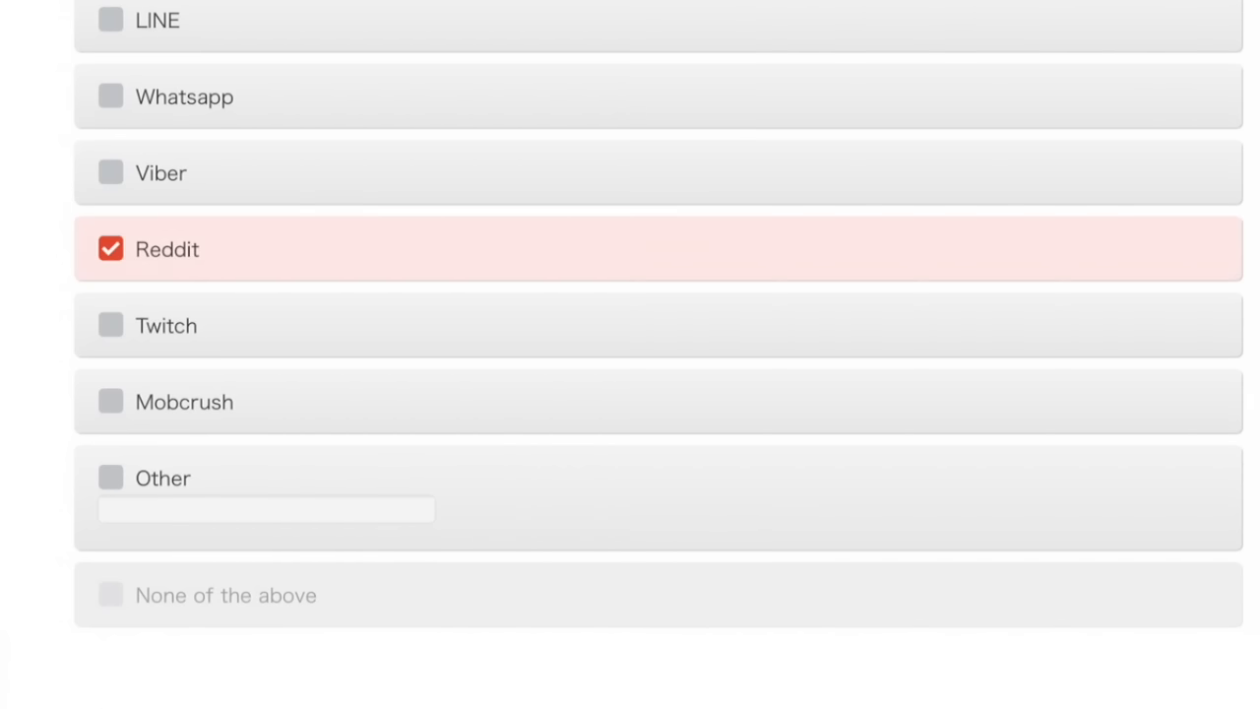
{"action": "left_click", "coordinate": [108, 325]}
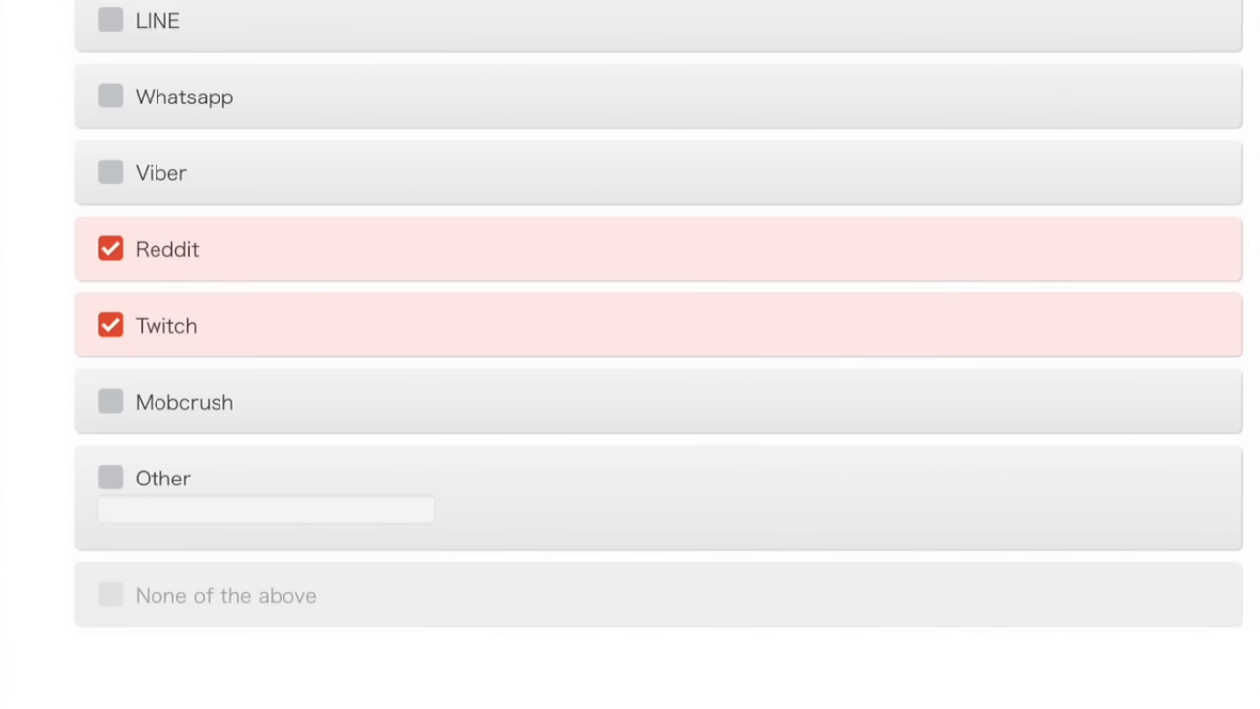
{"action": "scroll", "scroll_direction": "down", "scroll_amount": 3}
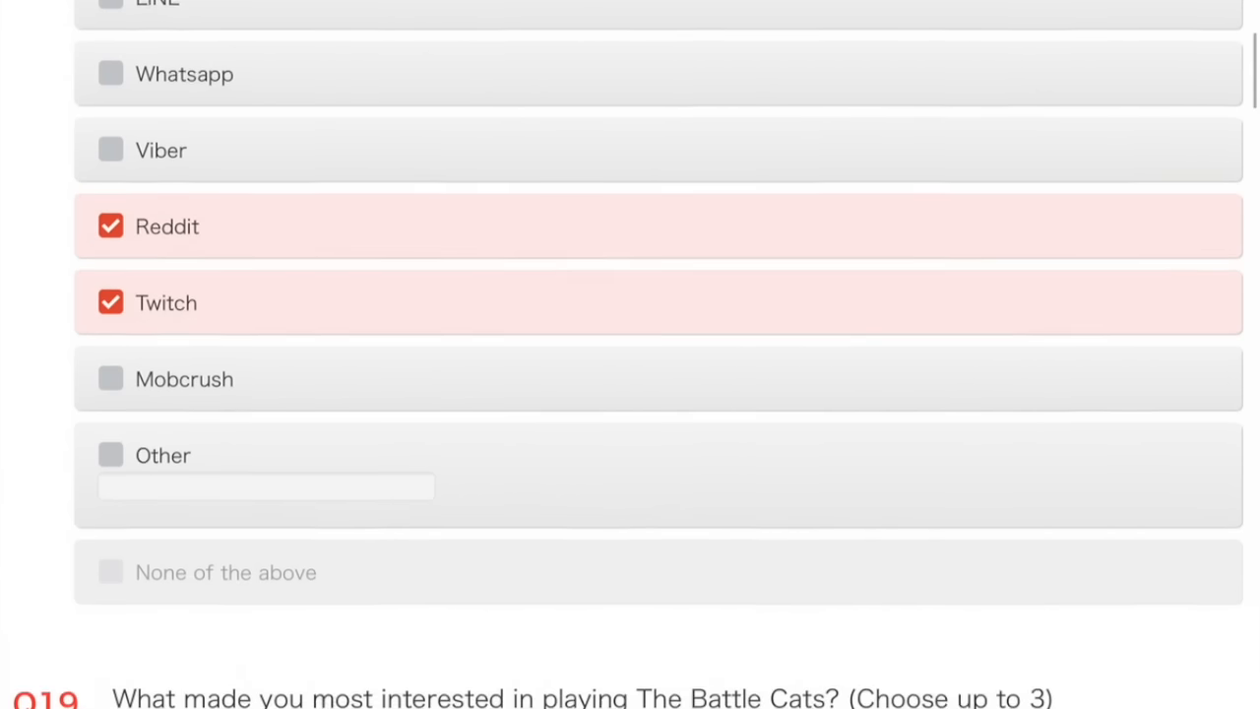
Add Popular with friends and Easy-to-play as Q19 reasons, reaching three choices.
{"action": "scroll", "scroll_direction": "down", "scroll_amount": 3}
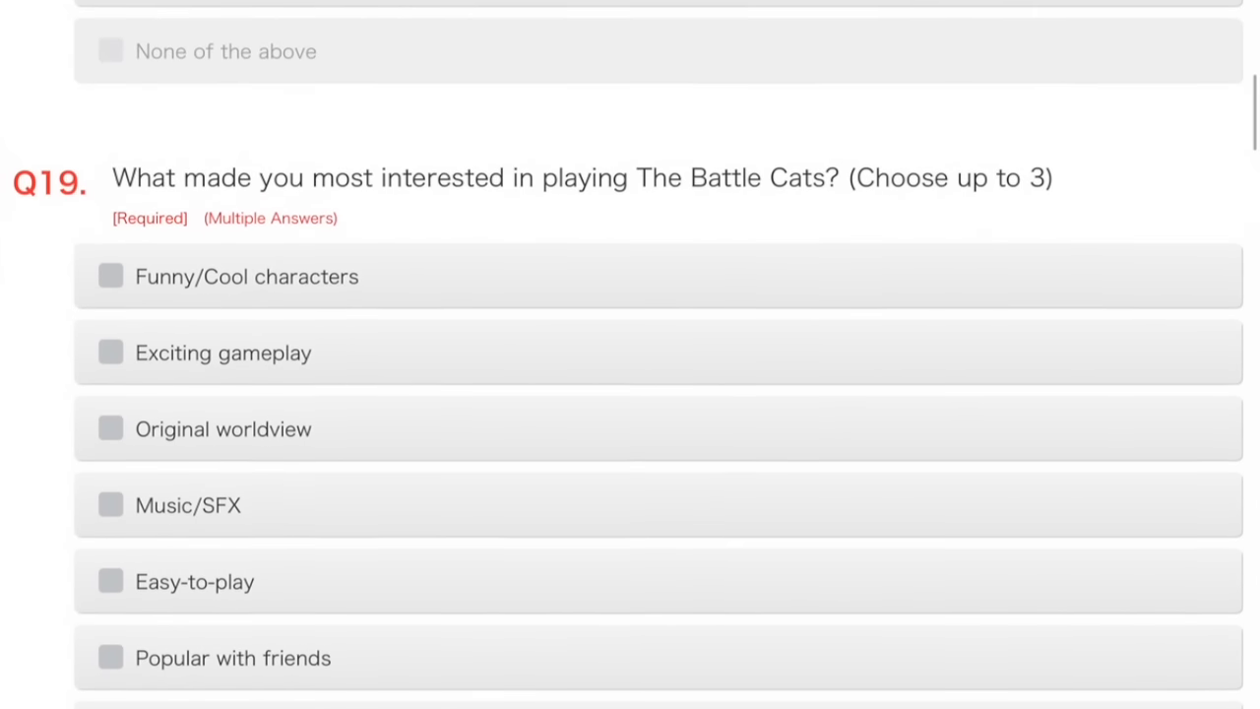
{"action": "scroll", "scroll_direction": "down", "scroll_amount": 3}
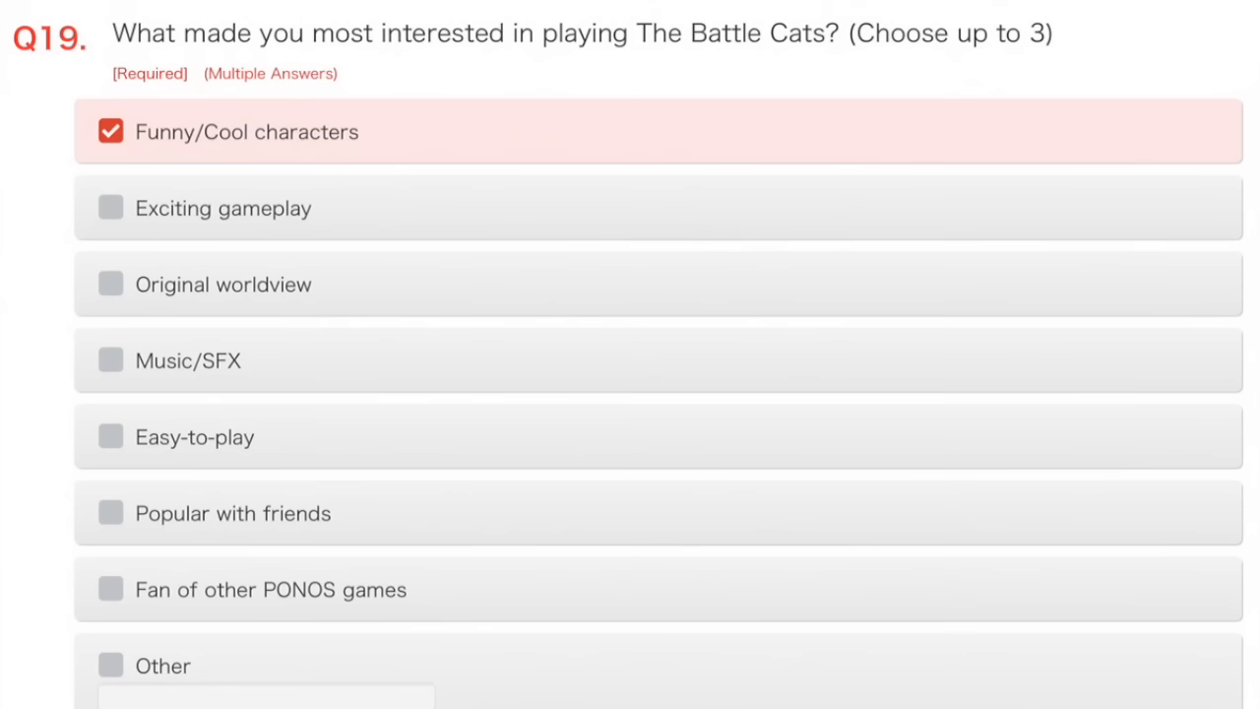
{"action": "left_click", "coordinate": [106, 513]}
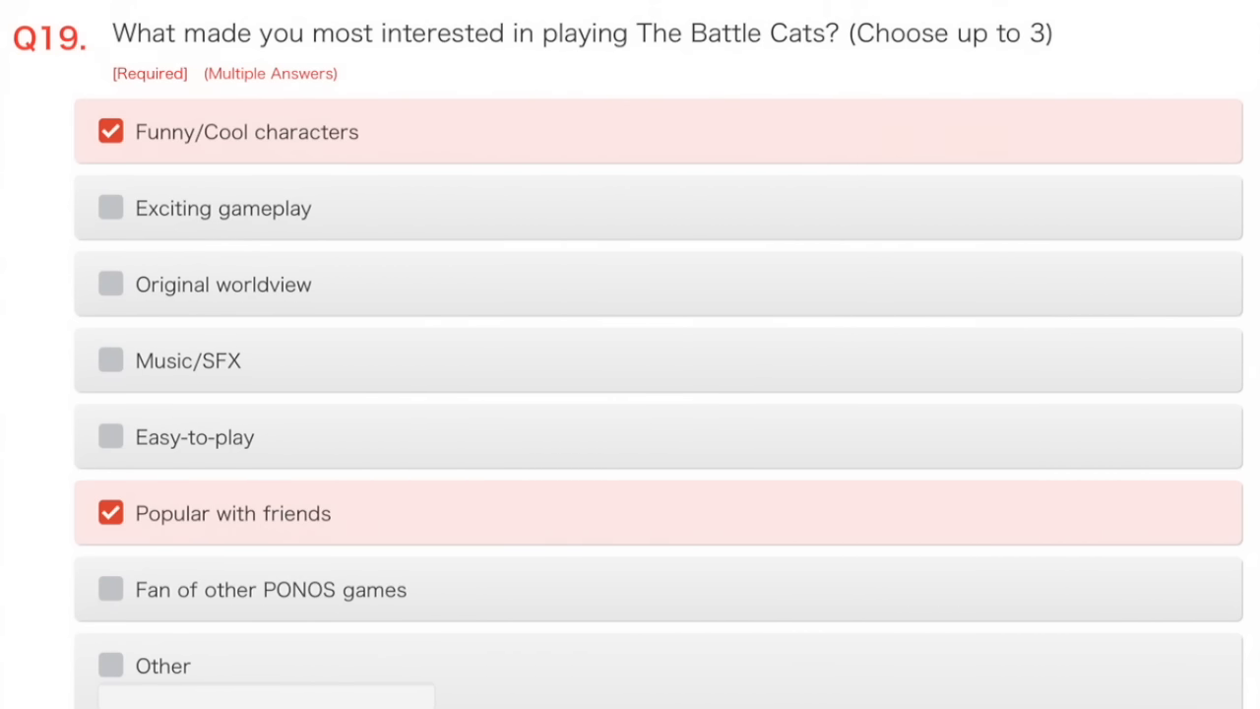
{"action": "left_click", "coordinate": [108, 437]}
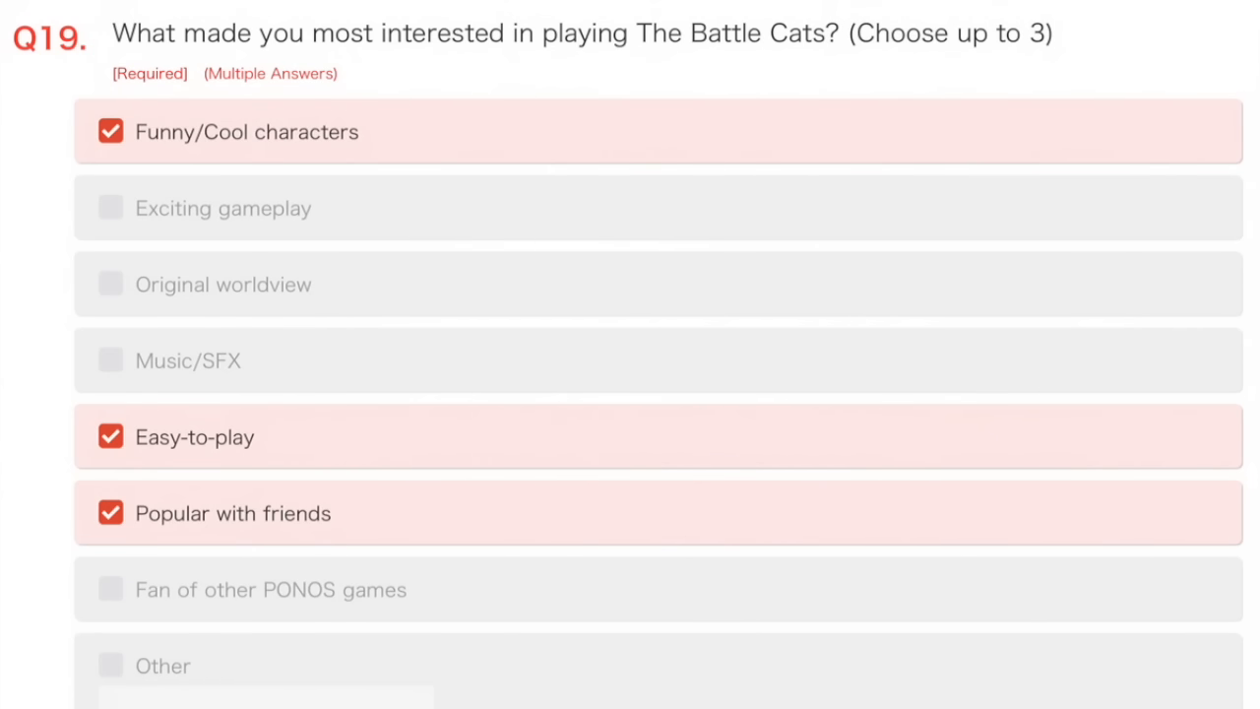
Select 'Just enough challenge' as the Q20 difficulty rating.
{"action": "scroll", "scroll_direction": "down", "scroll_amount": 3}
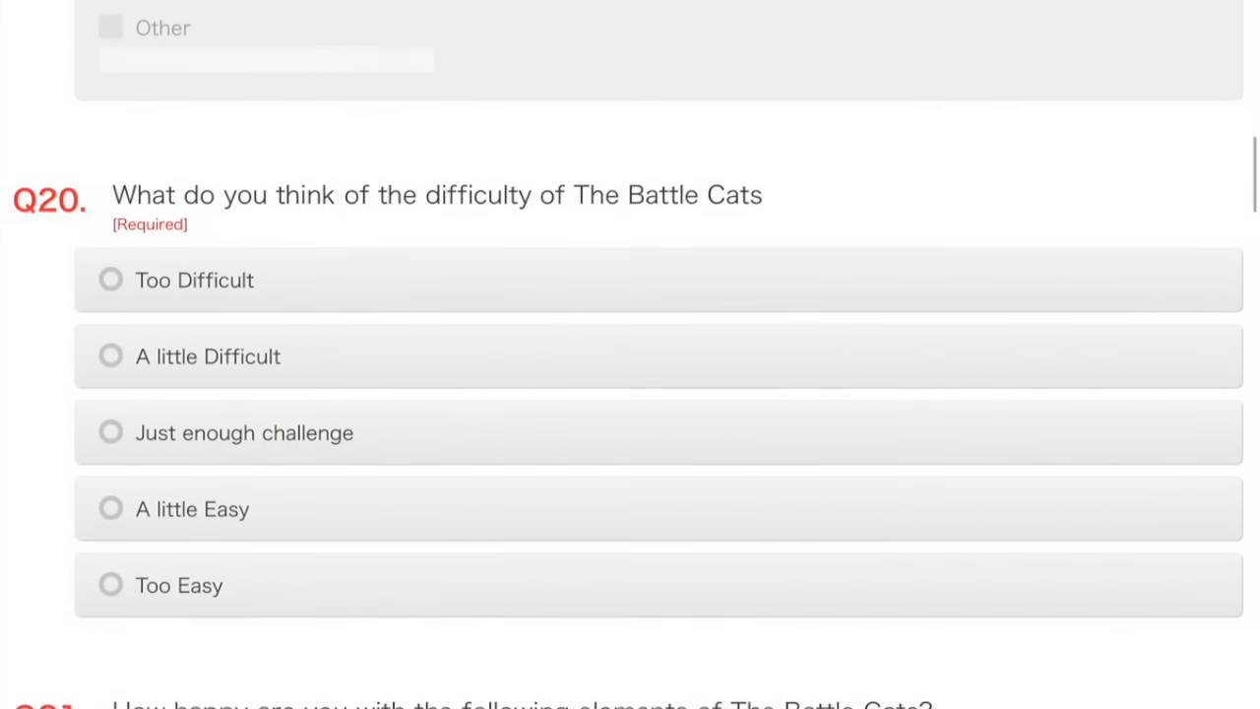
{"action": "scroll", "scroll_direction": "down", "scroll_amount": 3}
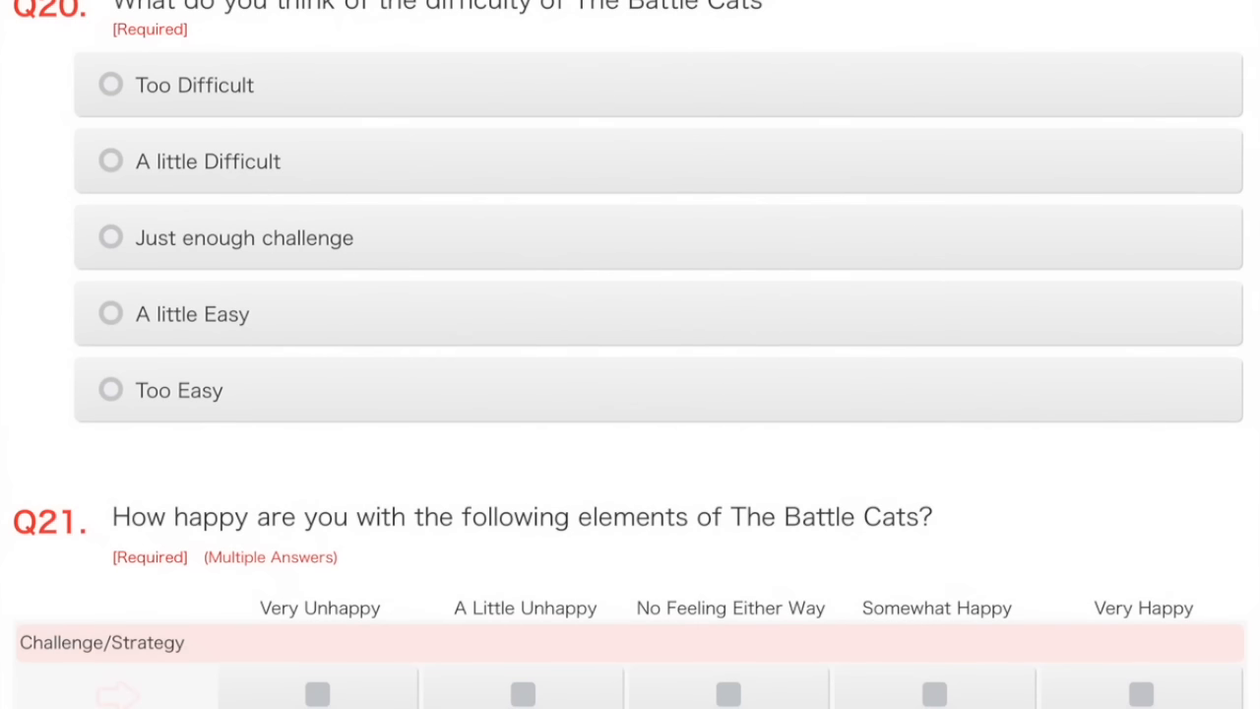
{"action": "left_click", "coordinate": [108, 237]}
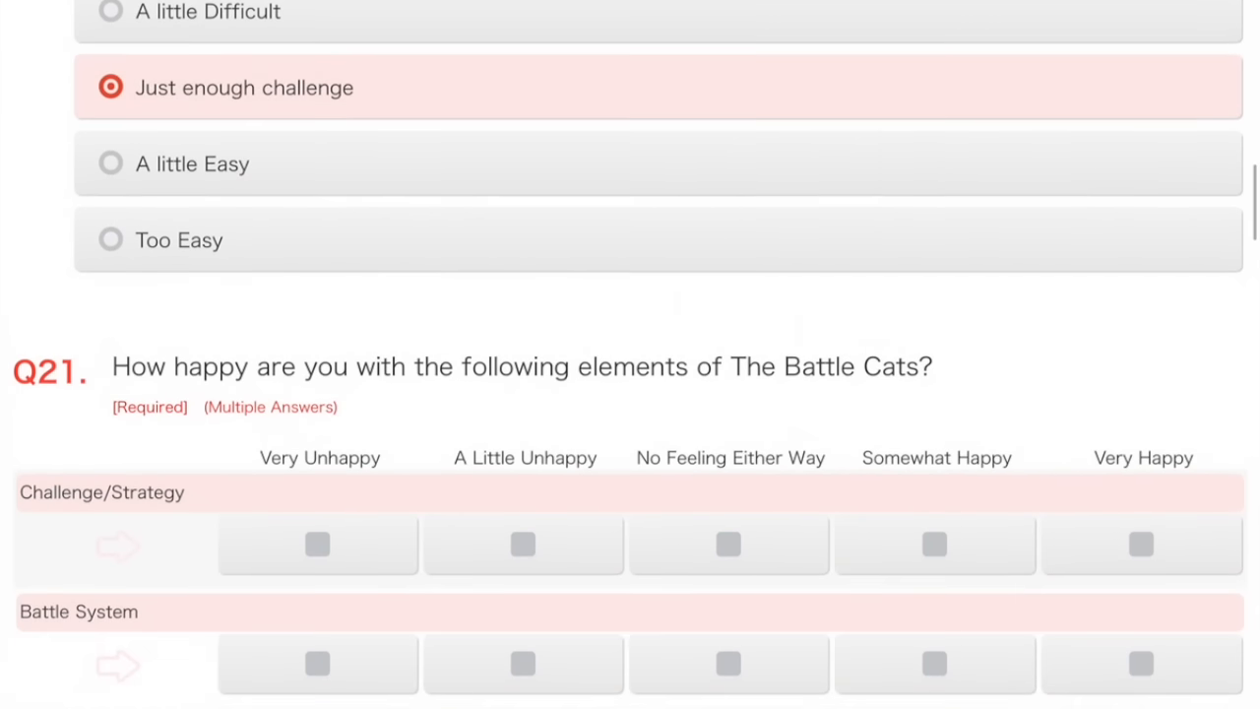
Rate Challenge/Strategy, Battle System and Game Interface/Menus as Somewhat Happy.
{"action": "scroll", "scroll_direction": "down", "scroll_amount": 3}
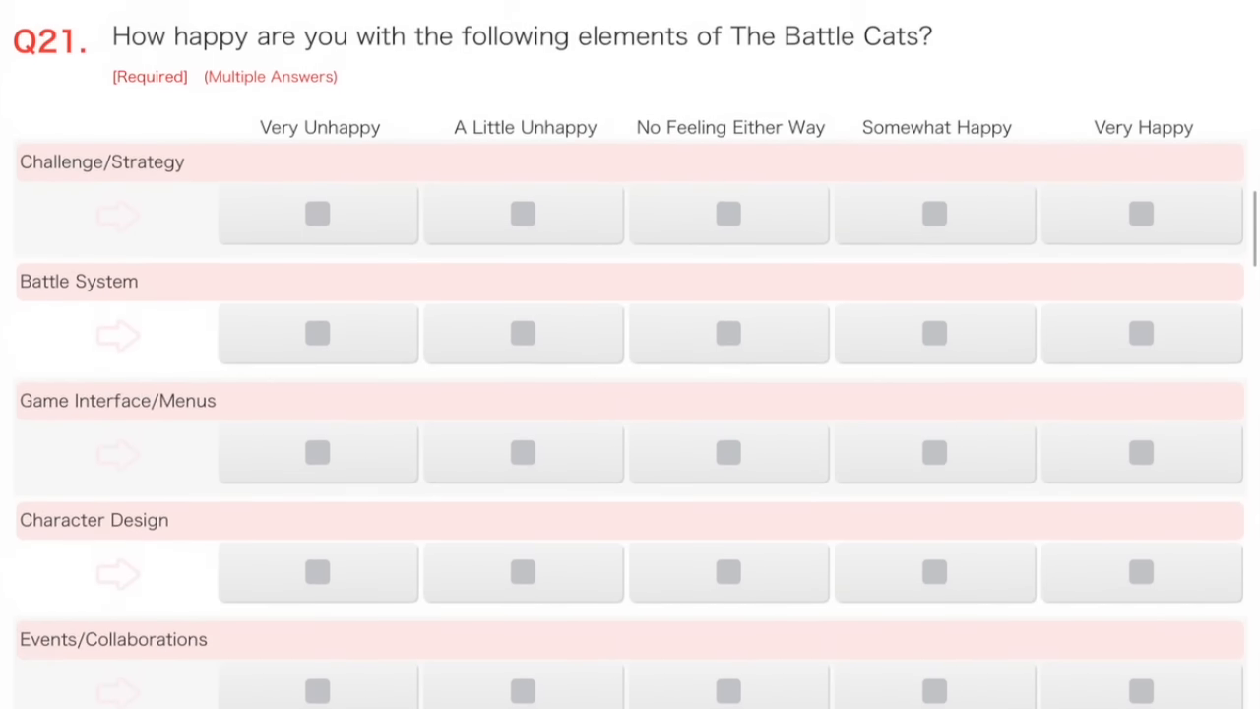
{"action": "scroll", "scroll_direction": "down", "scroll_amount": 3}
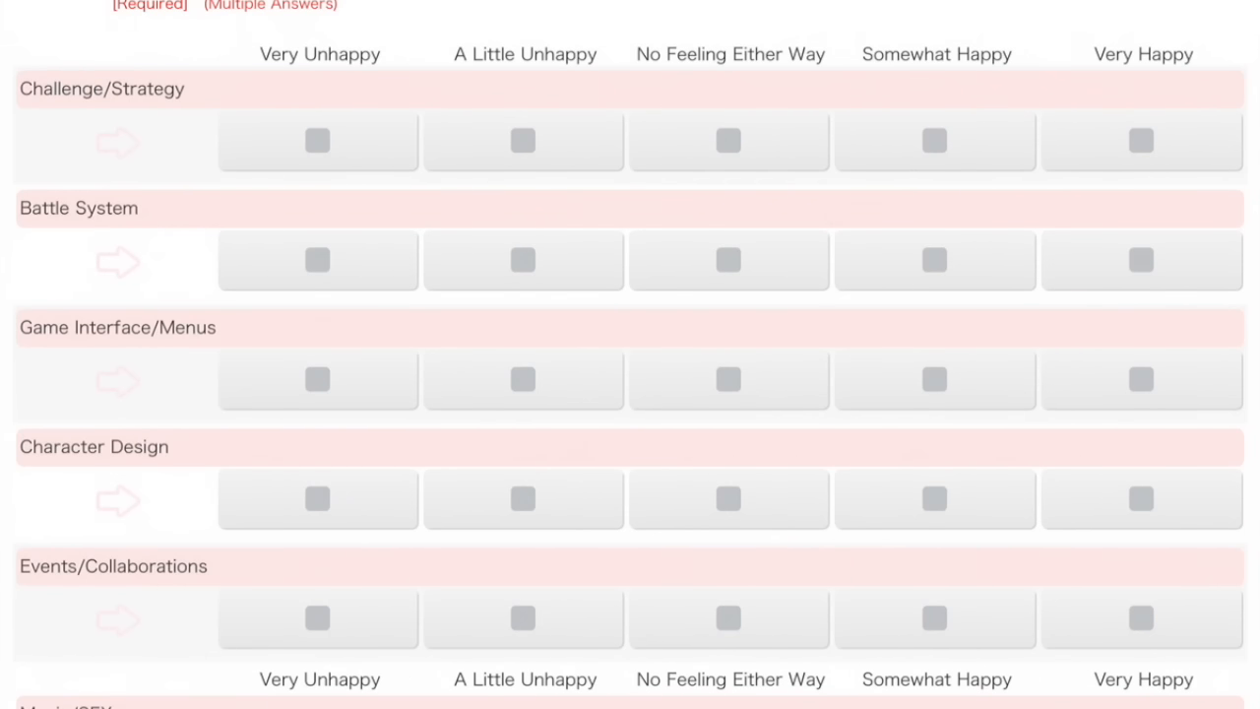
{"action": "left_click", "coordinate": [934, 141]}
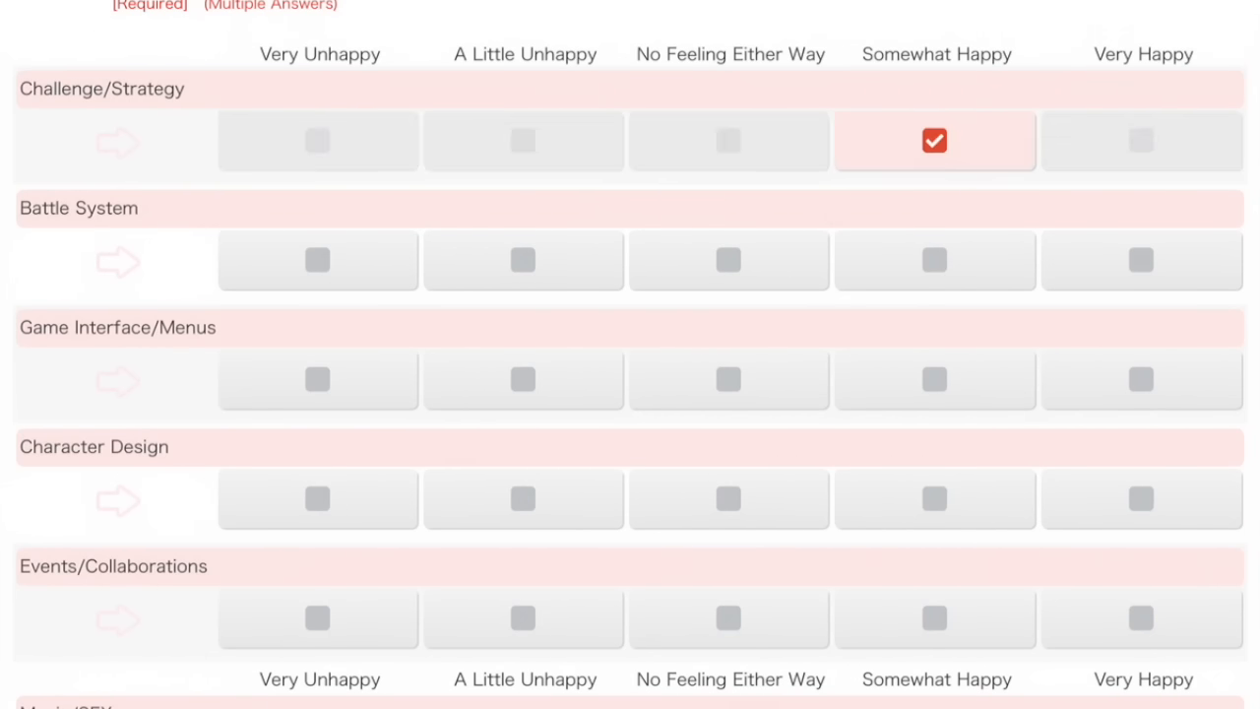
{"action": "scroll", "scroll_direction": "down", "scroll_amount": 3}
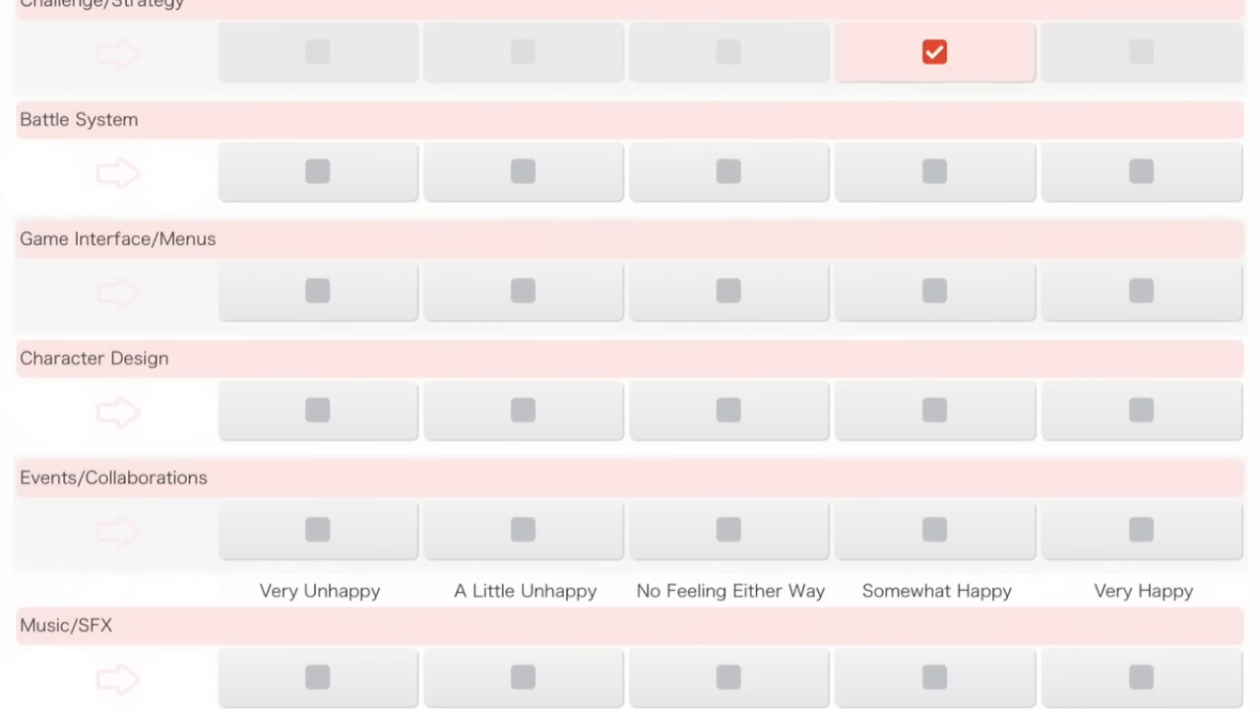
{"action": "left_click", "coordinate": [934, 171]}
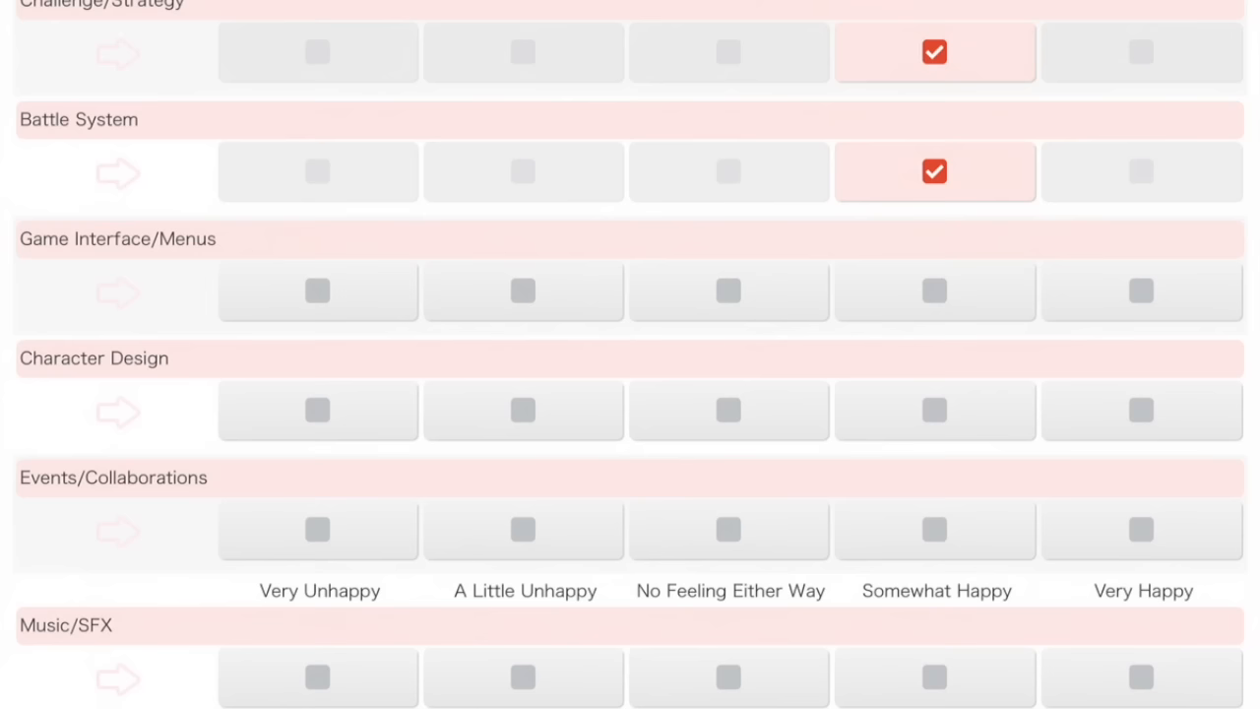
{"action": "left_click", "coordinate": [935, 290]}
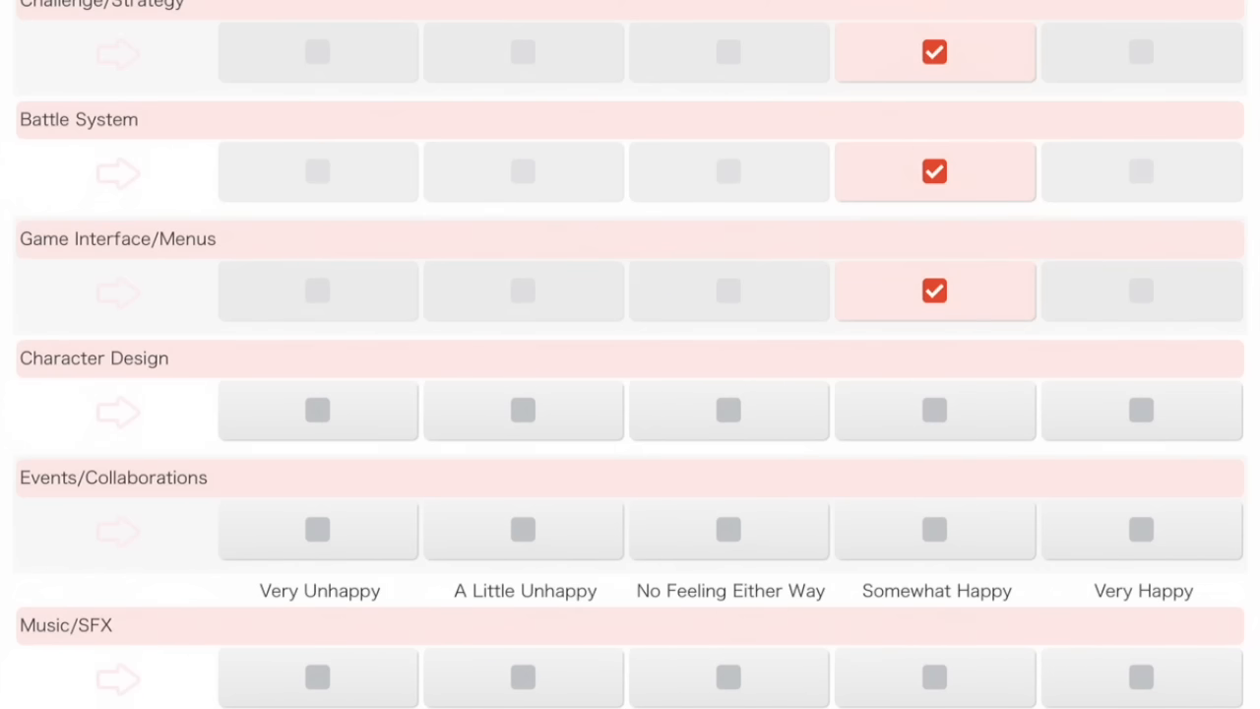
Rate Character Design and Music/SFX Somewhat Happy, and User Support Very Unhappy.
{"action": "scroll", "scroll_direction": "down", "scroll_amount": 3}
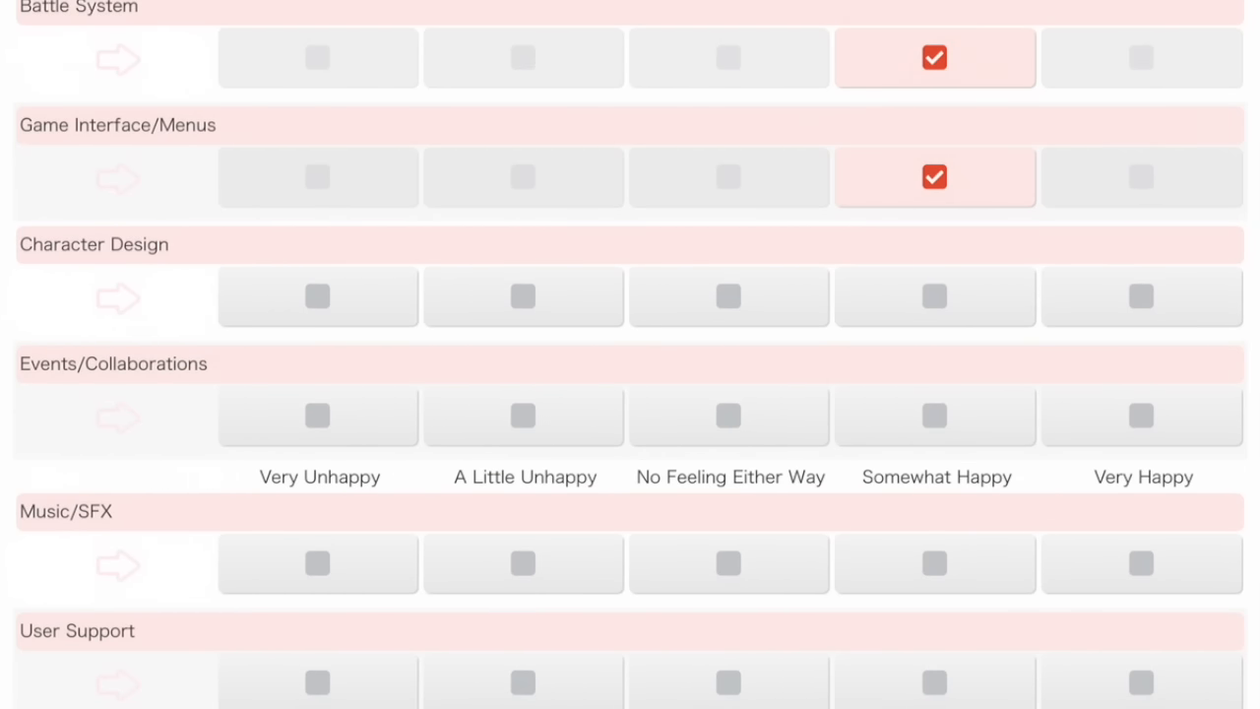
{"action": "left_click", "coordinate": [935, 296]}
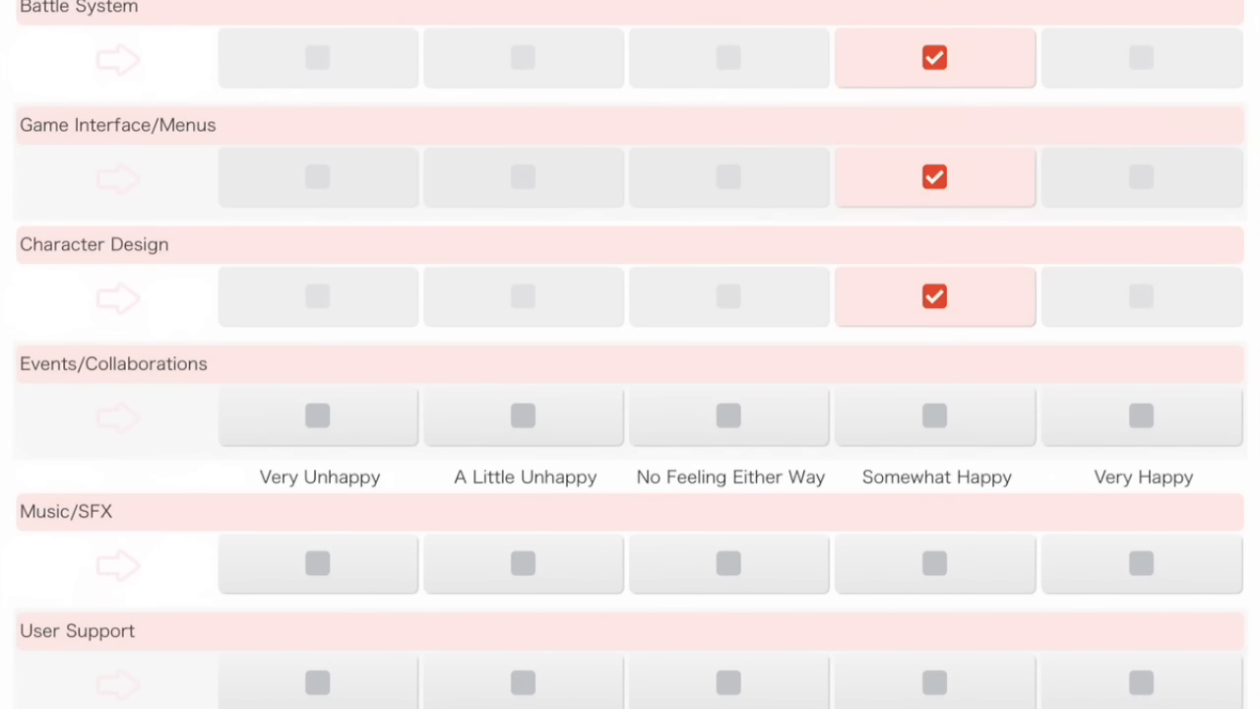
{"action": "scroll", "scroll_direction": "down", "scroll_amount": 3}
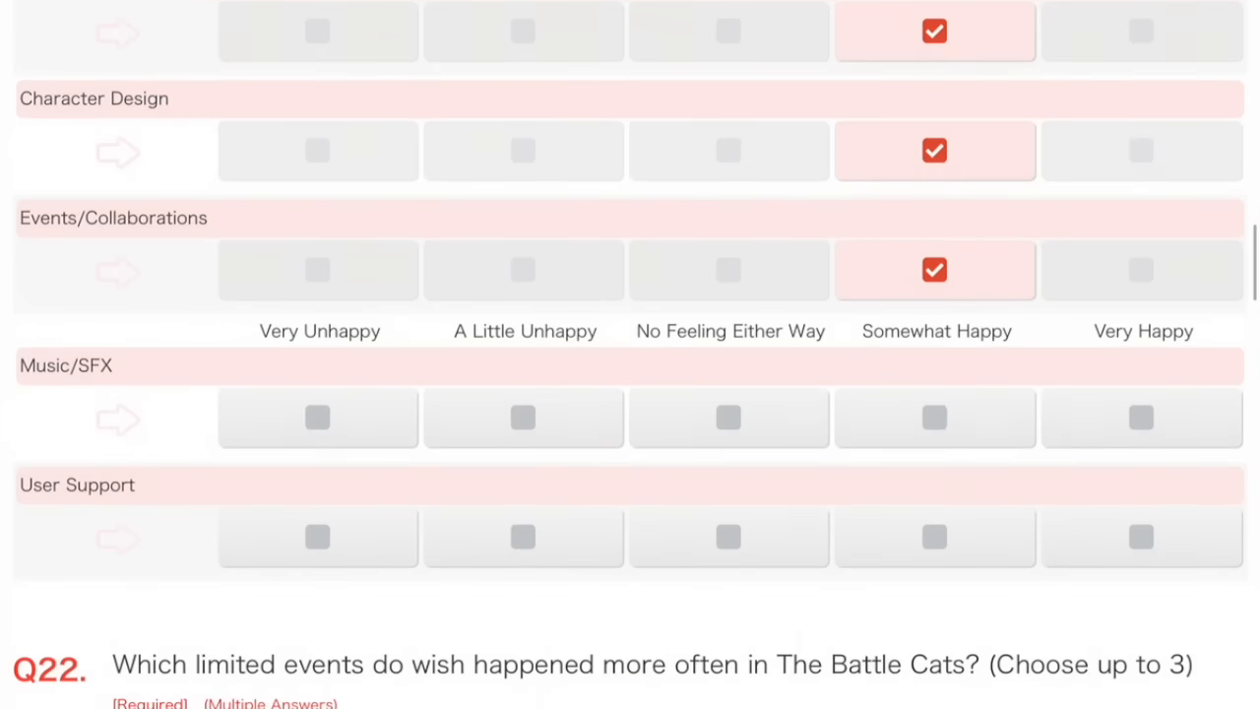
{"action": "scroll", "scroll_direction": "down", "scroll_amount": 3}
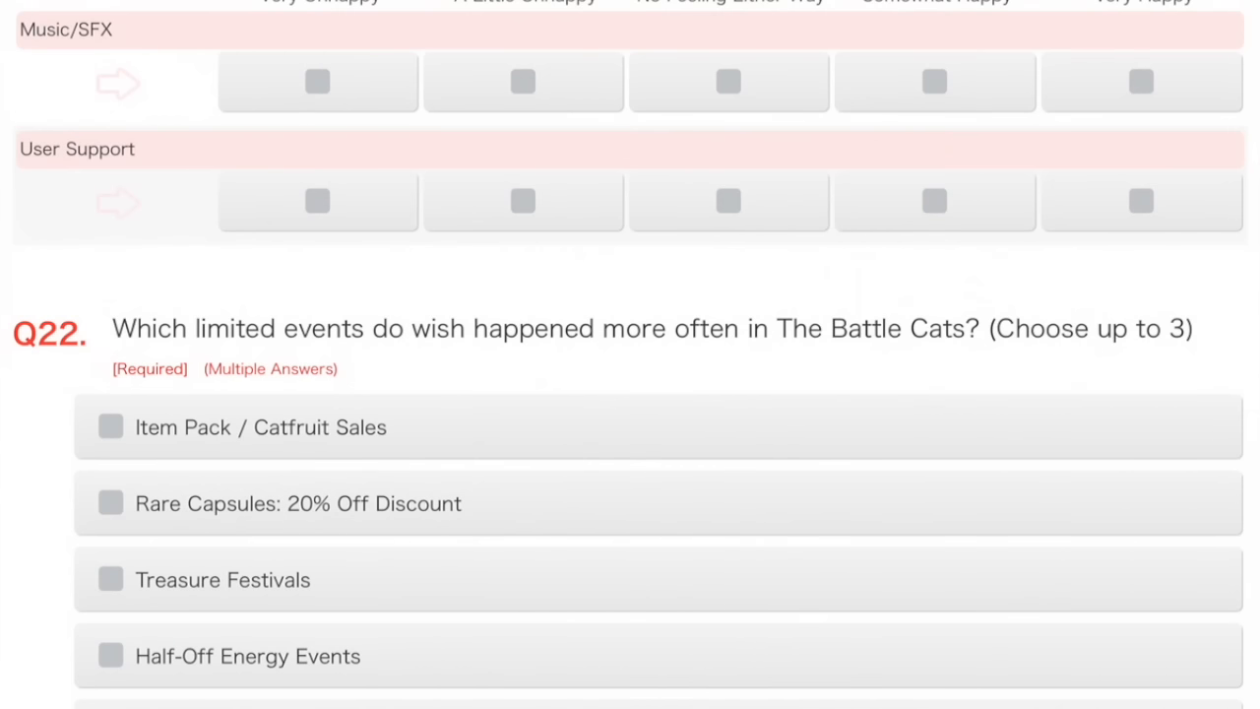
{"action": "left_click", "coordinate": [934, 82]}
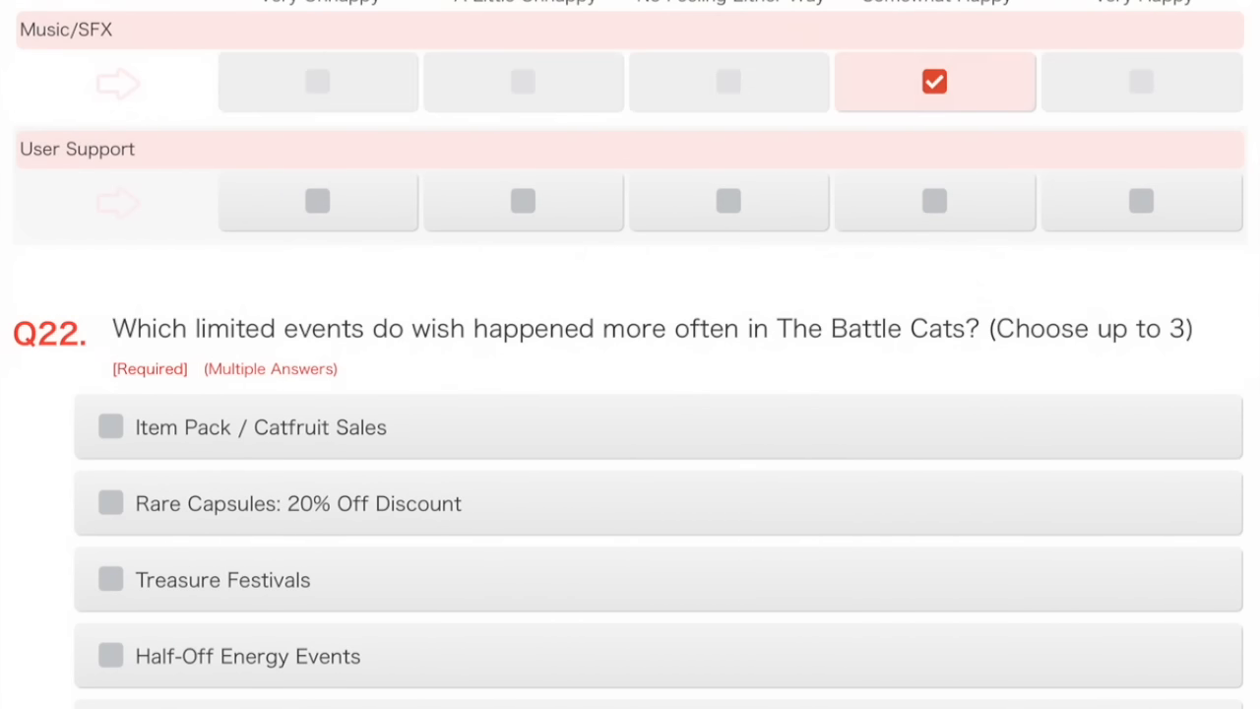
{"action": "scroll", "scroll_direction": "down", "scroll_amount": 3}
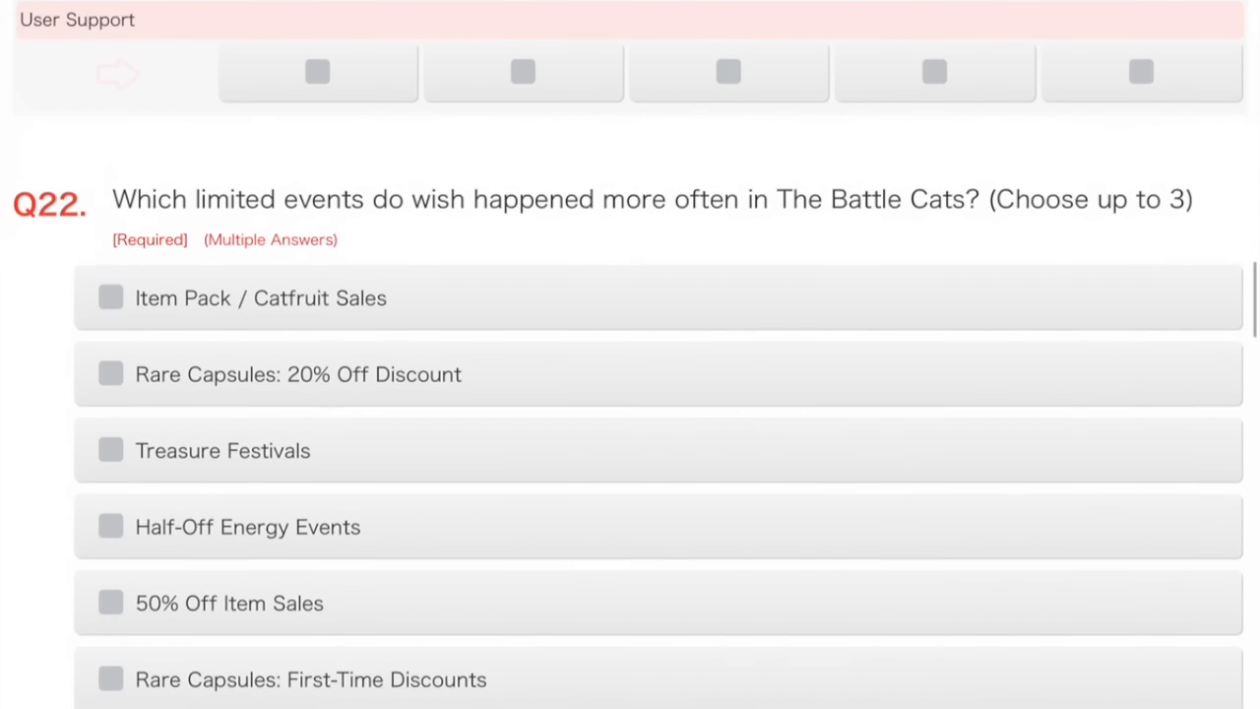
{"action": "scroll", "scroll_direction": "down", "scroll_amount": 3}
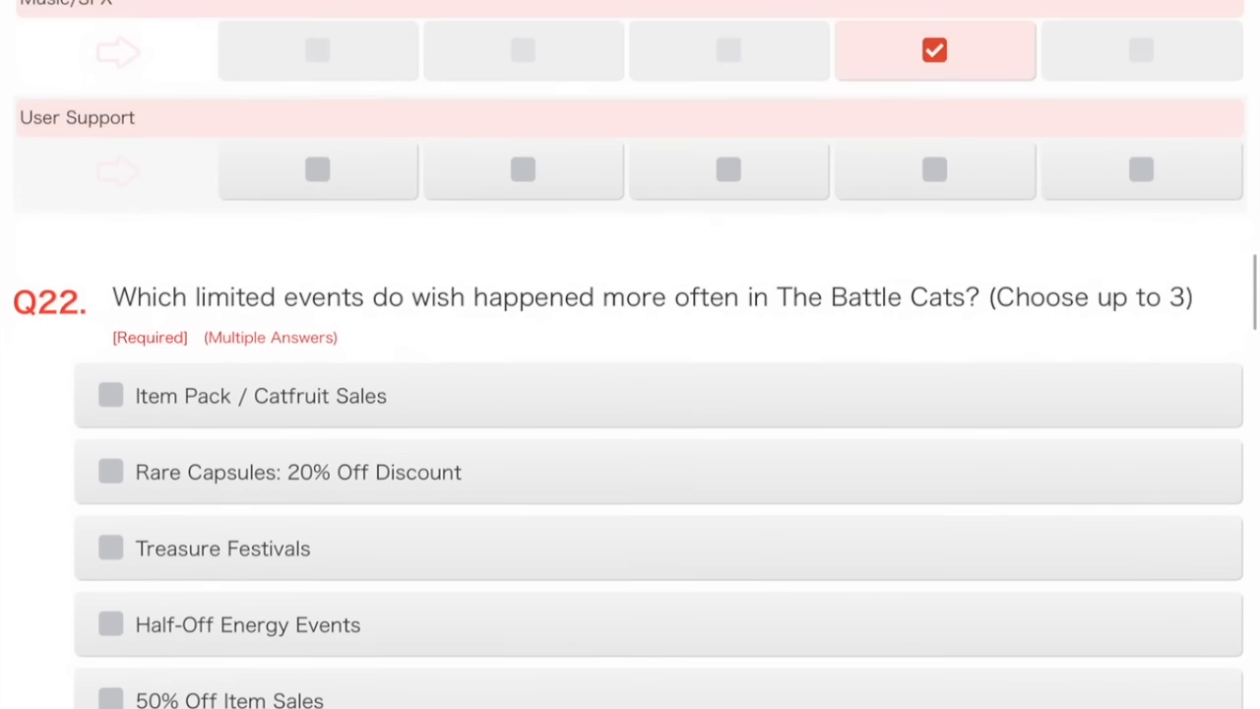
{"action": "left_click", "coordinate": [318, 170]}
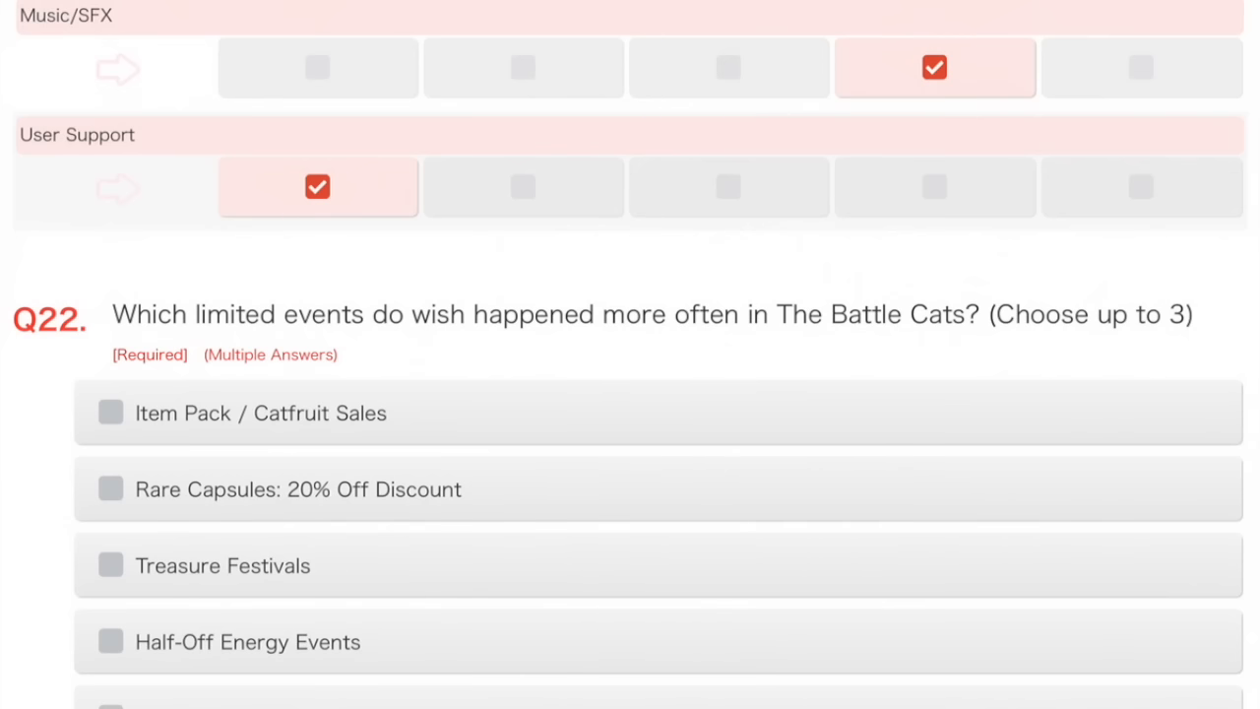
Tick Half-Off Energy Events, First-Time Discounts and Guaranteed 11-Draw Uber Rare for Q22.
{"action": "scroll", "scroll_direction": "down", "scroll_amount": 3}
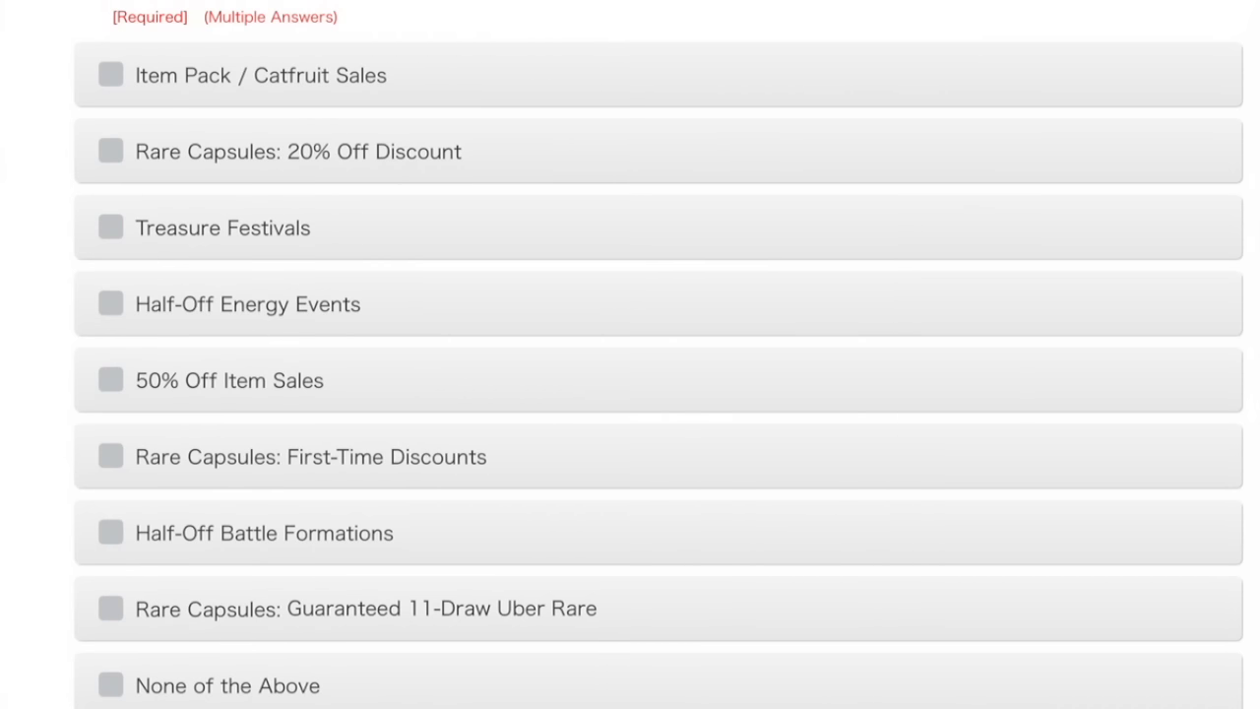
{"action": "scroll", "scroll_direction": "down", "scroll_amount": 3}
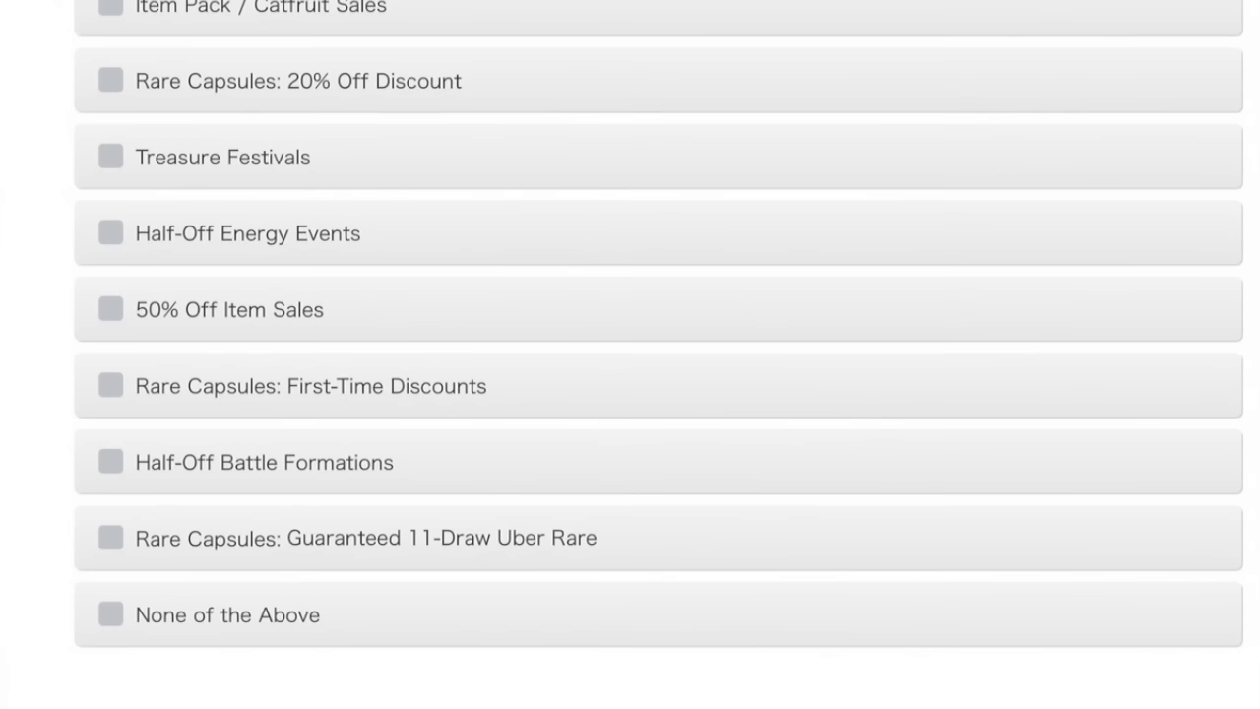
{"action": "scroll", "scroll_direction": "down", "scroll_amount": 3}
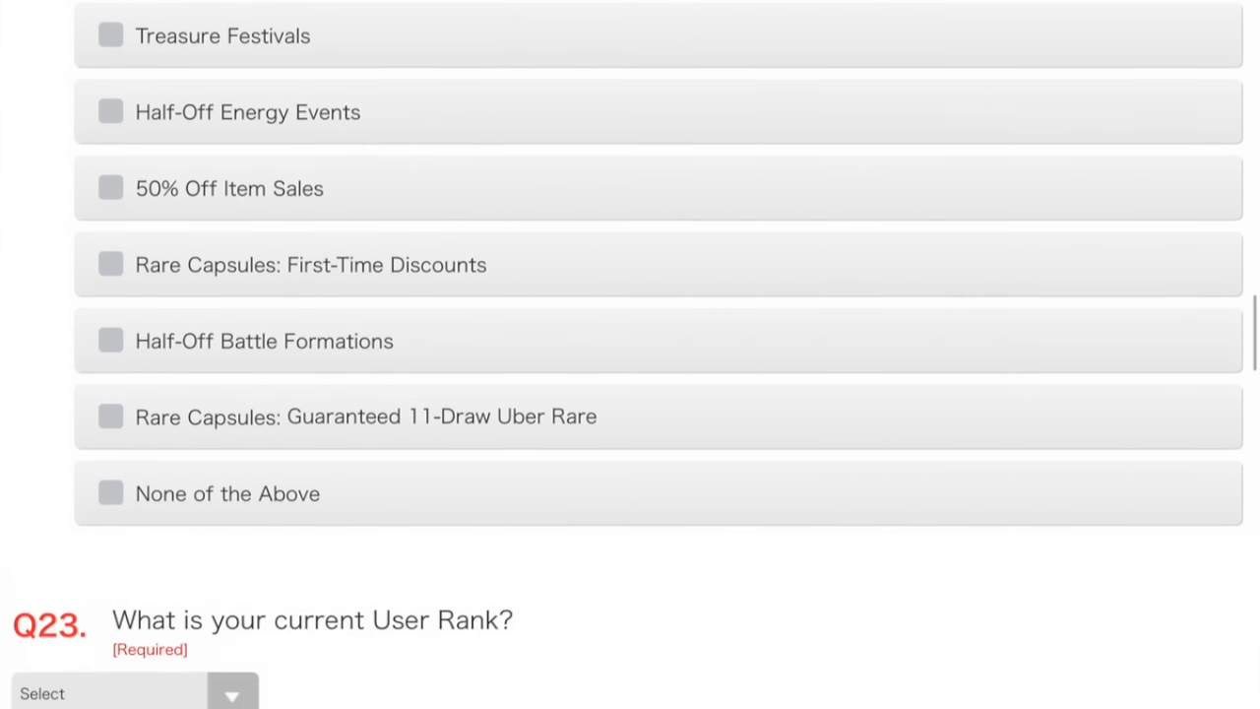
{"action": "scroll", "scroll_direction": "down", "scroll_amount": 3}
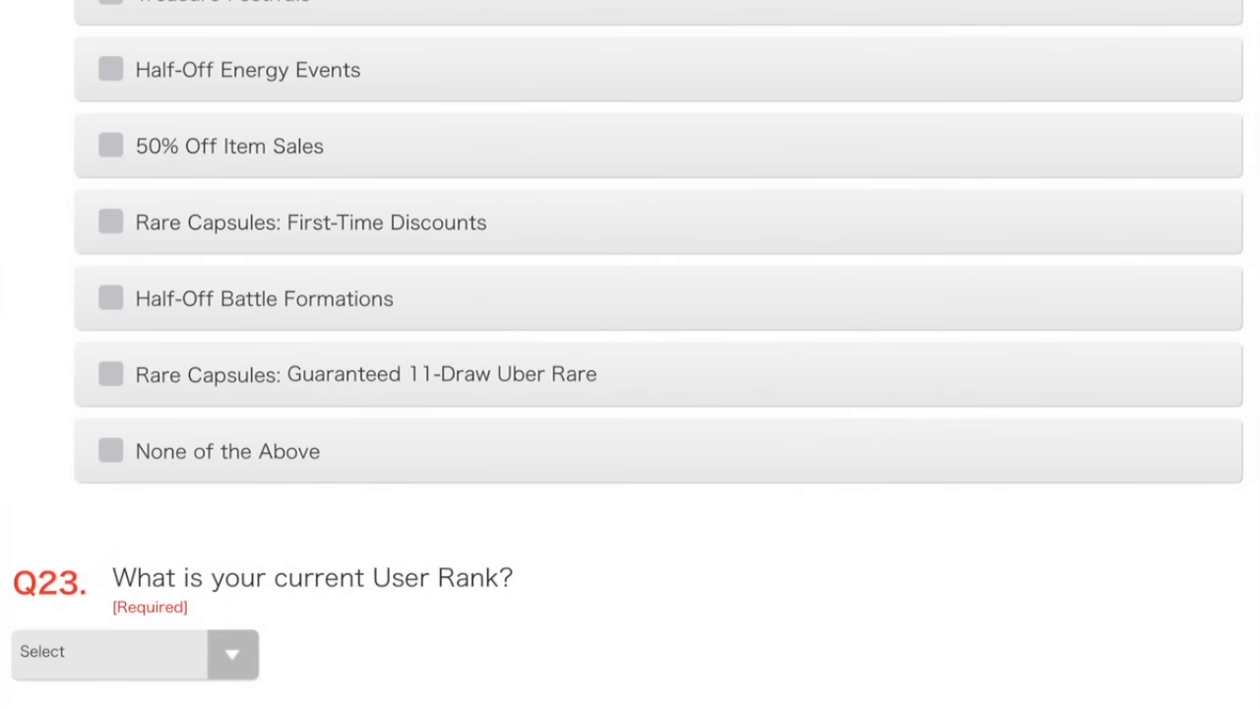
{"action": "left_click", "coordinate": [105, 70]}
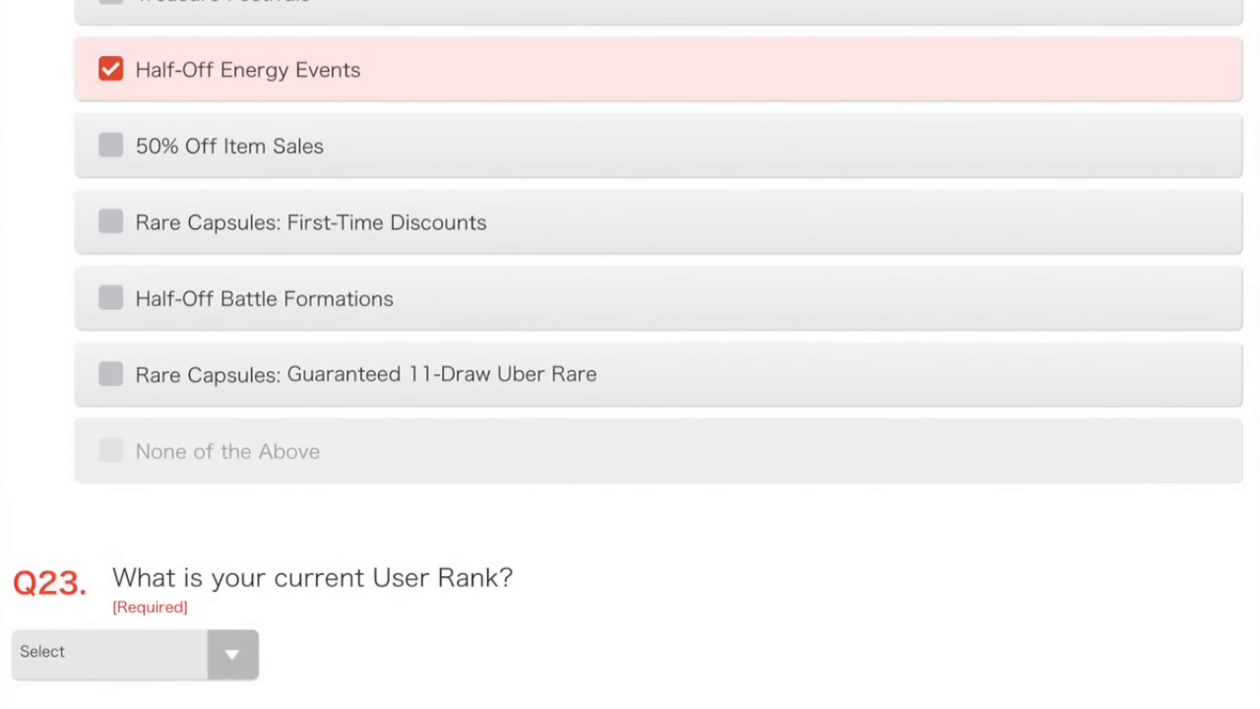
{"action": "left_click", "coordinate": [106, 298]}
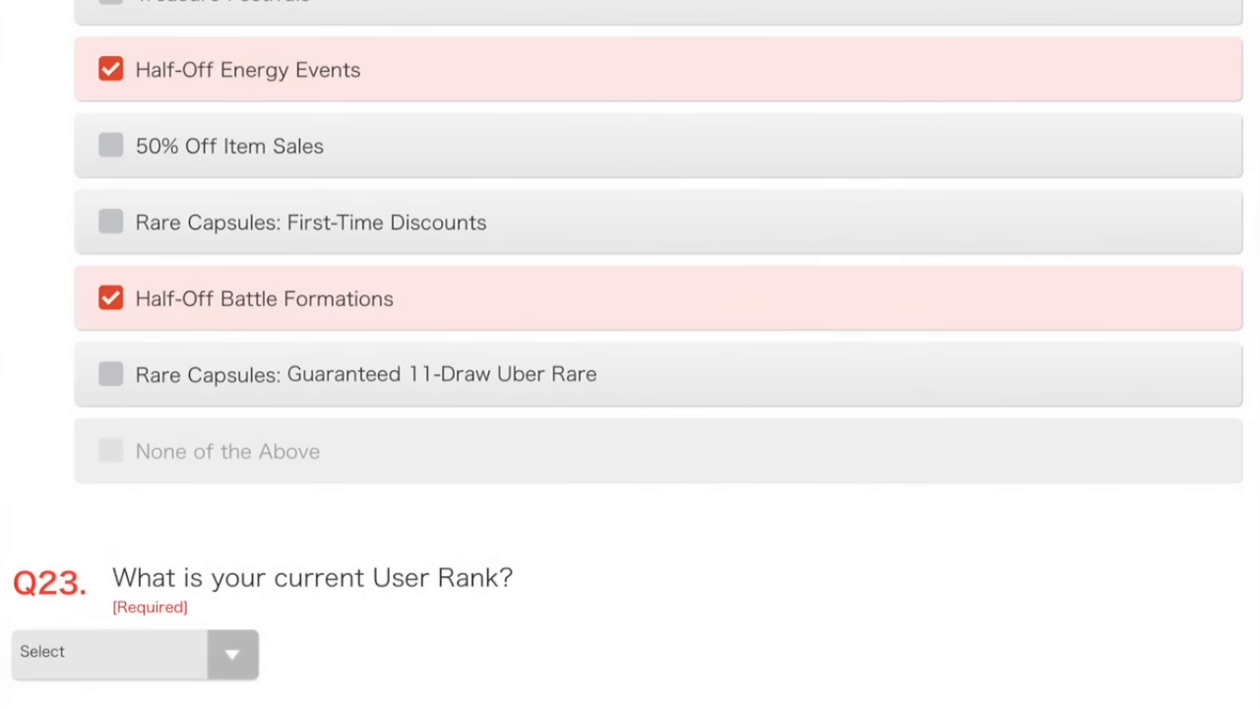
{"action": "left_click", "coordinate": [108, 298]}
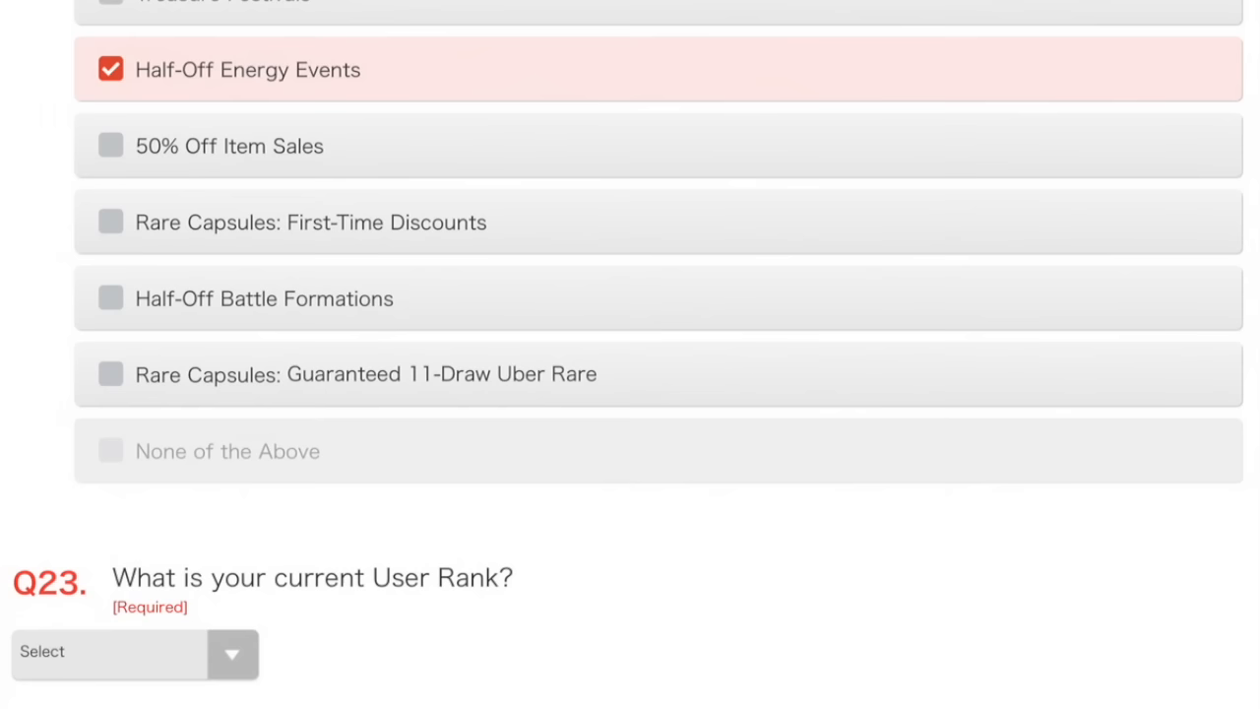
{"action": "left_click", "coordinate": [108, 222]}
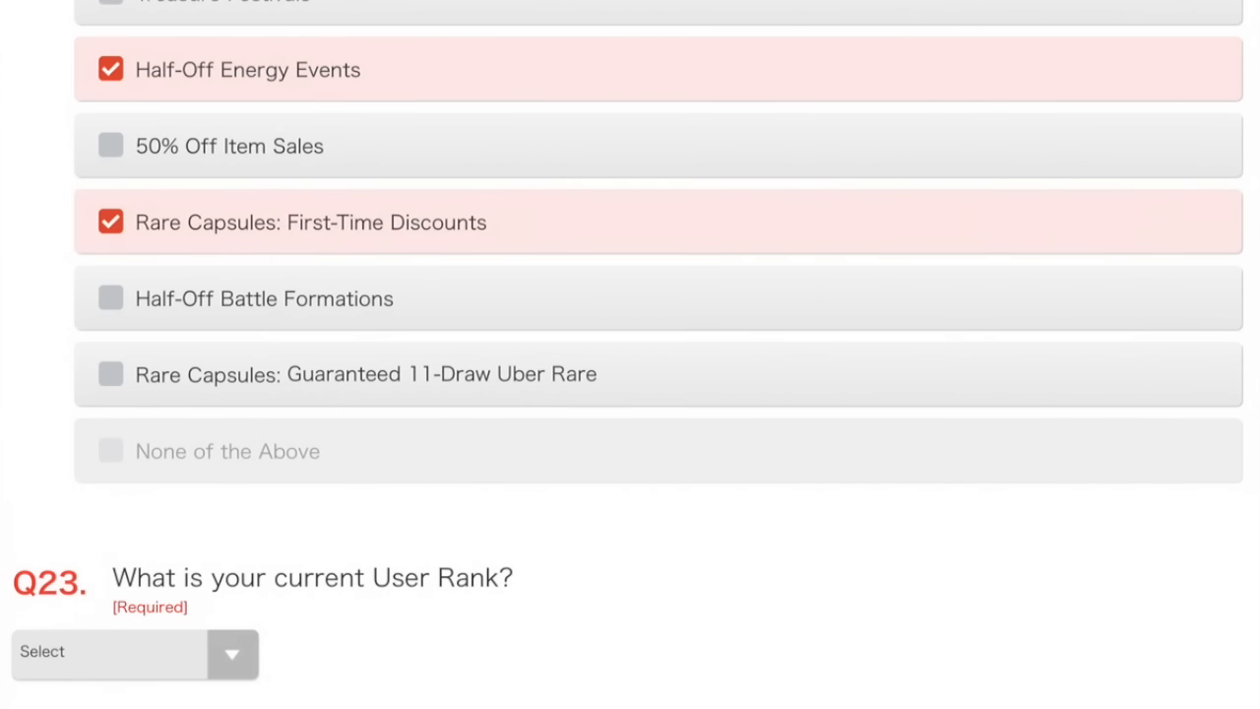
{"action": "left_click", "coordinate": [106, 374]}
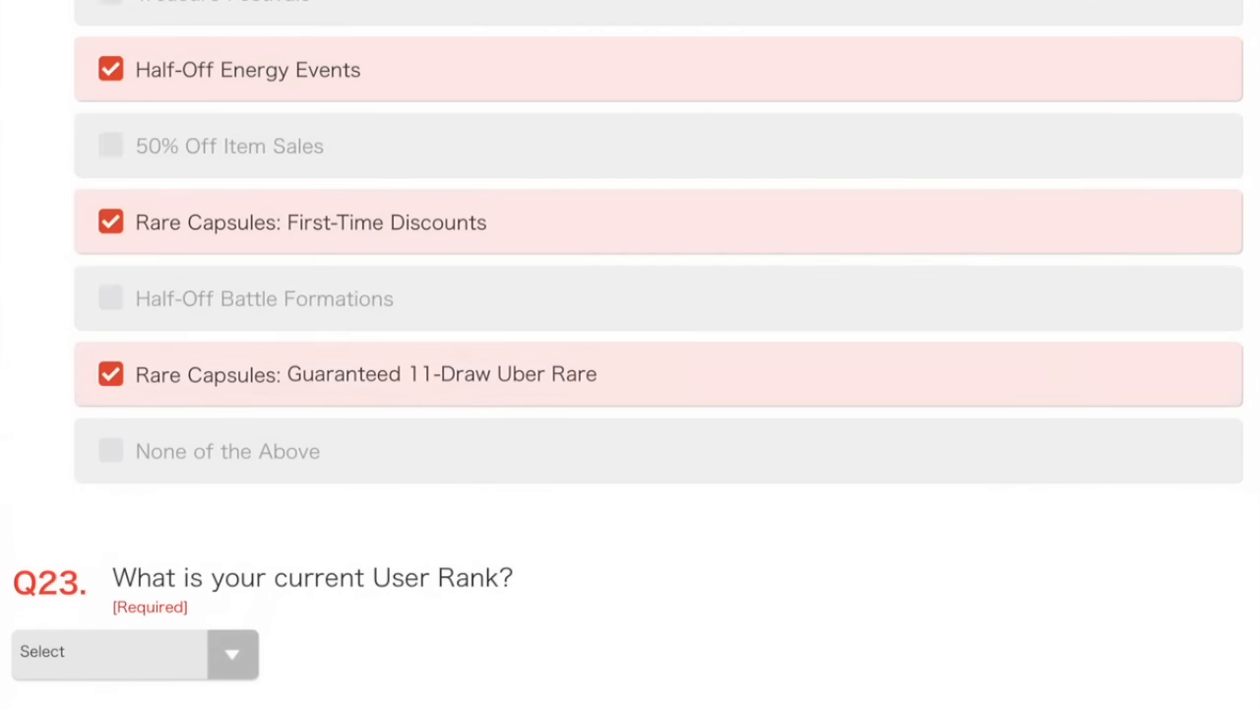
Set User Rank to 3601~4000 and answer 11-20 Uber Rares unlocked.
{"action": "scroll", "scroll_direction": "down", "scroll_amount": 3}
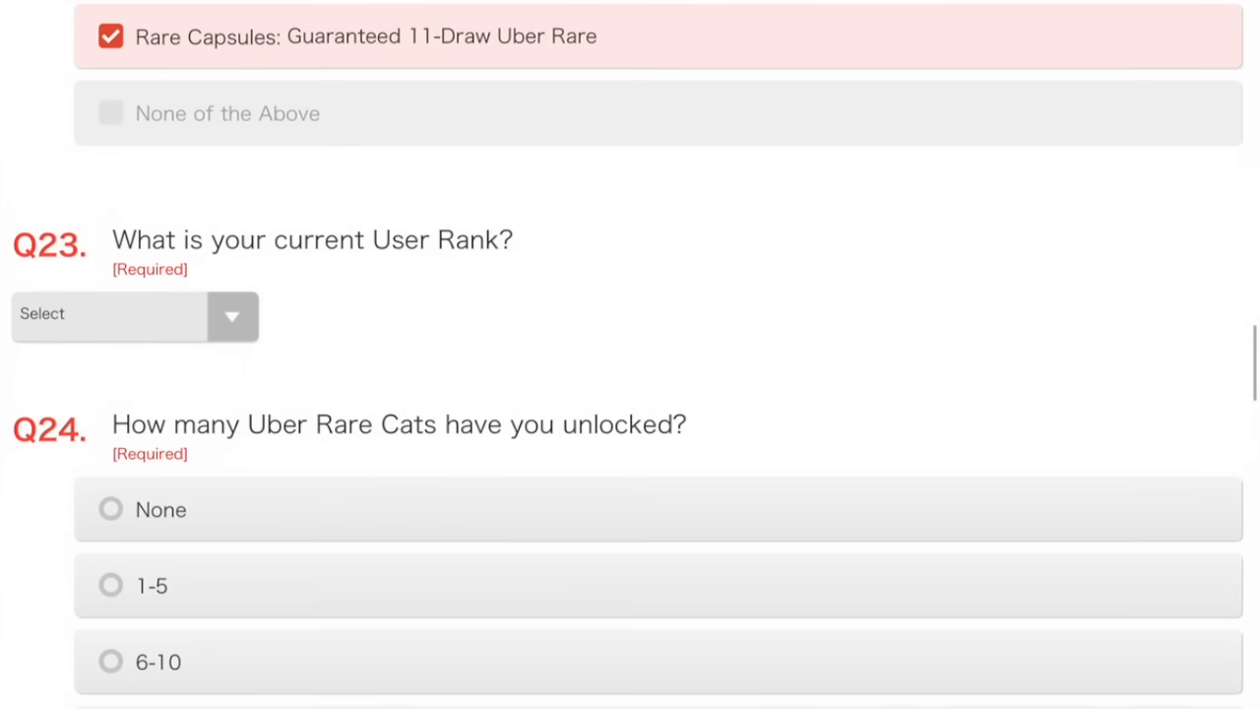
{"action": "scroll", "scroll_direction": "down", "scroll_amount": 3}
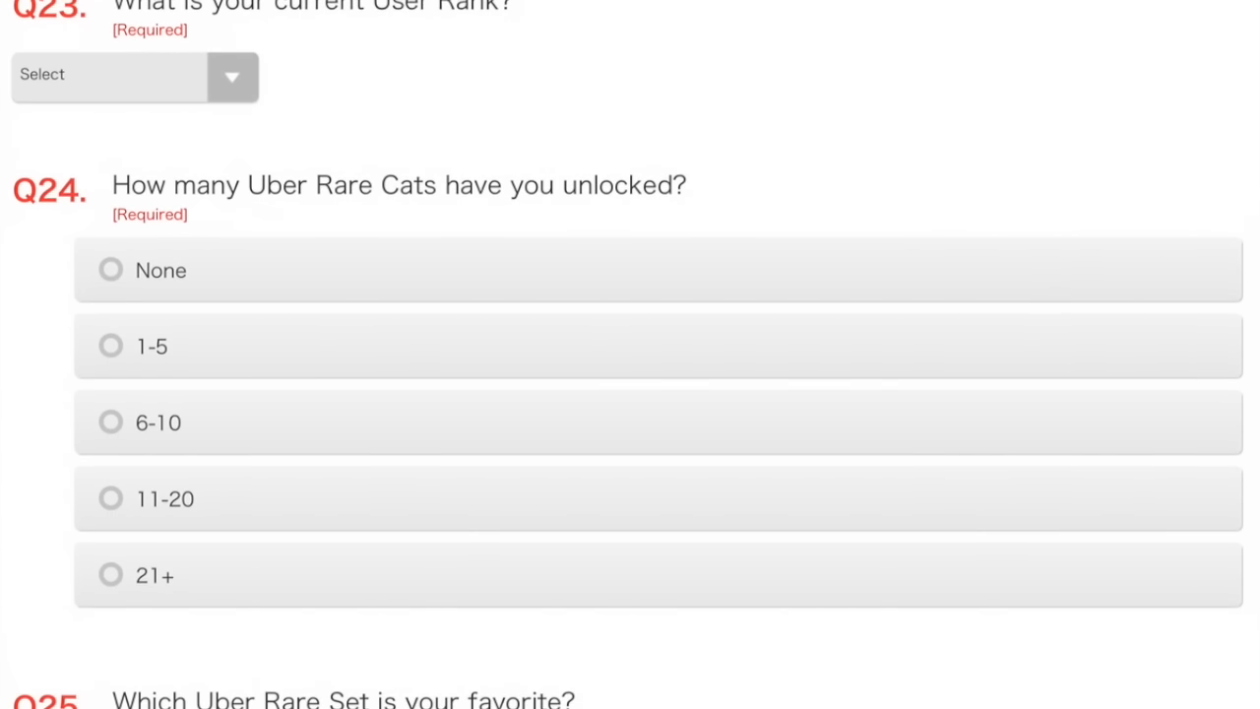
{"action": "left_click", "coordinate": [133, 76]}
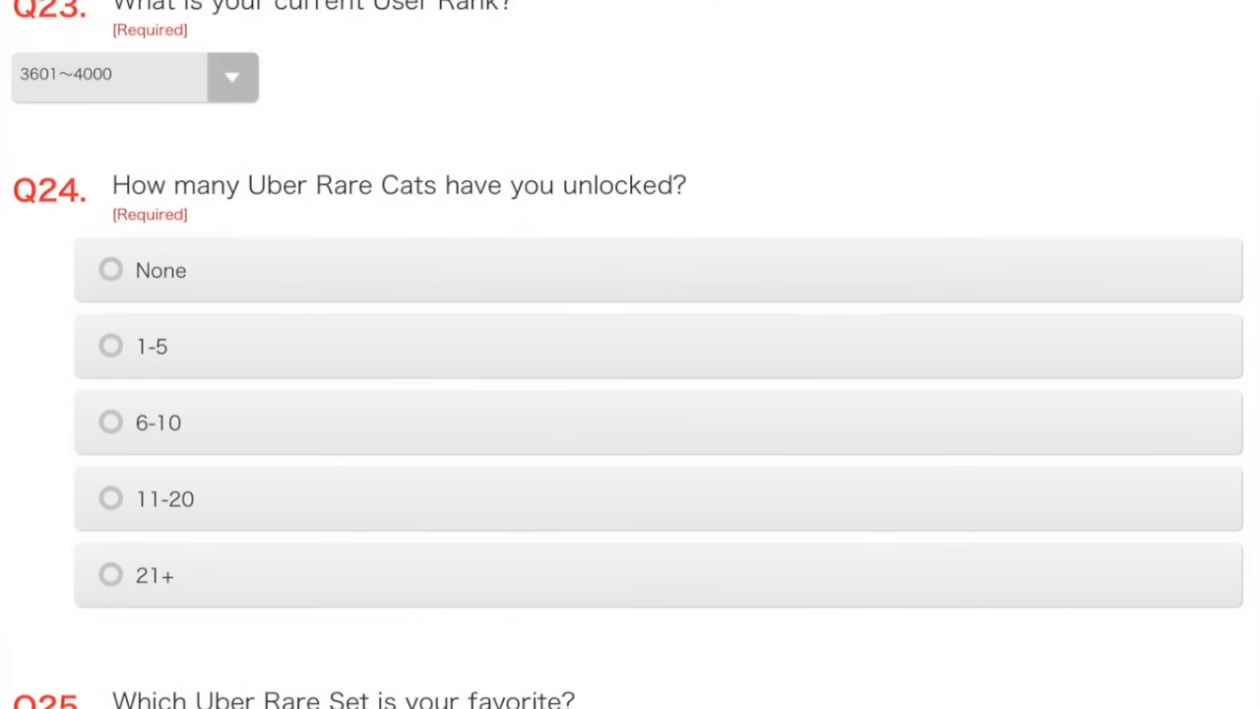
{"action": "scroll", "scroll_direction": "down", "scroll_amount": 3}
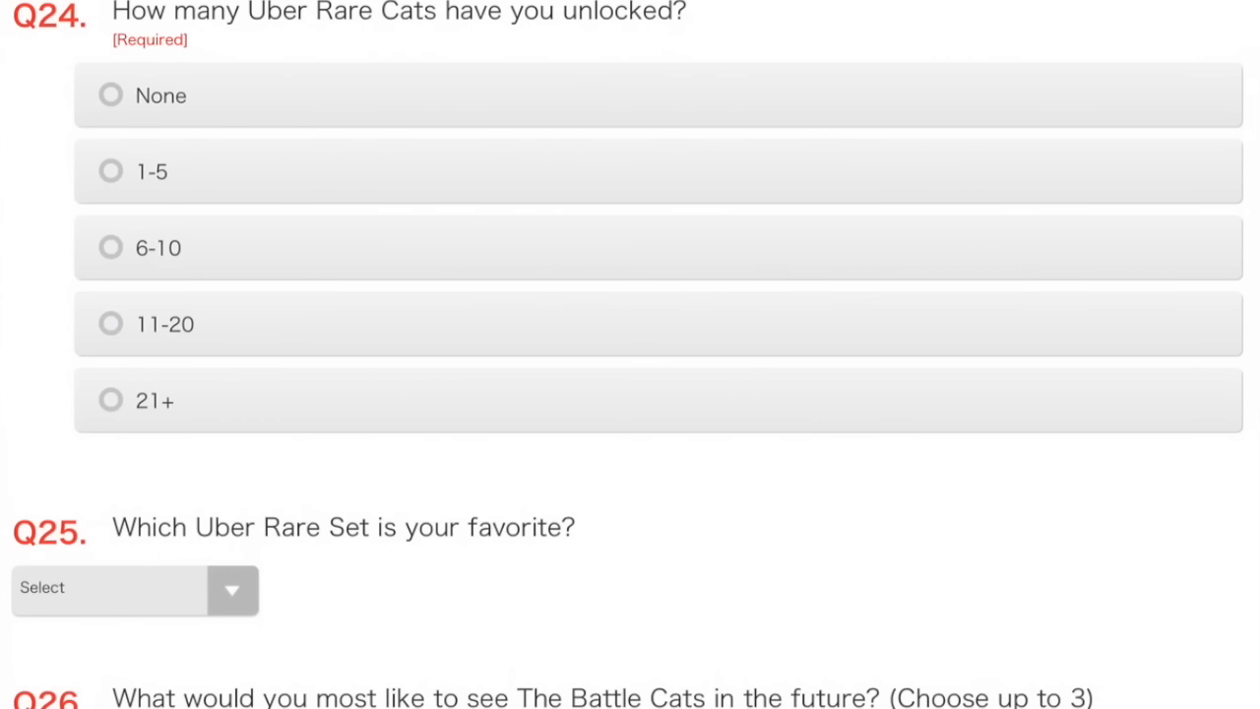
{"action": "left_click", "coordinate": [109, 324]}
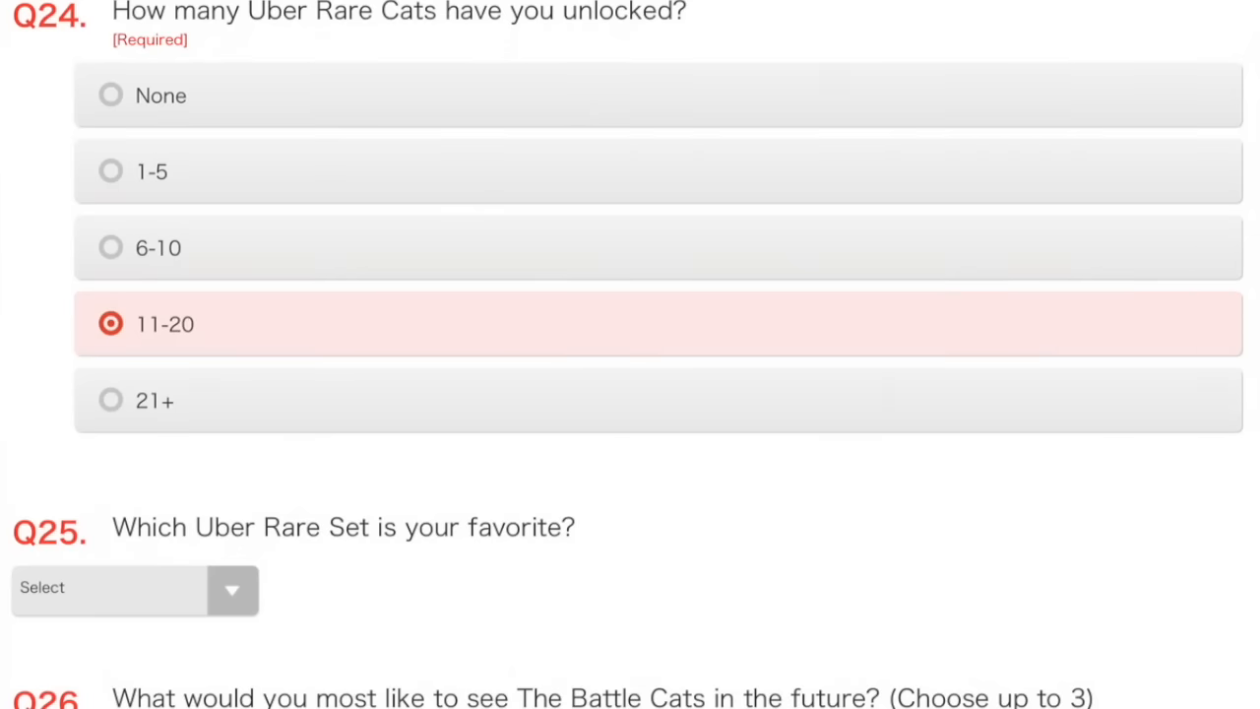
Choose Sengoku Warlords Vajiras from the Q25 favourite Uber Rare set dropdown.
{"action": "scroll", "scroll_direction": "down", "scroll_amount": 3}
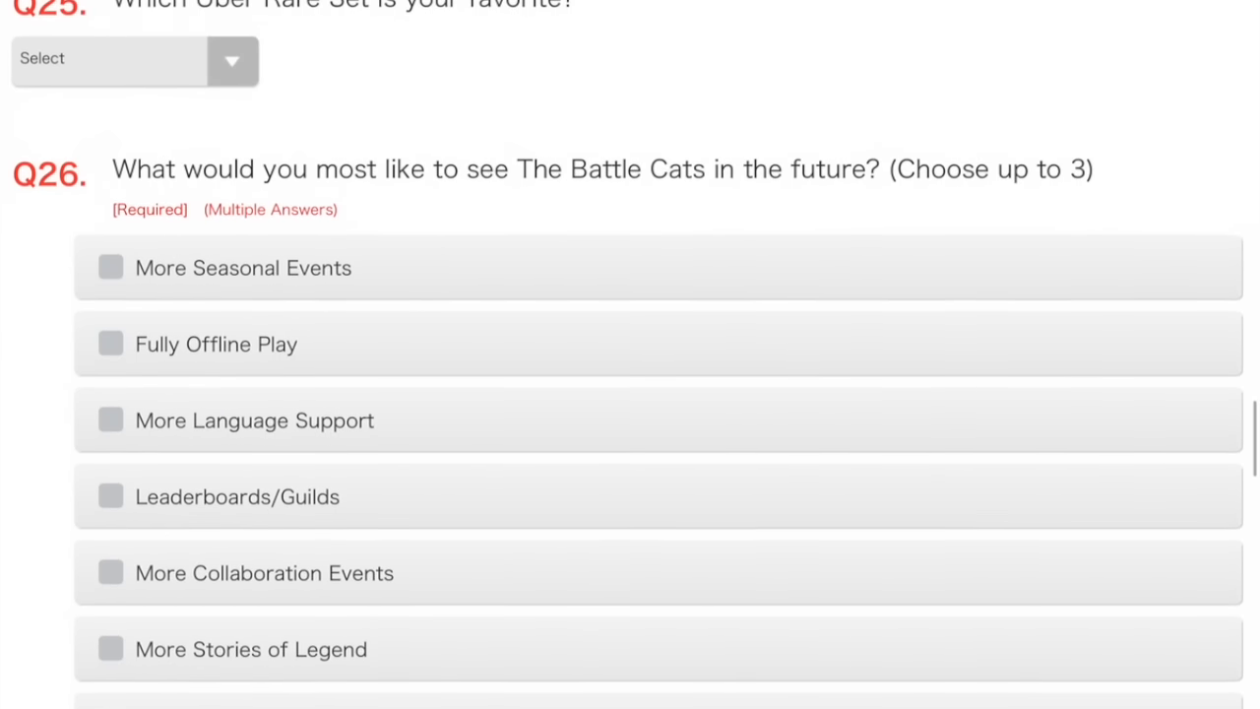
{"action": "left_click", "coordinate": [133, 59]}
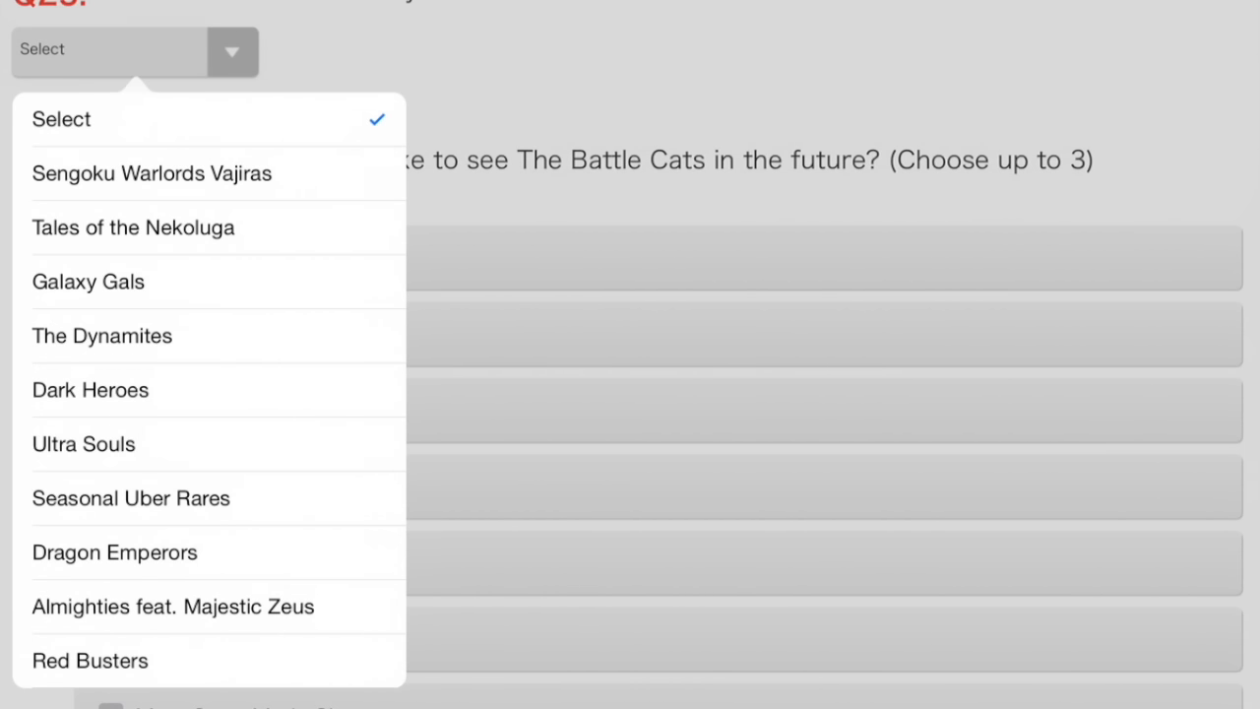
{"action": "left_click", "coordinate": [150, 173]}
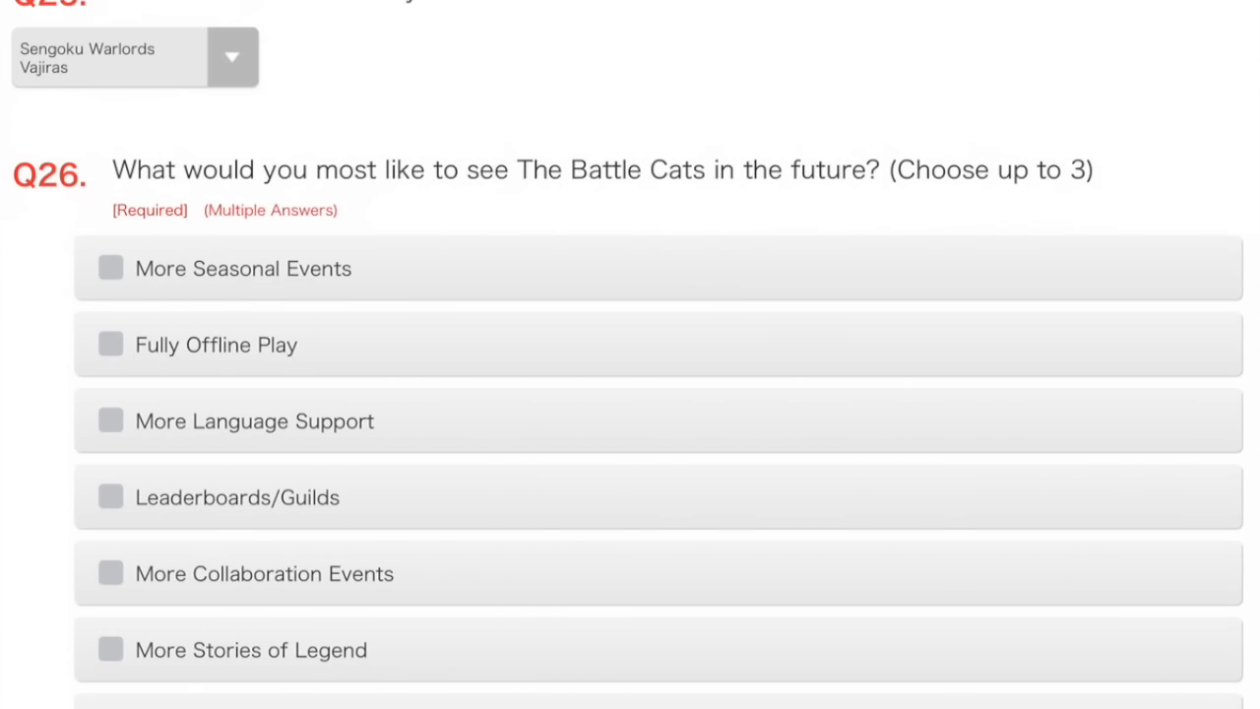
Scroll to Q26 and mark Fully Offline Play as a wished-for feature.
{"action": "scroll", "scroll_direction": "down", "scroll_amount": 3}
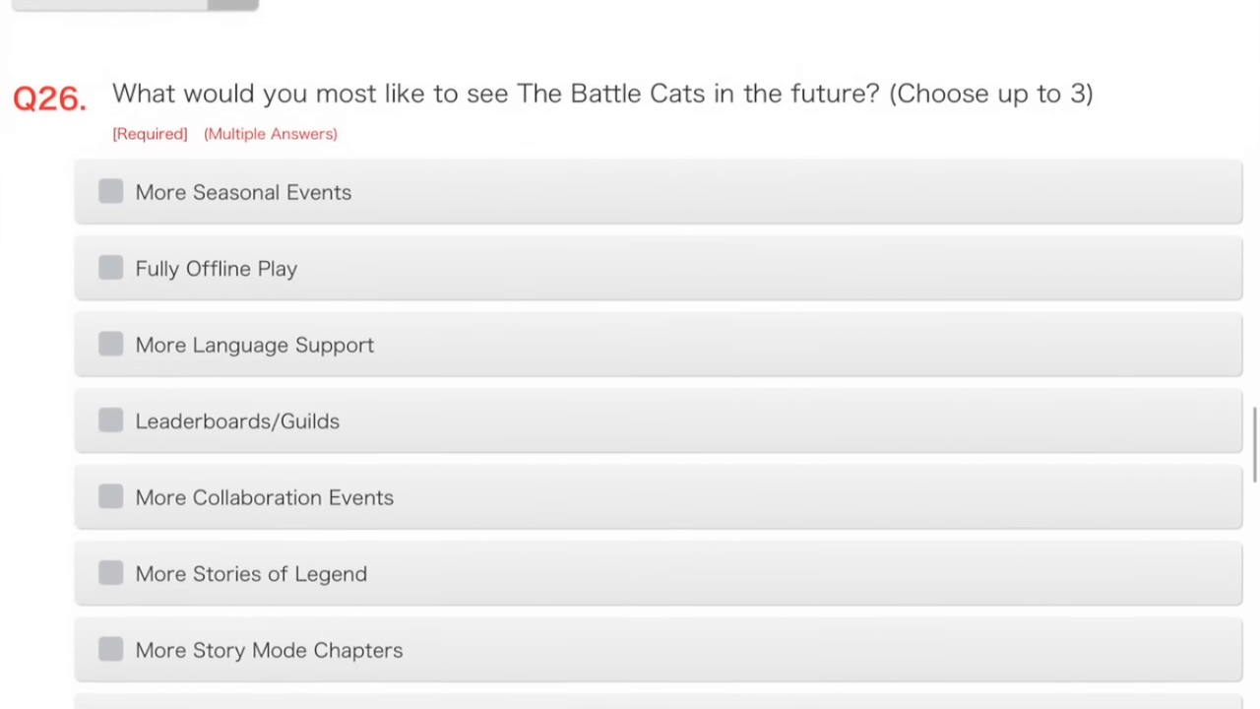
{"action": "scroll", "scroll_direction": "down", "scroll_amount": 3}
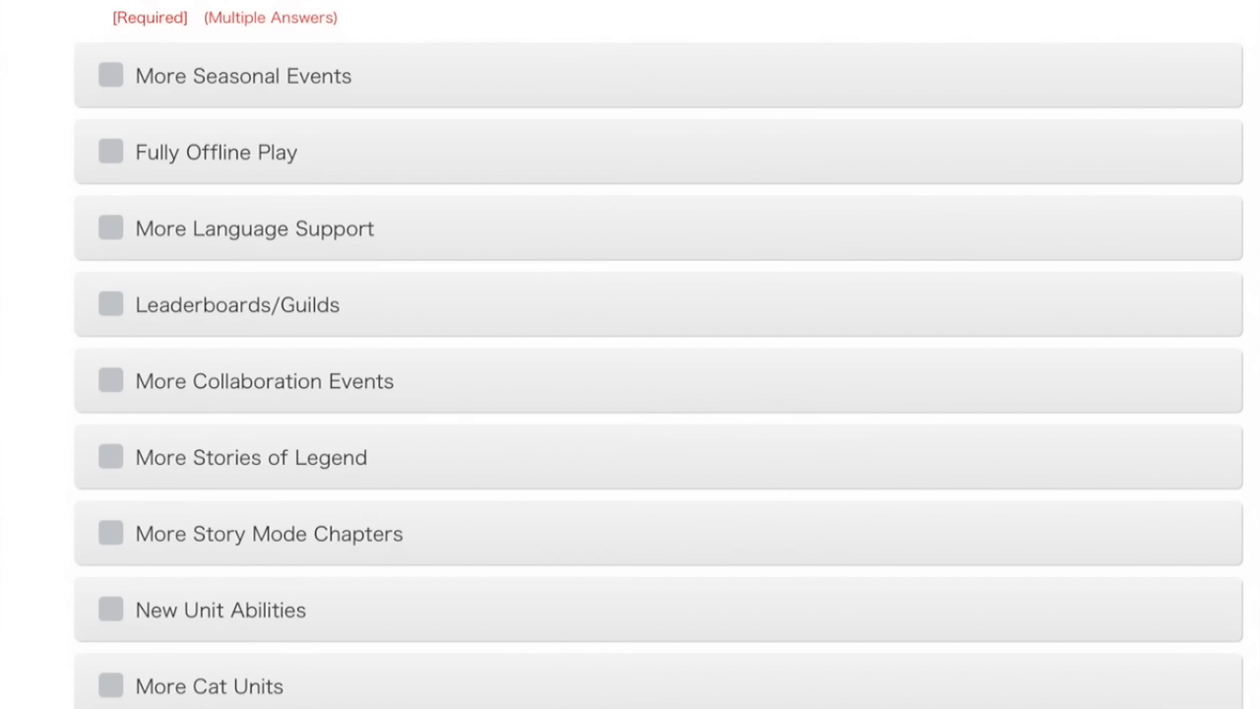
{"action": "scroll", "scroll_direction": "down", "scroll_amount": 3}
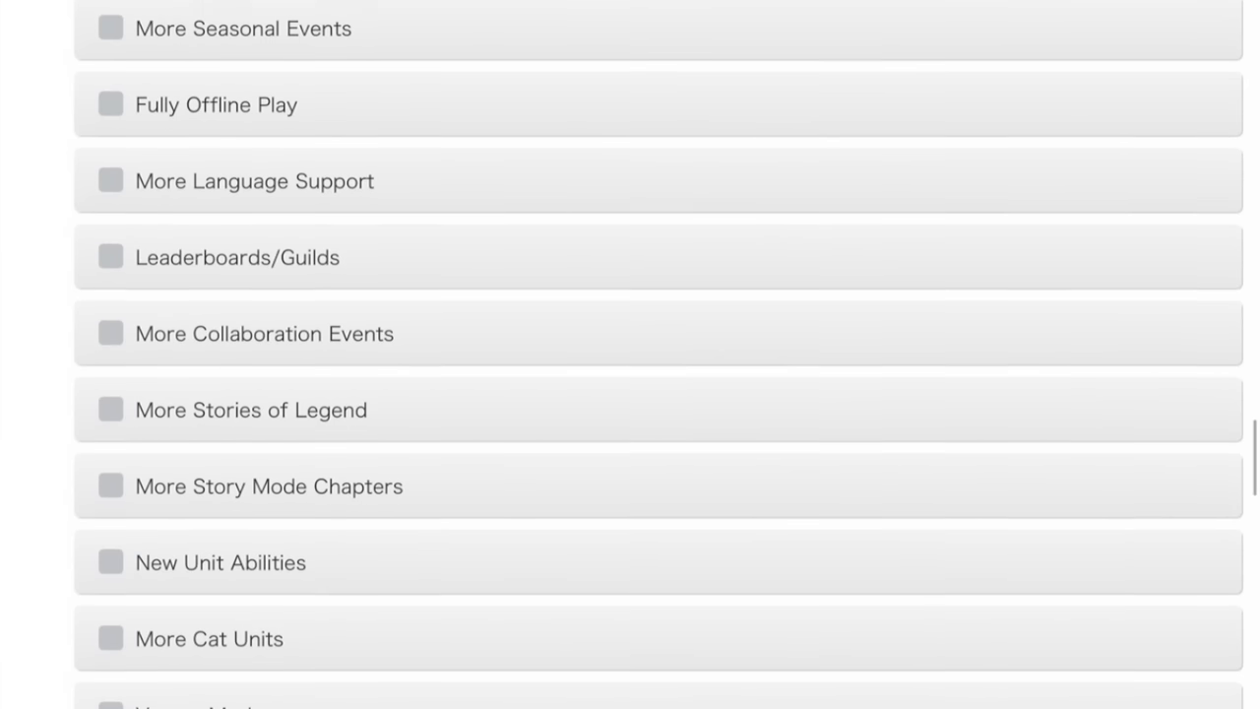
{"action": "scroll", "scroll_direction": "down", "scroll_amount": 3}
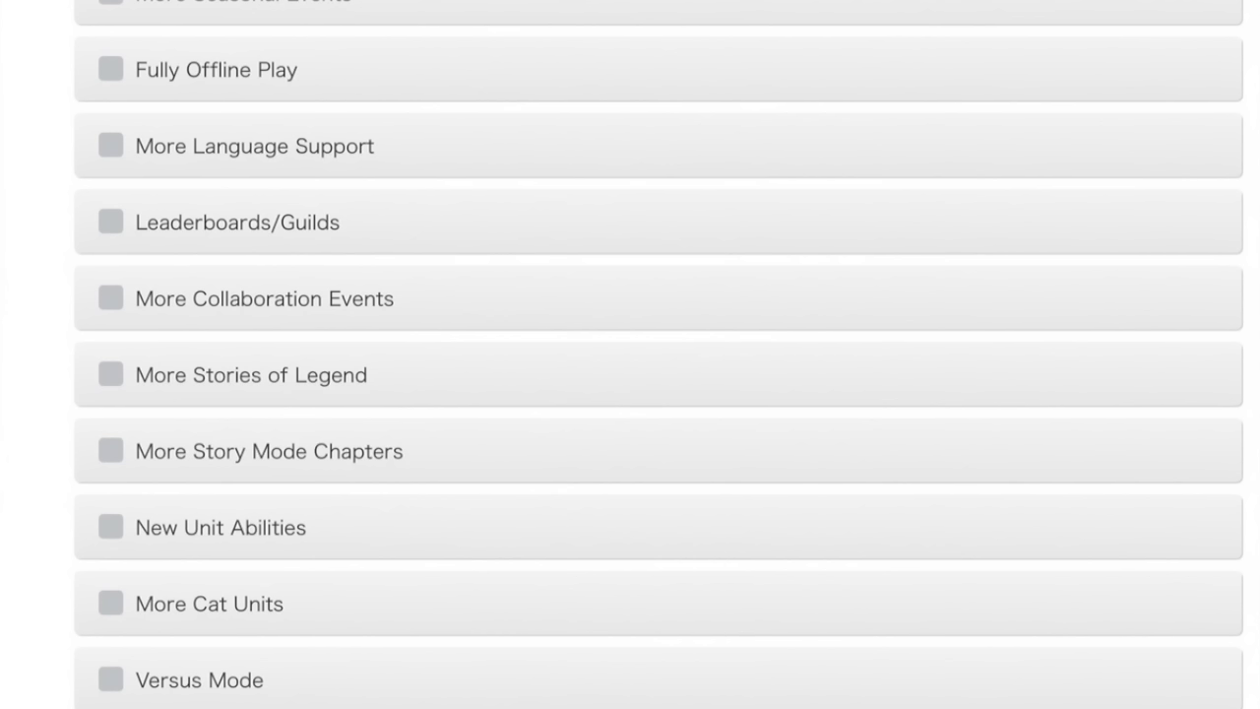
{"action": "left_click", "coordinate": [106, 71]}
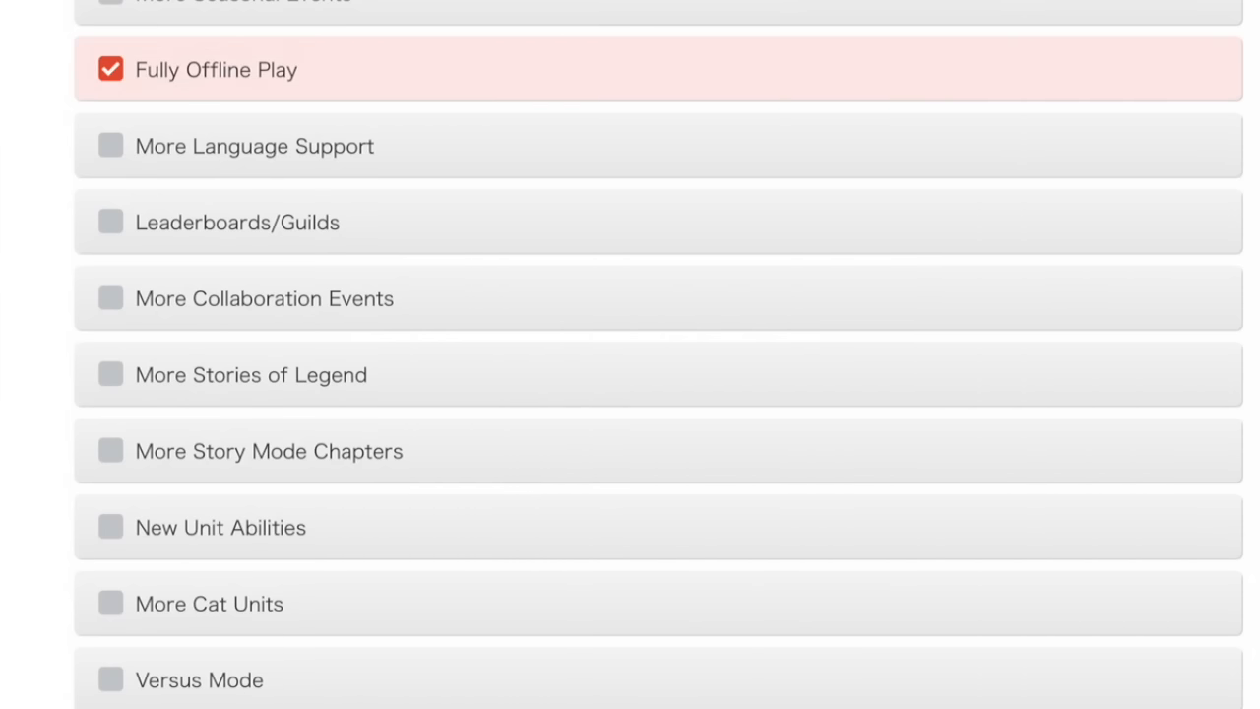
{"action": "scroll", "scroll_direction": "down", "scroll_amount": 3}
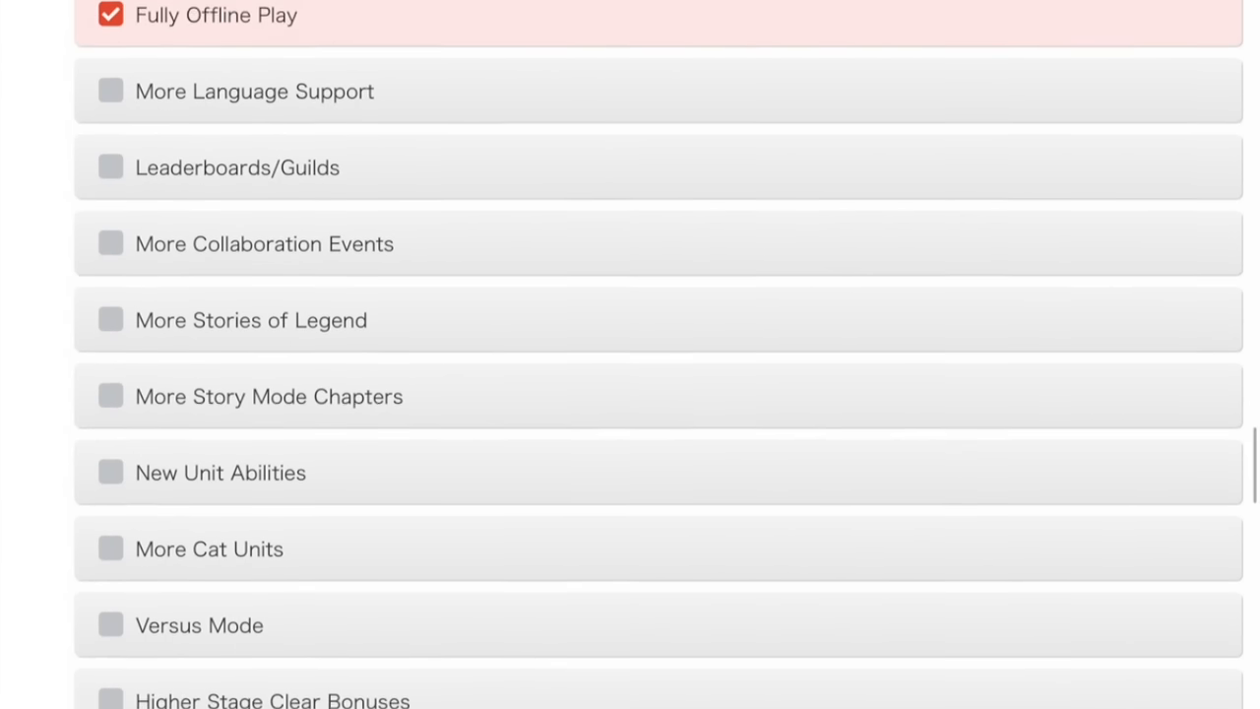
{"action": "scroll", "scroll_direction": "down", "scroll_amount": 3}
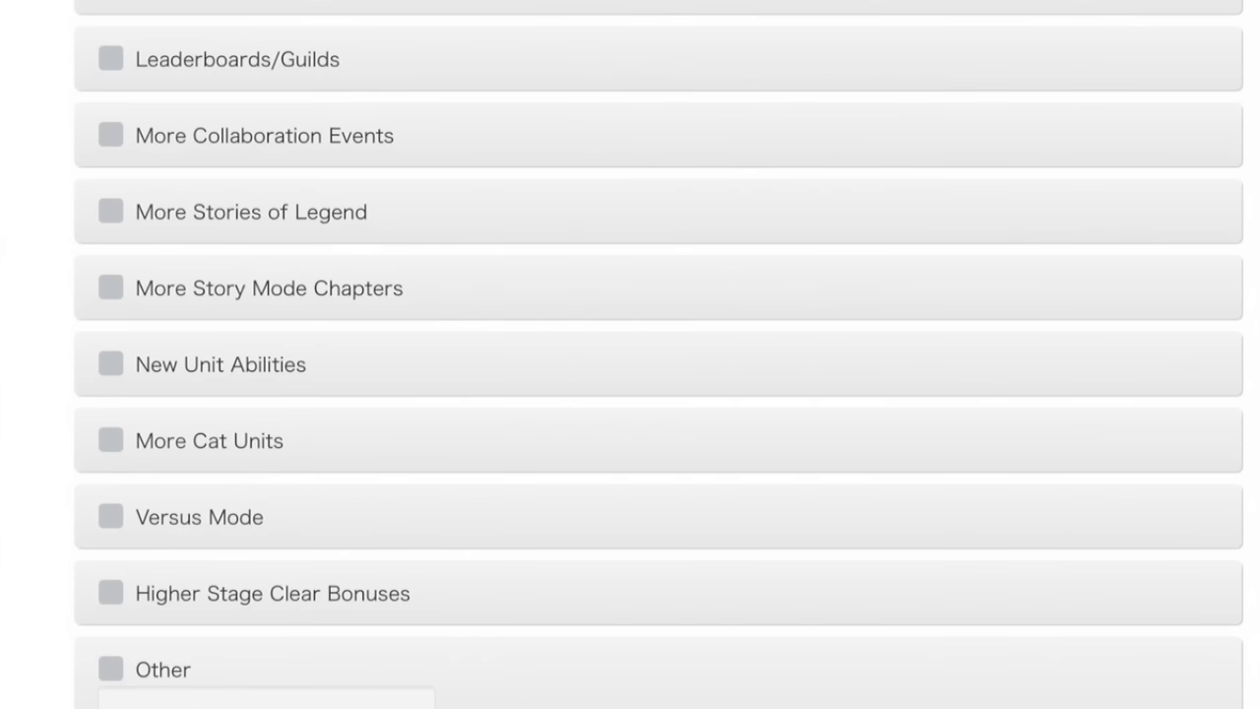
Change Q26 wishes to More Story Mode Chapters, New Unit Abilities and Versus Mode.
{"action": "left_click", "coordinate": [106, 288]}
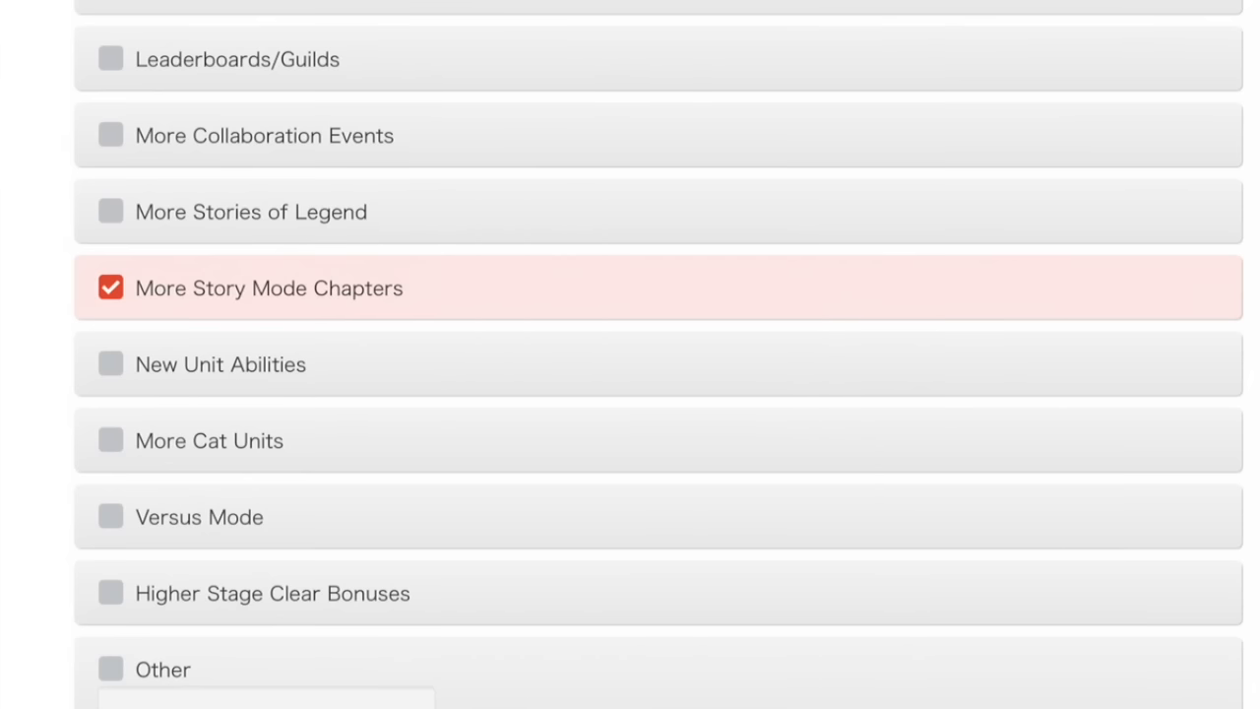
{"action": "scroll", "scroll_direction": "down", "scroll_amount": 3}
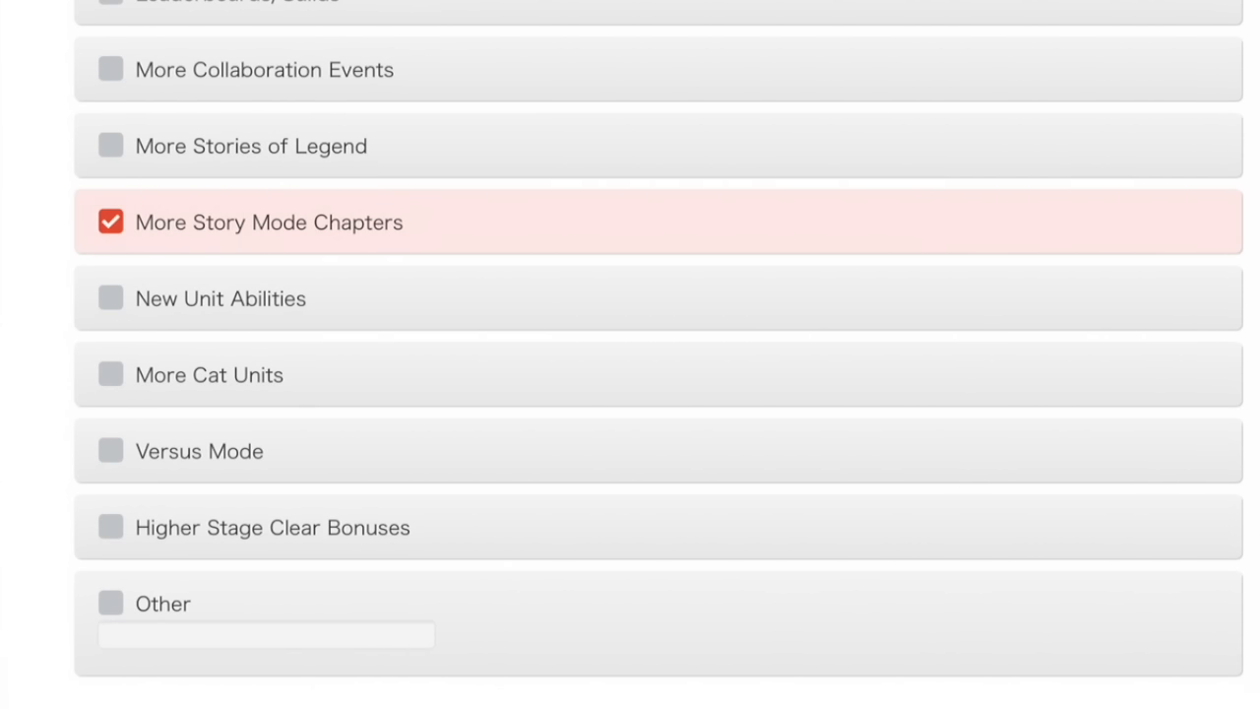
{"action": "left_click", "coordinate": [109, 451]}
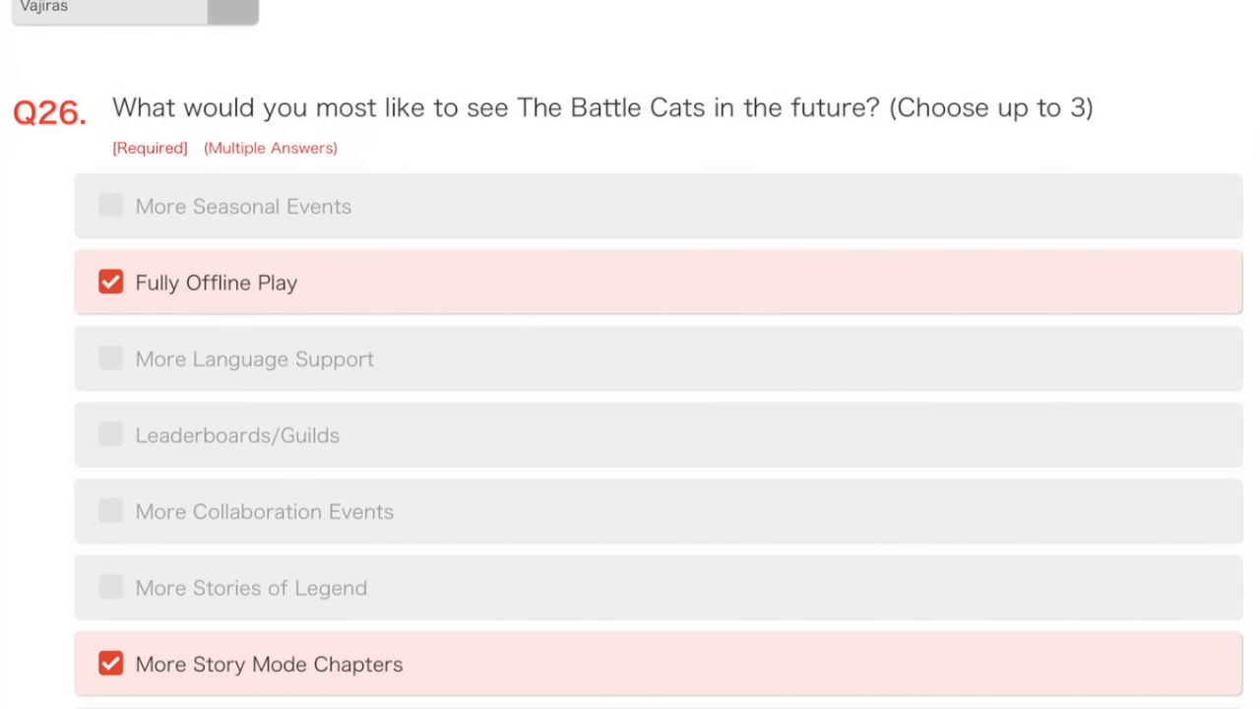
{"action": "scroll", "scroll_direction": "down", "scroll_amount": 3}
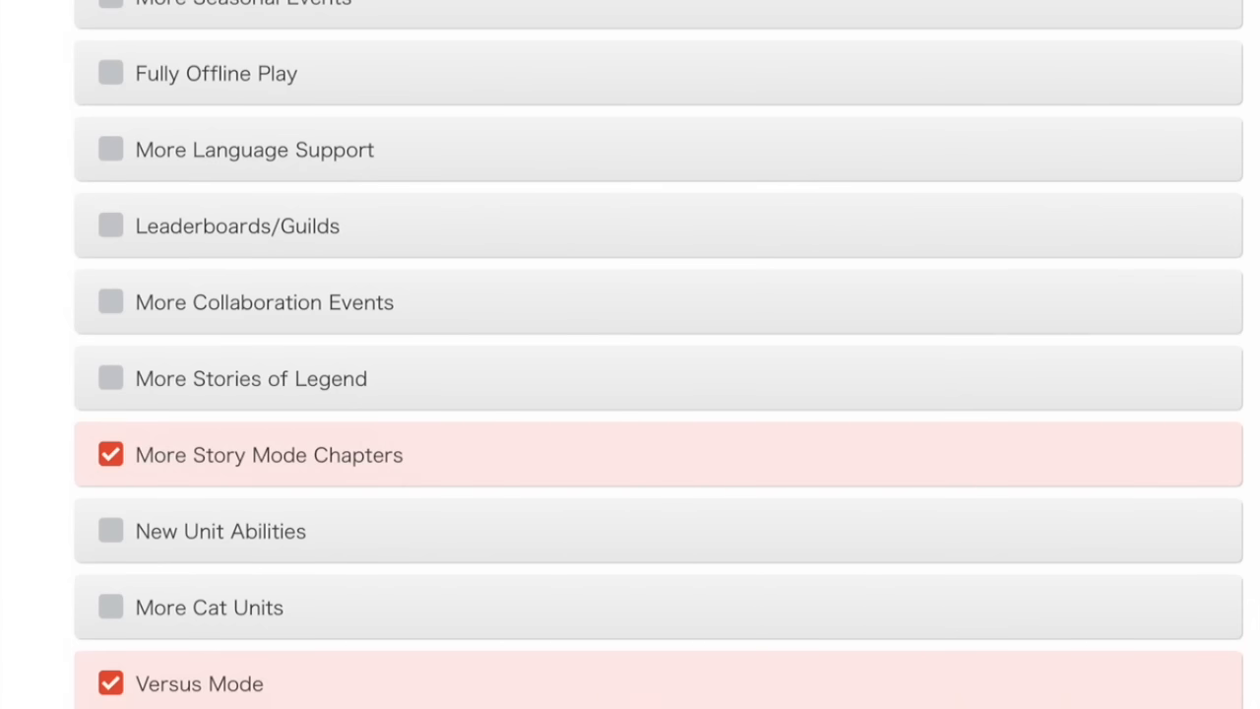
{"action": "left_click", "coordinate": [109, 531]}
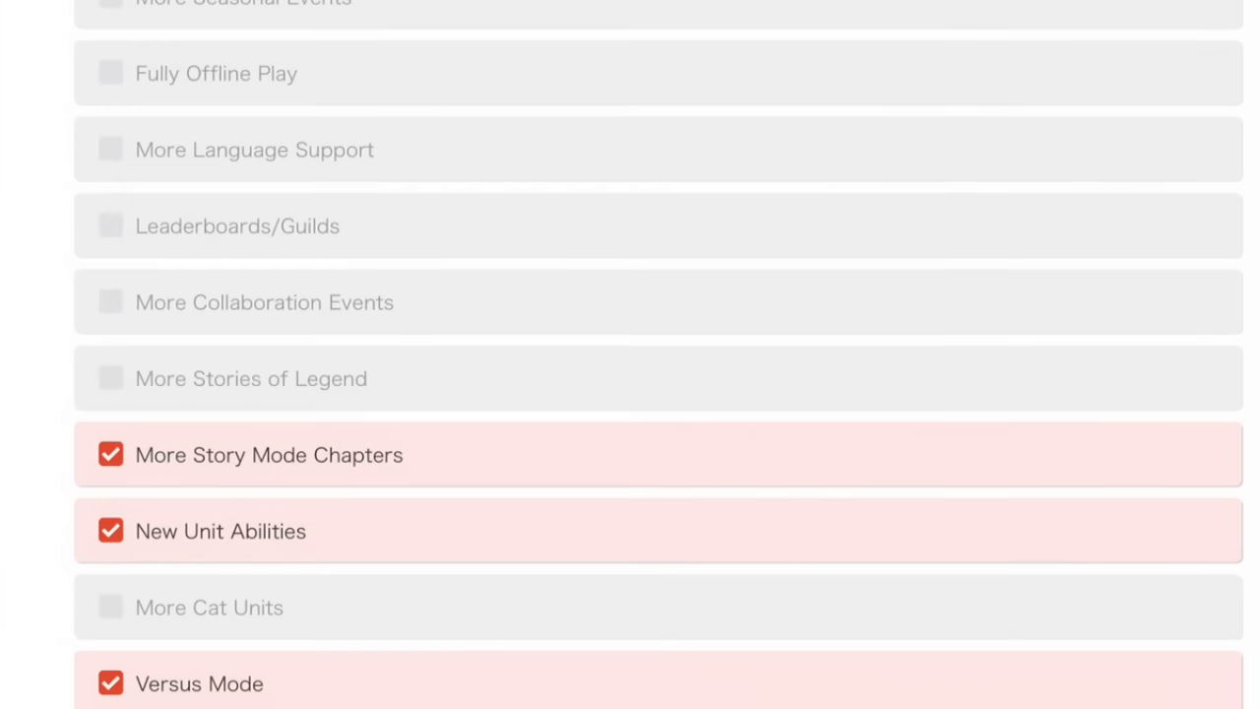
{"action": "scroll", "scroll_direction": "down", "scroll_amount": 3}
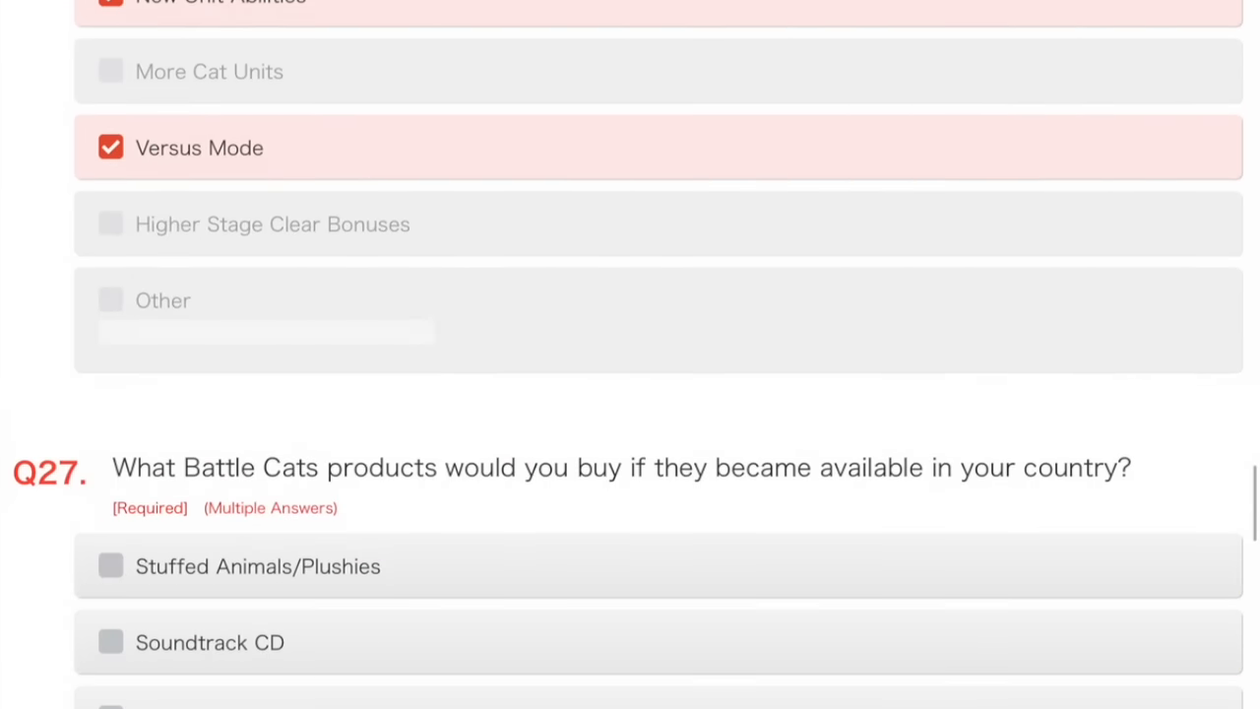
Tick a merchandise product checkbox under Q27.
{"action": "scroll", "scroll_direction": "down", "scroll_amount": 3}
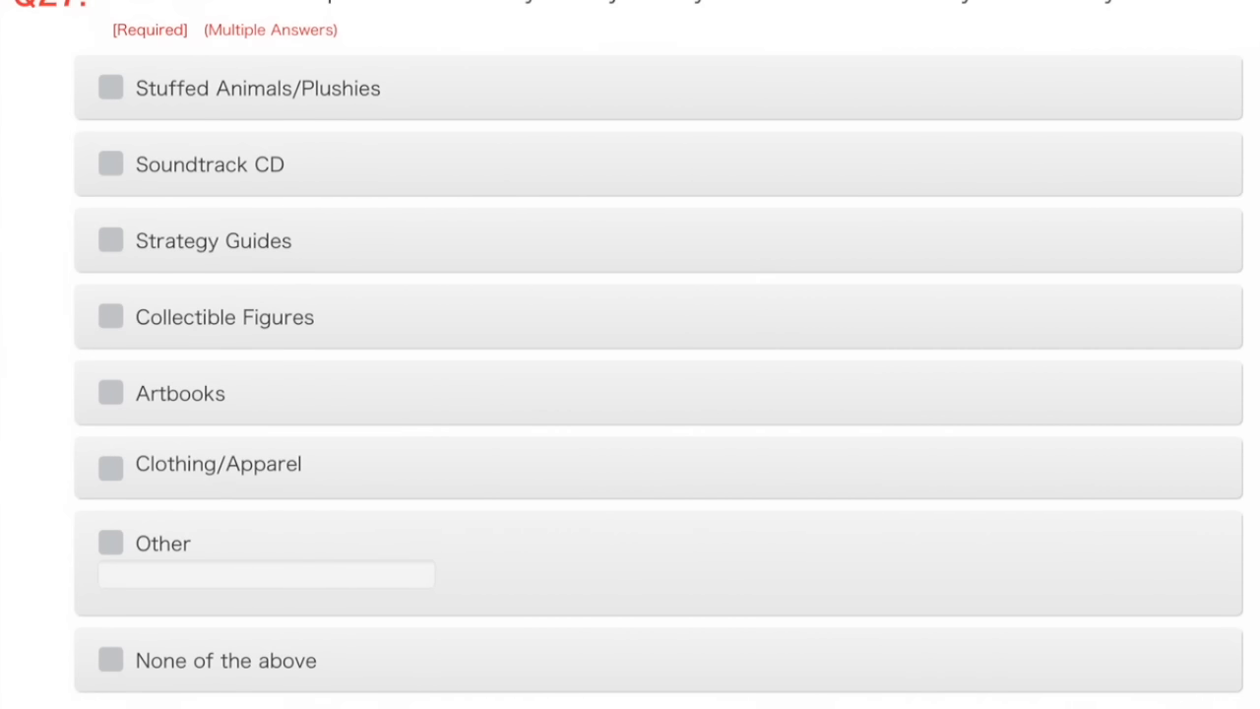
{"action": "left_click", "coordinate": [102, 90]}
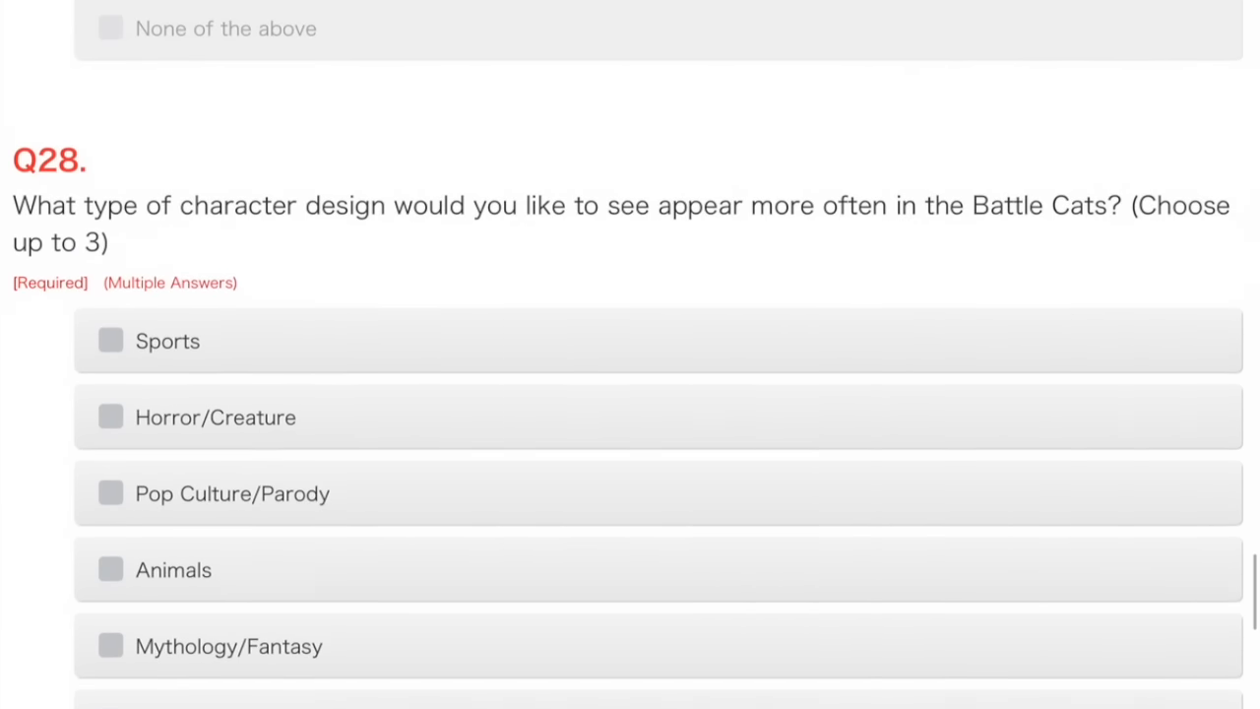
Mark Animals, Military/Vehicles and Cute & Funny character designs for Q28.
{"action": "scroll", "scroll_direction": "down", "scroll_amount": 3}
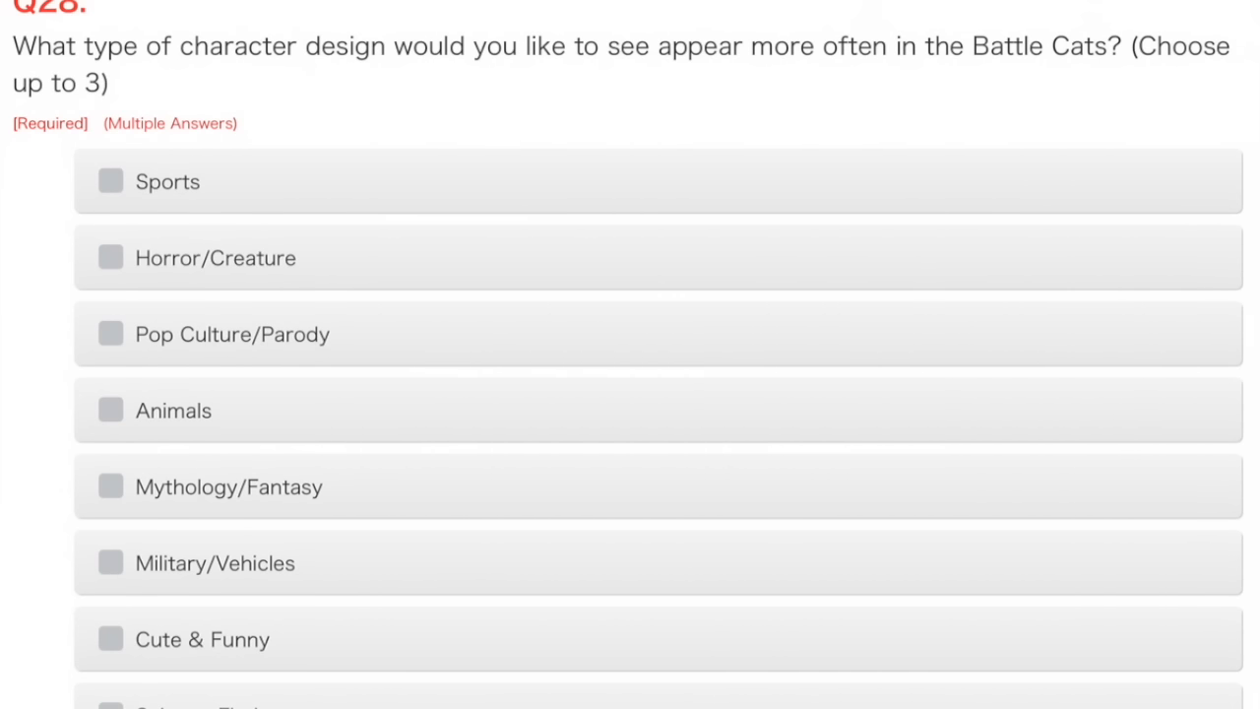
{"action": "scroll", "scroll_direction": "down", "scroll_amount": 3}
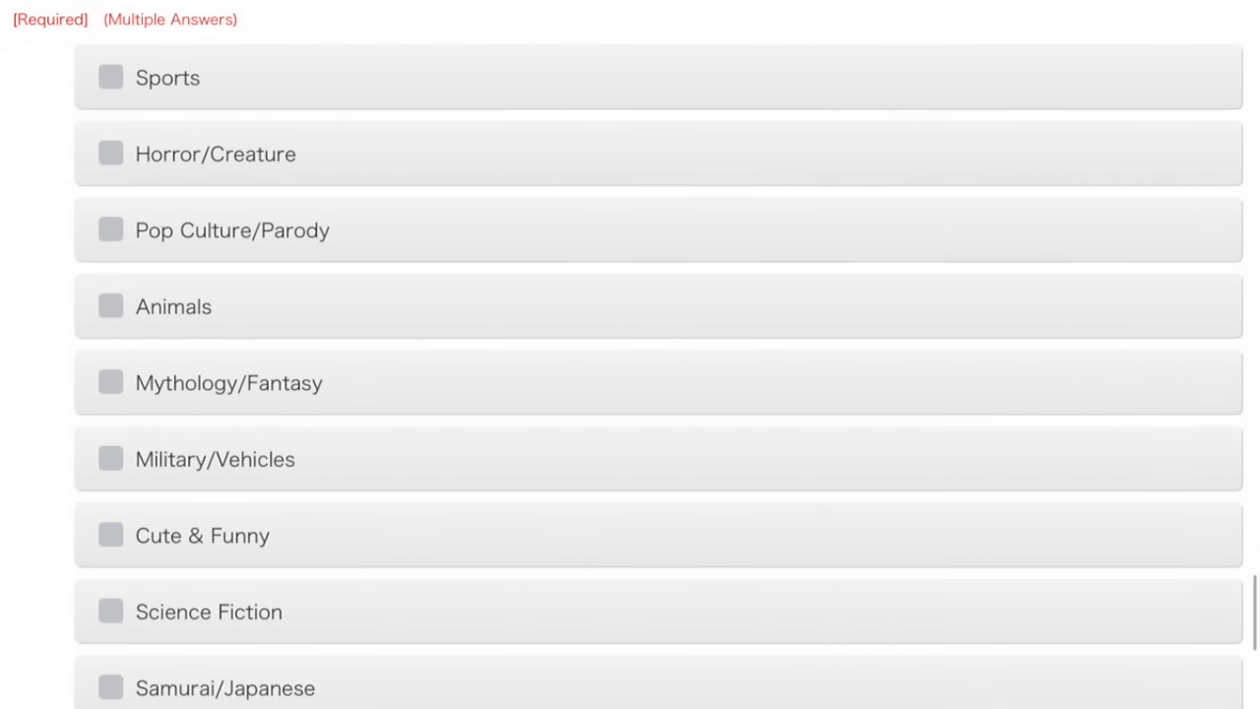
{"action": "scroll", "scroll_direction": "down", "scroll_amount": 3}
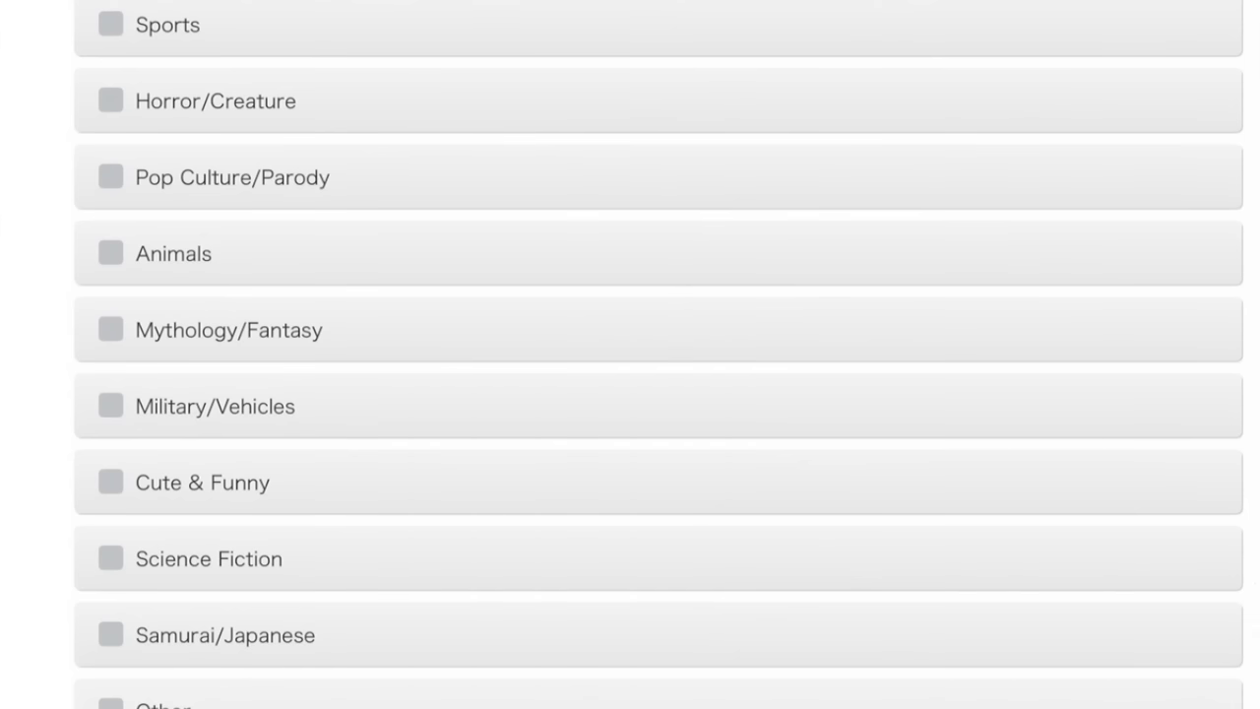
{"action": "left_click", "coordinate": [104, 407]}
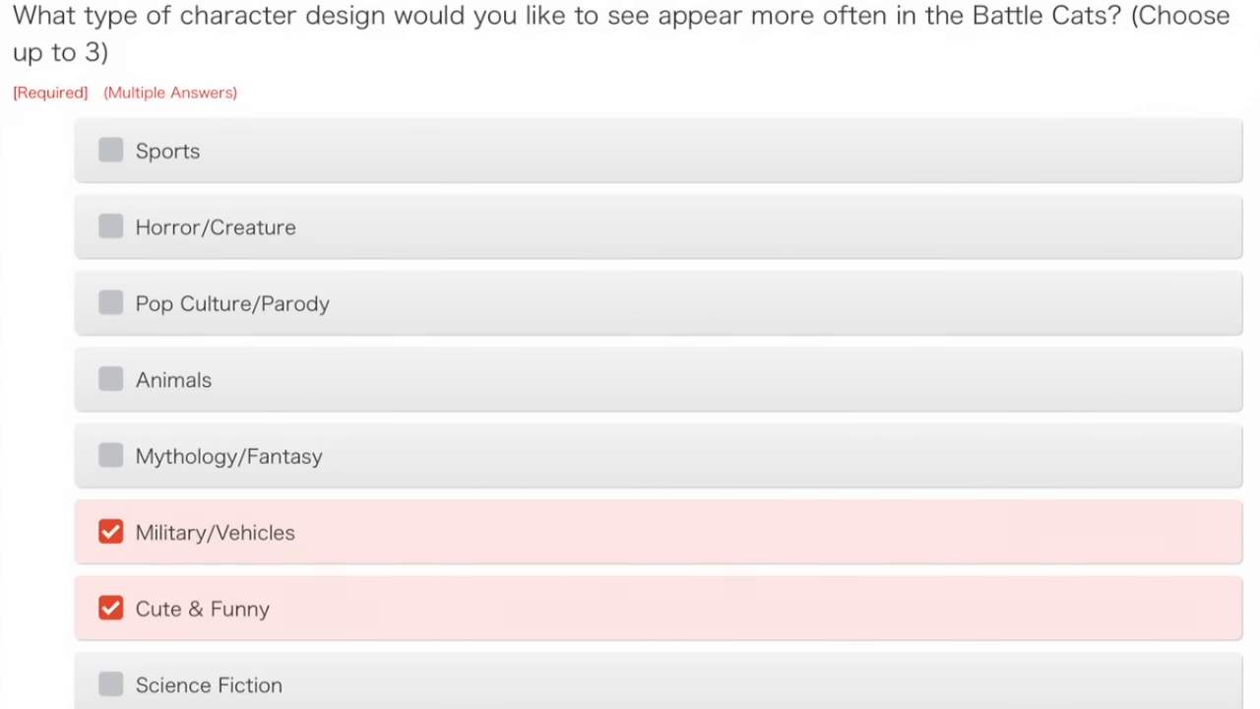
{"action": "scroll", "scroll_direction": "down", "scroll_amount": 3}
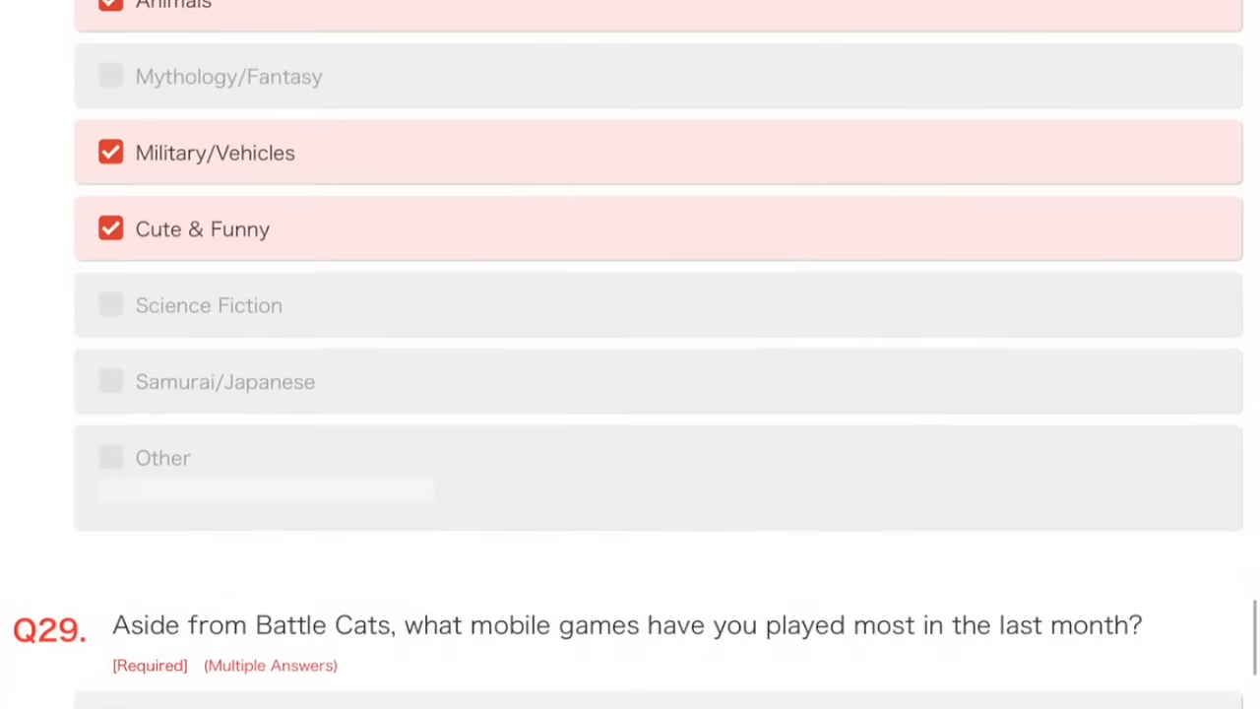
{"action": "scroll", "scroll_direction": "down", "scroll_amount": 3}
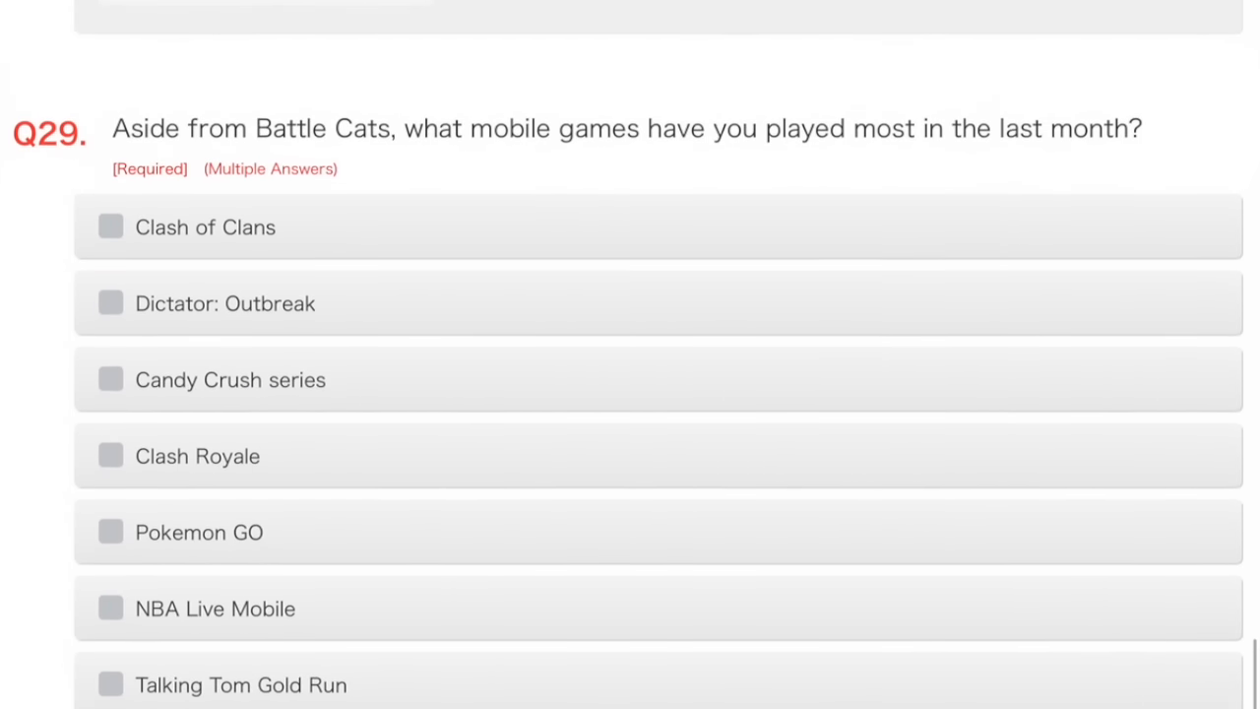
Tick a recently played mobile game under Q29.
{"action": "scroll", "scroll_direction": "down", "scroll_amount": 3}
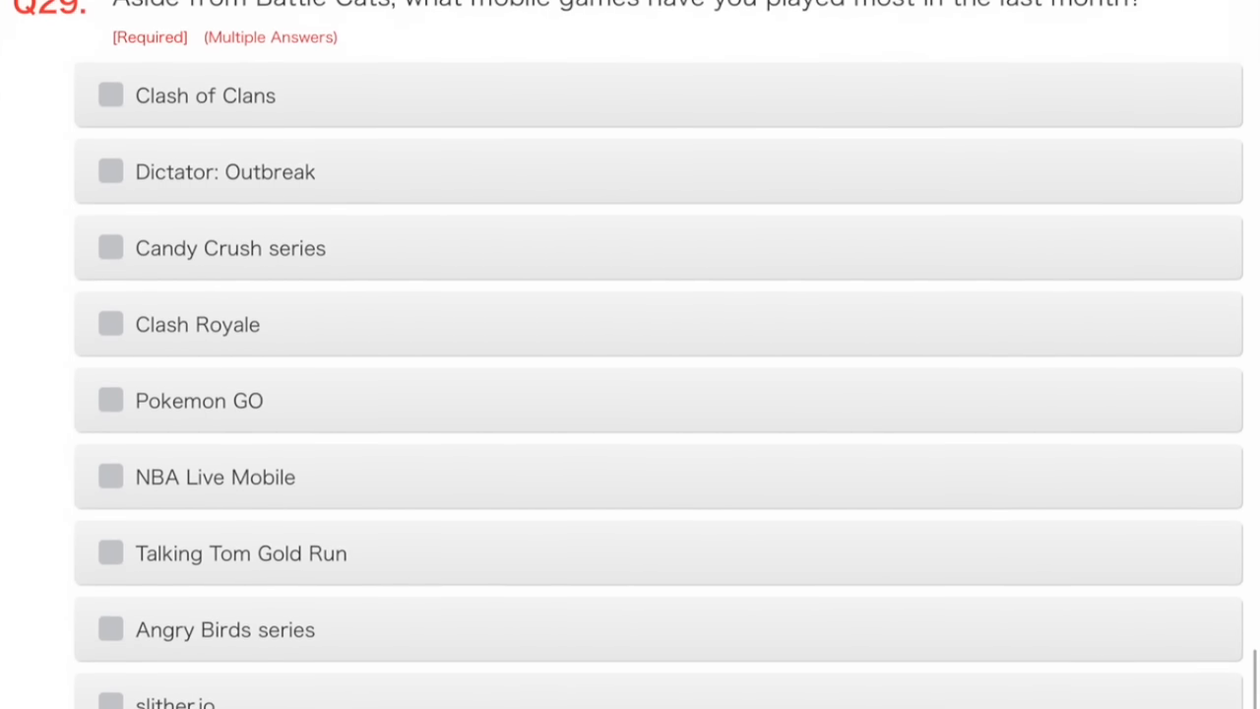
{"action": "scroll", "scroll_direction": "down", "scroll_amount": 3}
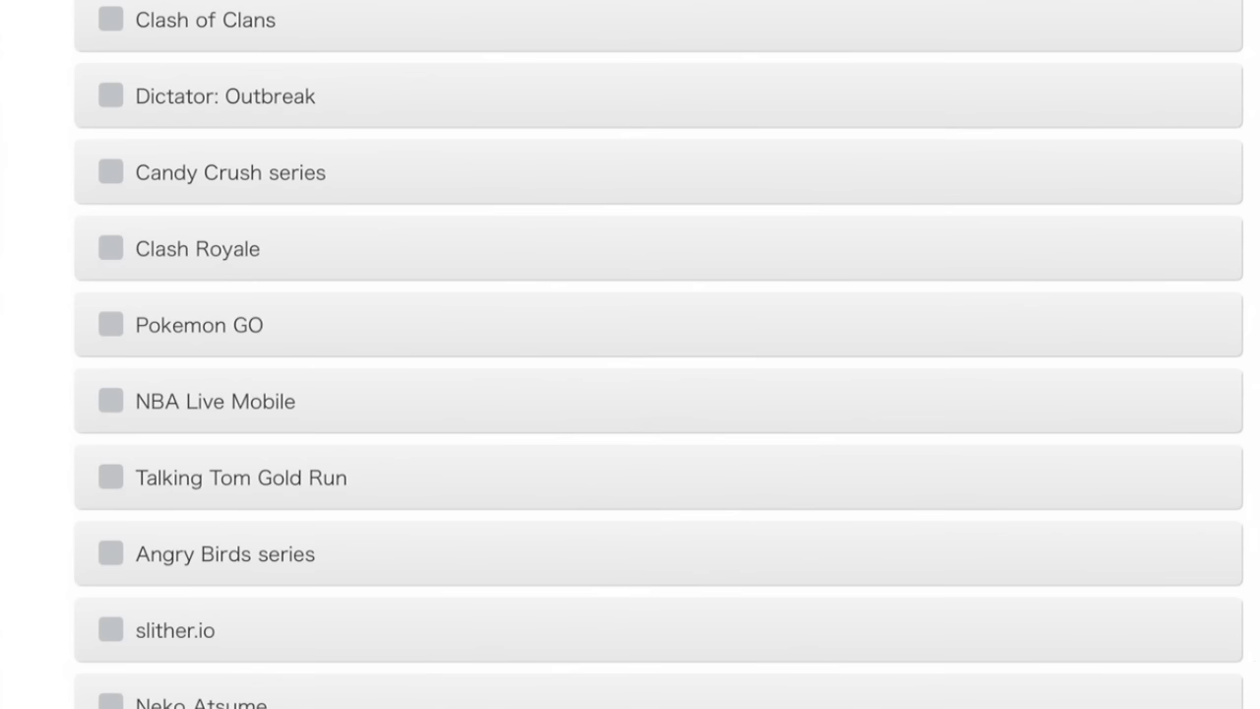
{"action": "left_click", "coordinate": [104, 324]}
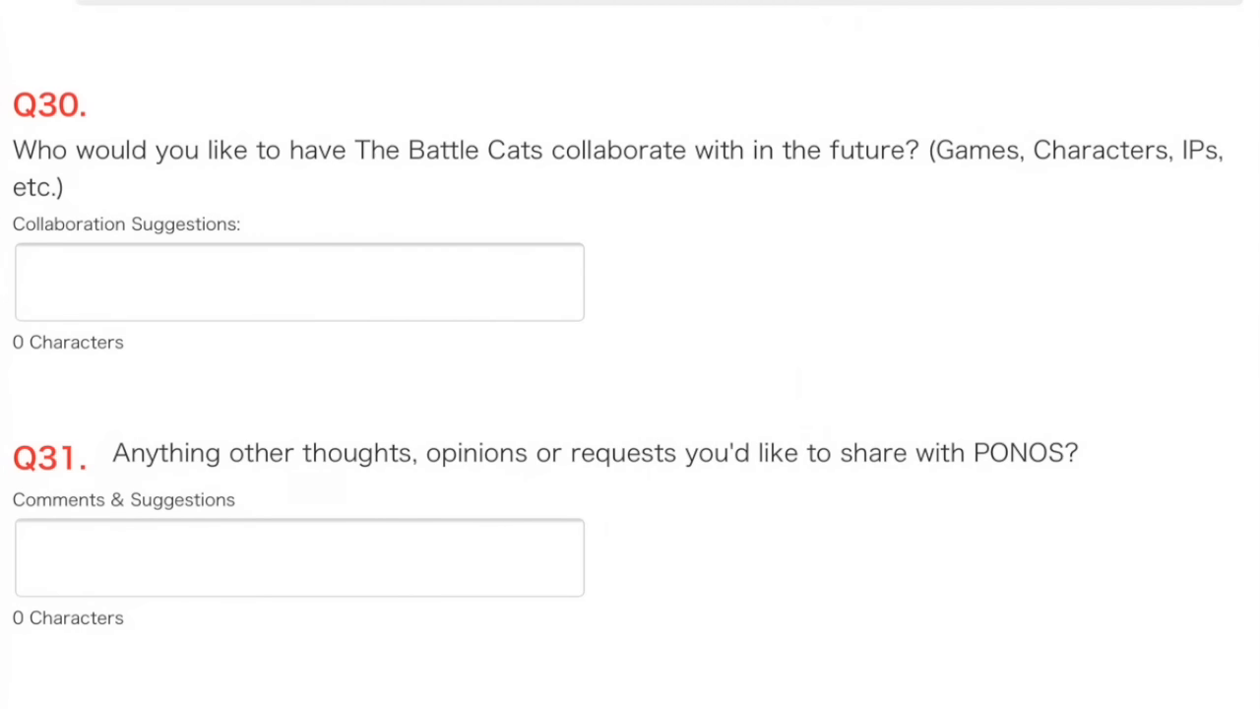
Start typing 'Game of' into the Q30 collaboration suggestion field.
{"action": "left_click", "coordinate": [298, 282]}
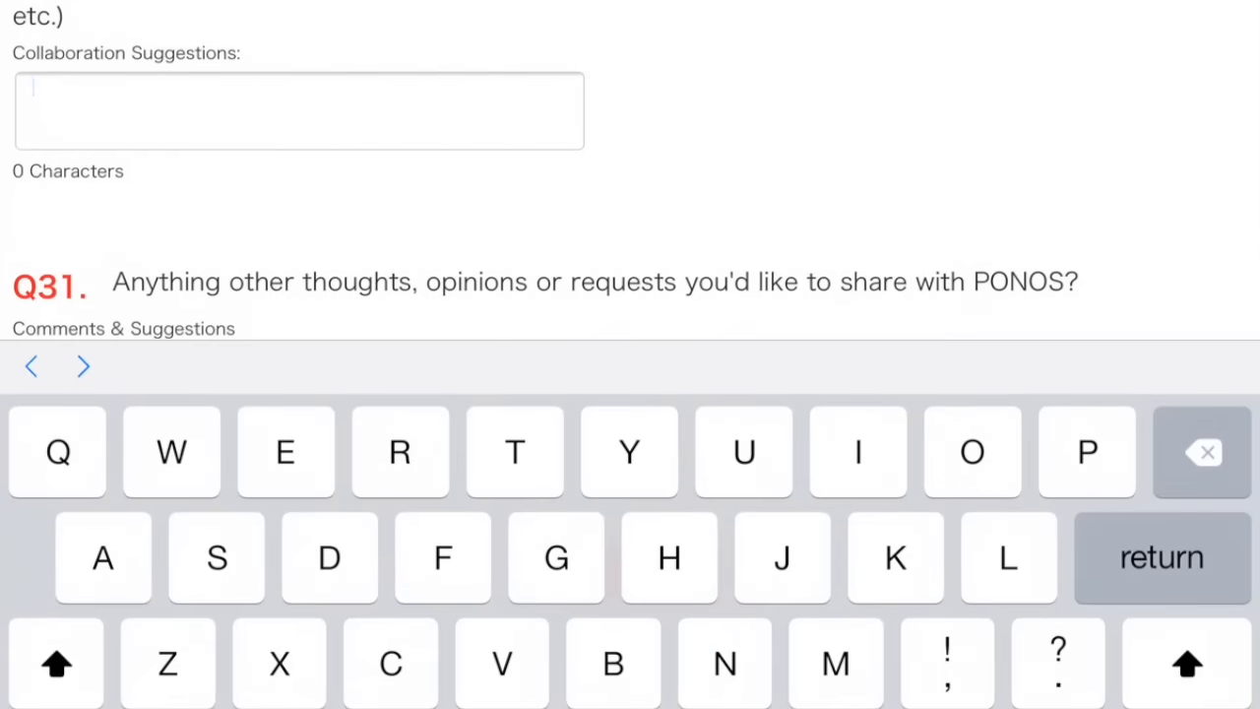
{"action": "type", "text": "Gam"}
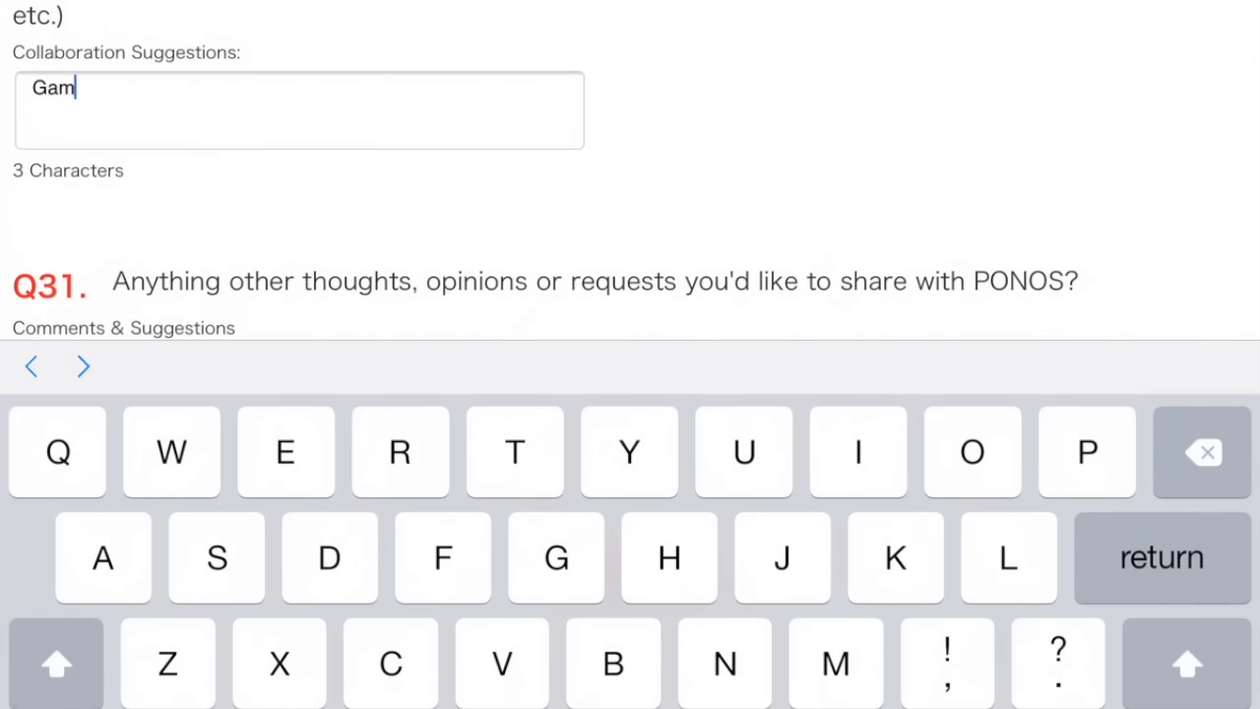
{"action": "type", "text": "e of"}
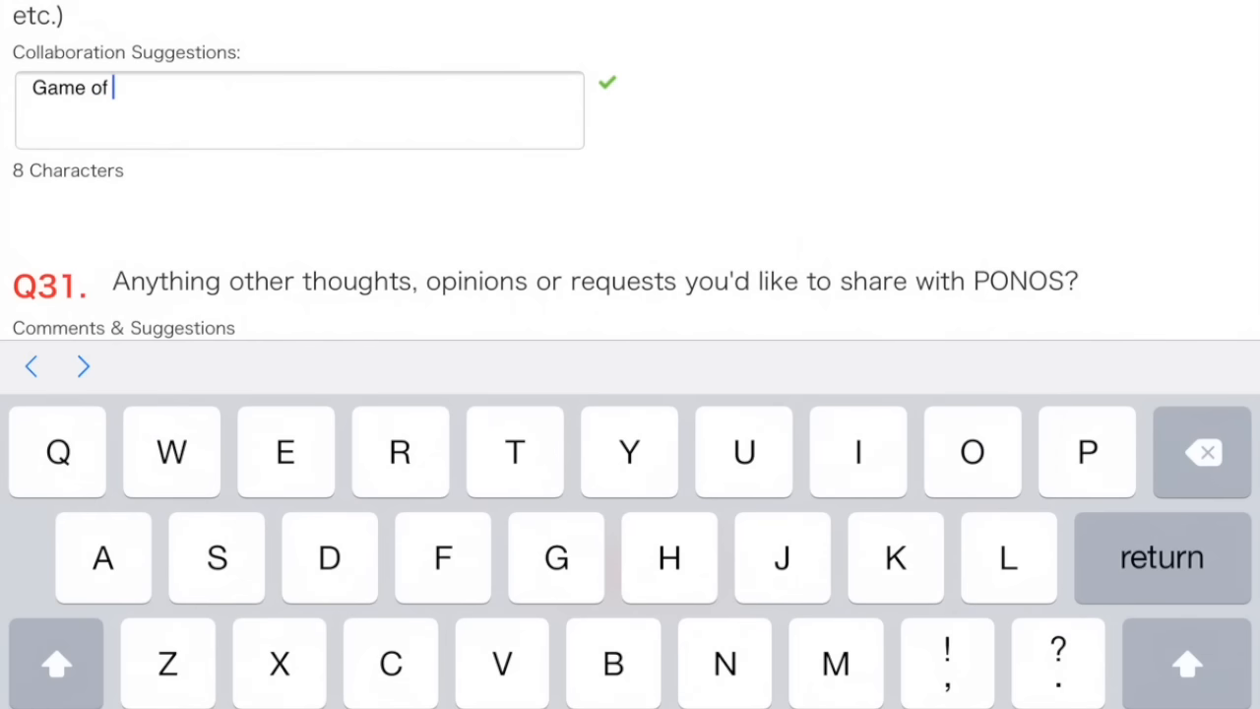
Finish 'Game of Throne' and type the Q31 comment about monetising Battle Cats videos.
{"action": "type", "text": "Throne"}
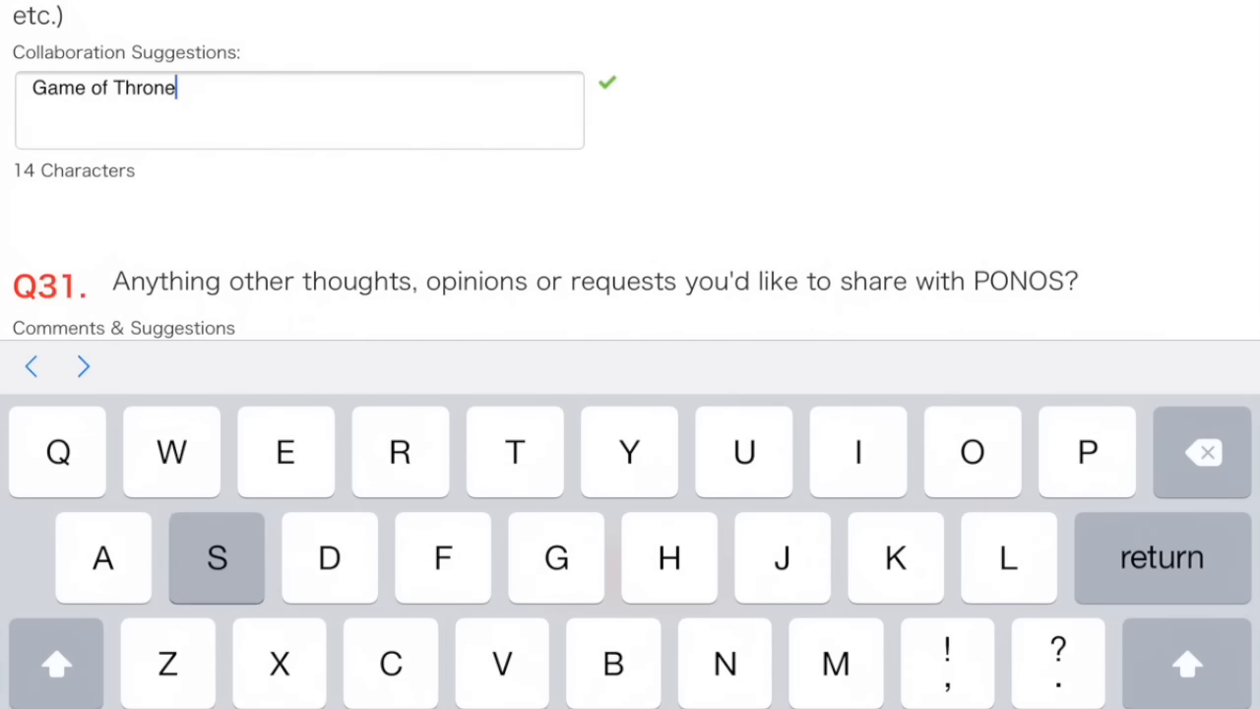
{"action": "scroll", "scroll_direction": "down", "scroll_amount": 3}
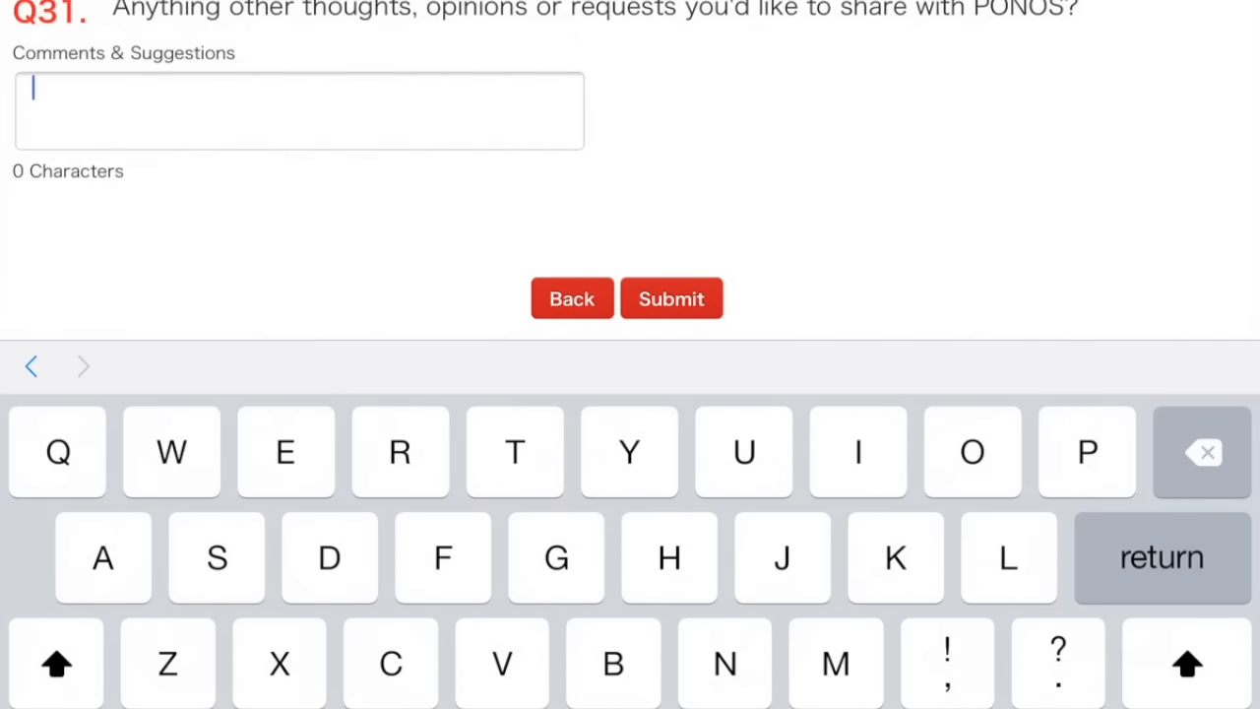
{"action": "type", "text": "Please let people monetise battle cats videos, to encourage more interest in the game"}
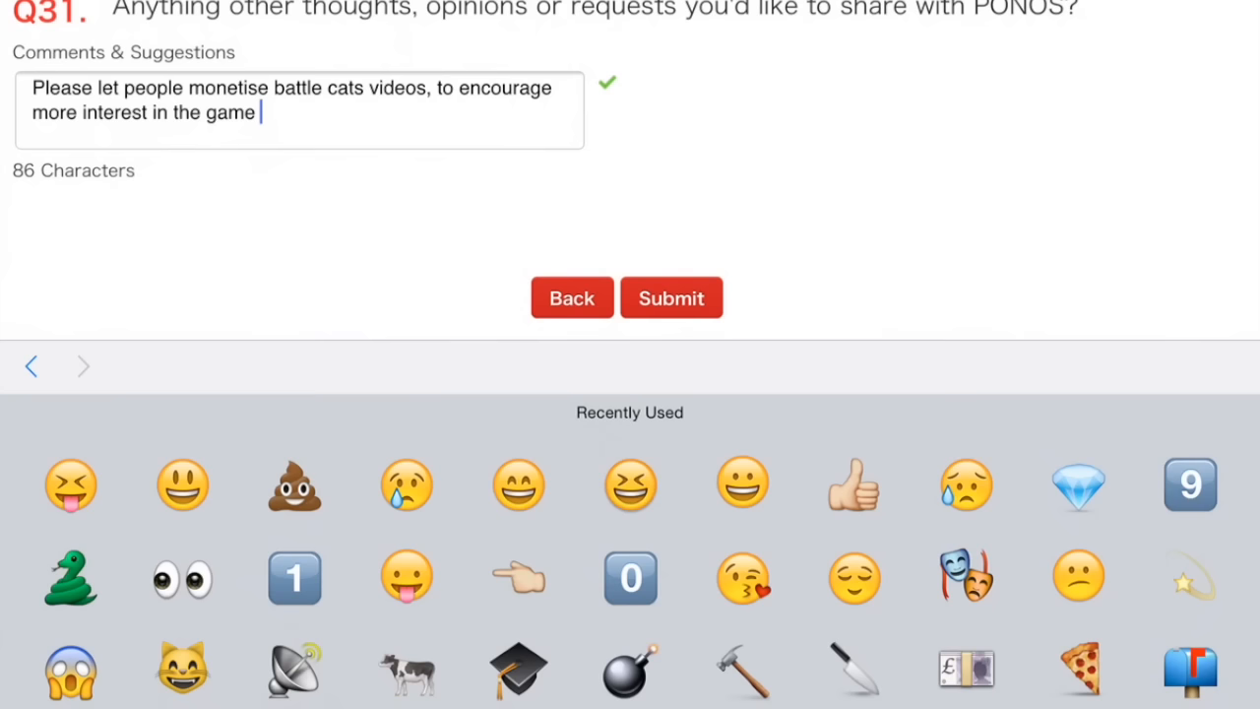
Add a smiley emoji to the comment and submit the survey.
{"action": "left_click", "coordinate": [182, 486]}
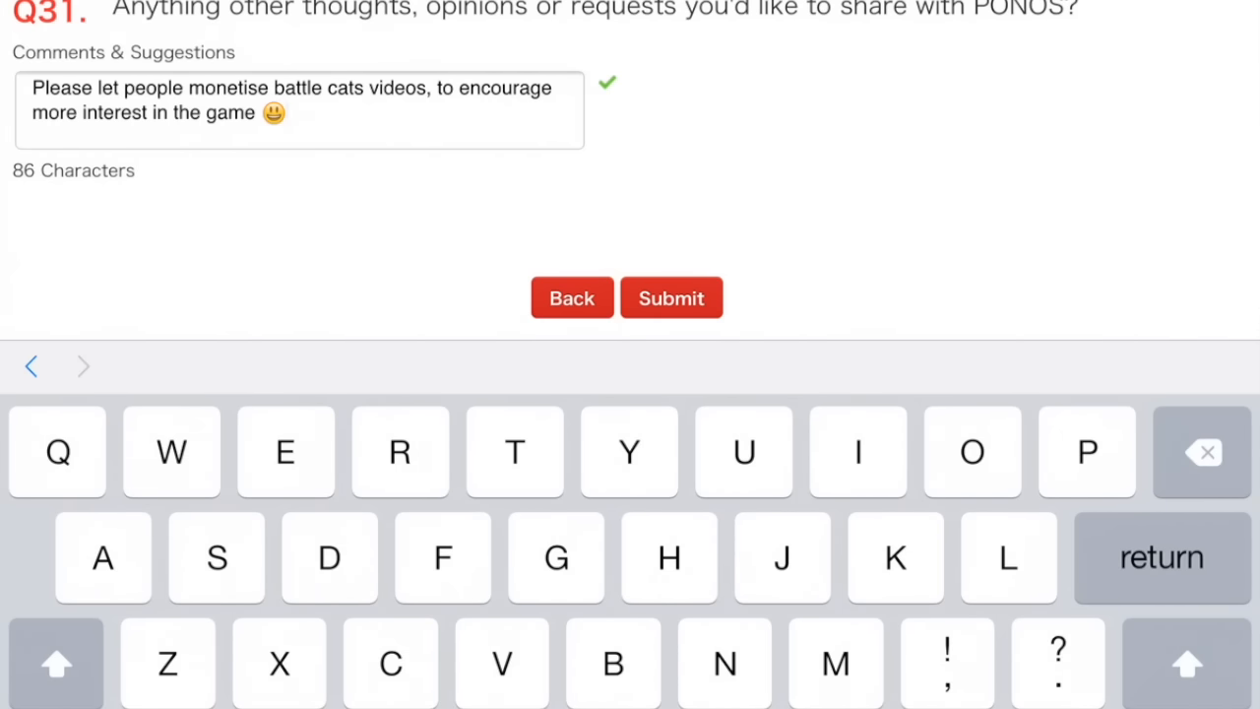
{"action": "left_click", "coordinate": [671, 297]}
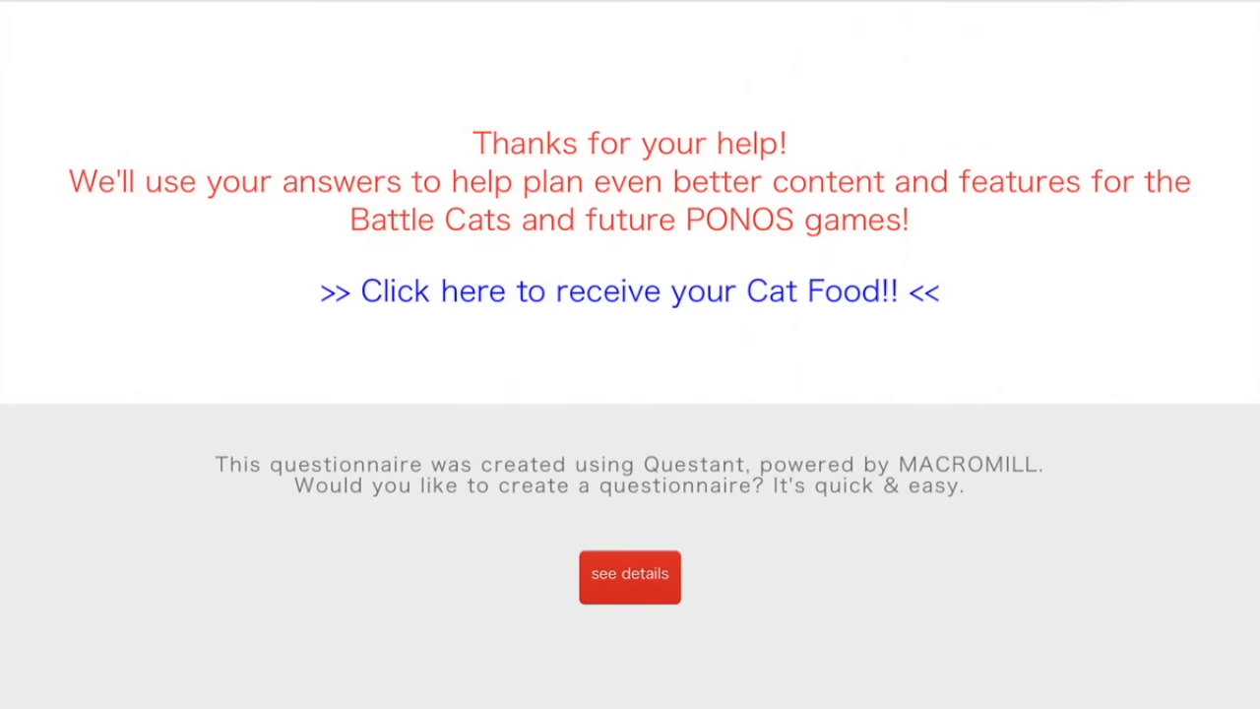